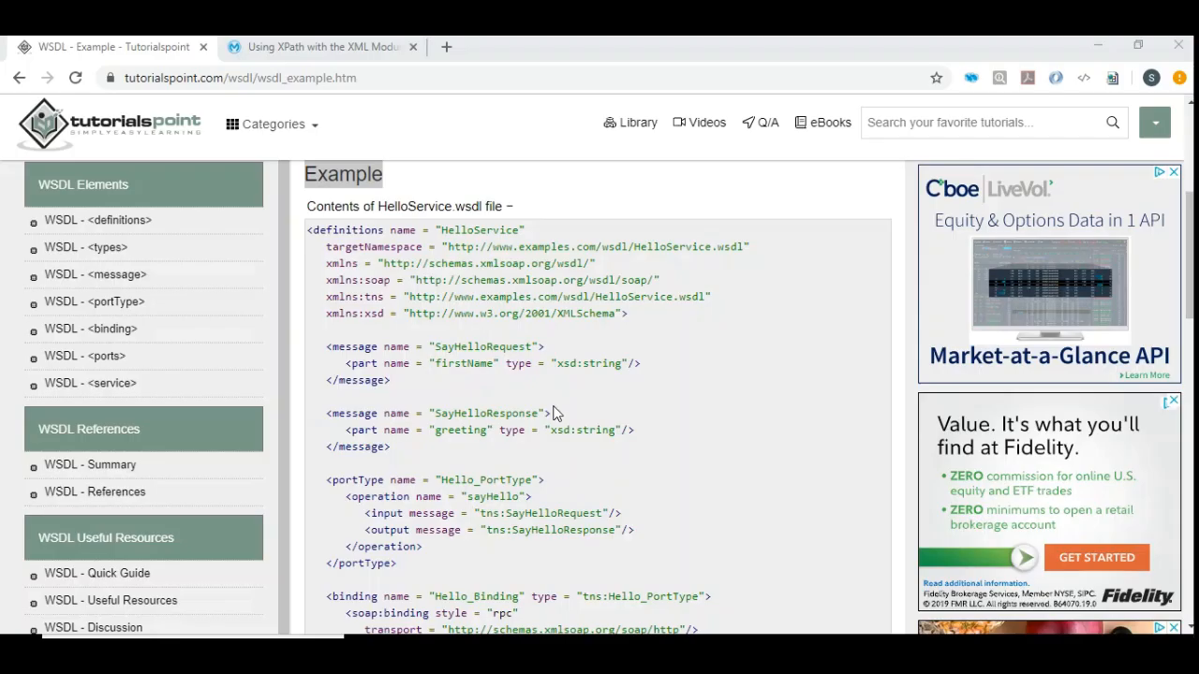
mouse_move(572, 380)
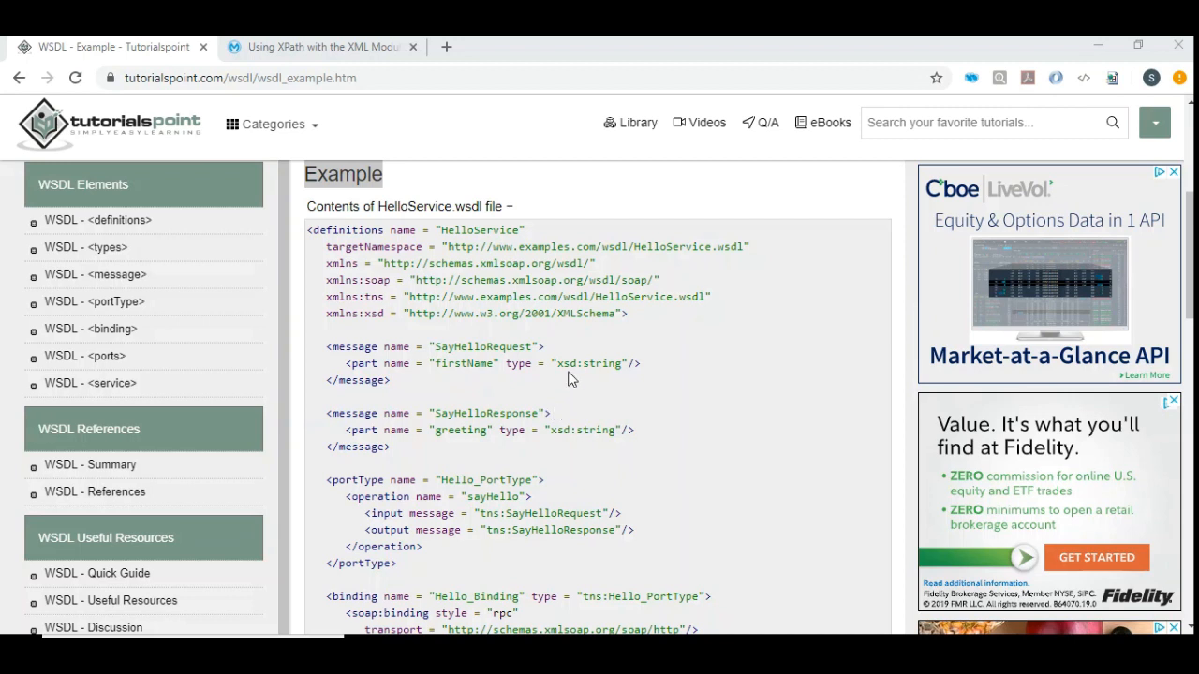
mouse_move(84, 127)
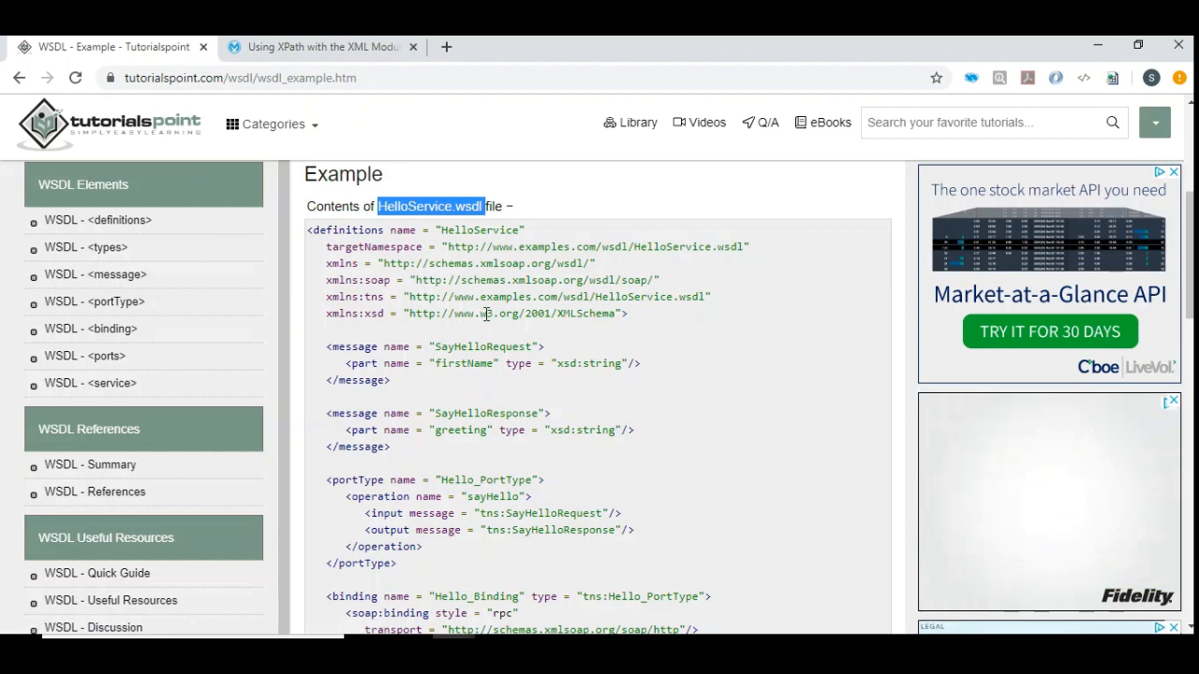
- Create a new Mule project named GreetingService based on an API definition file
double_click(463, 363)
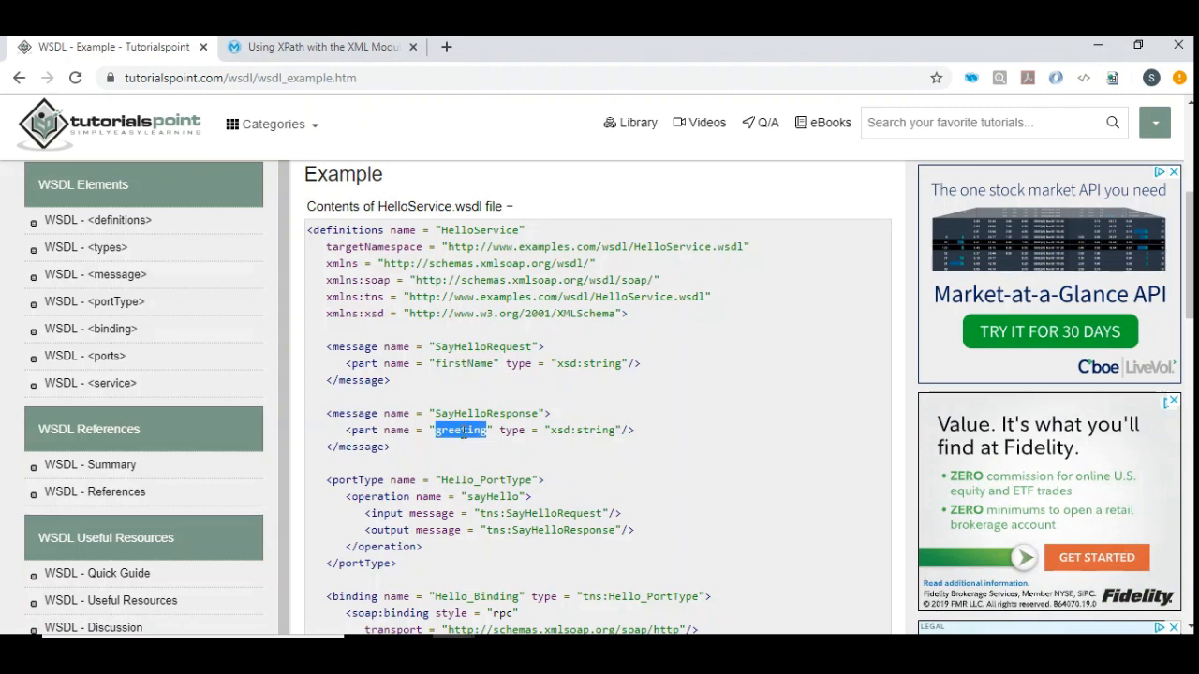
left_click(460, 429)
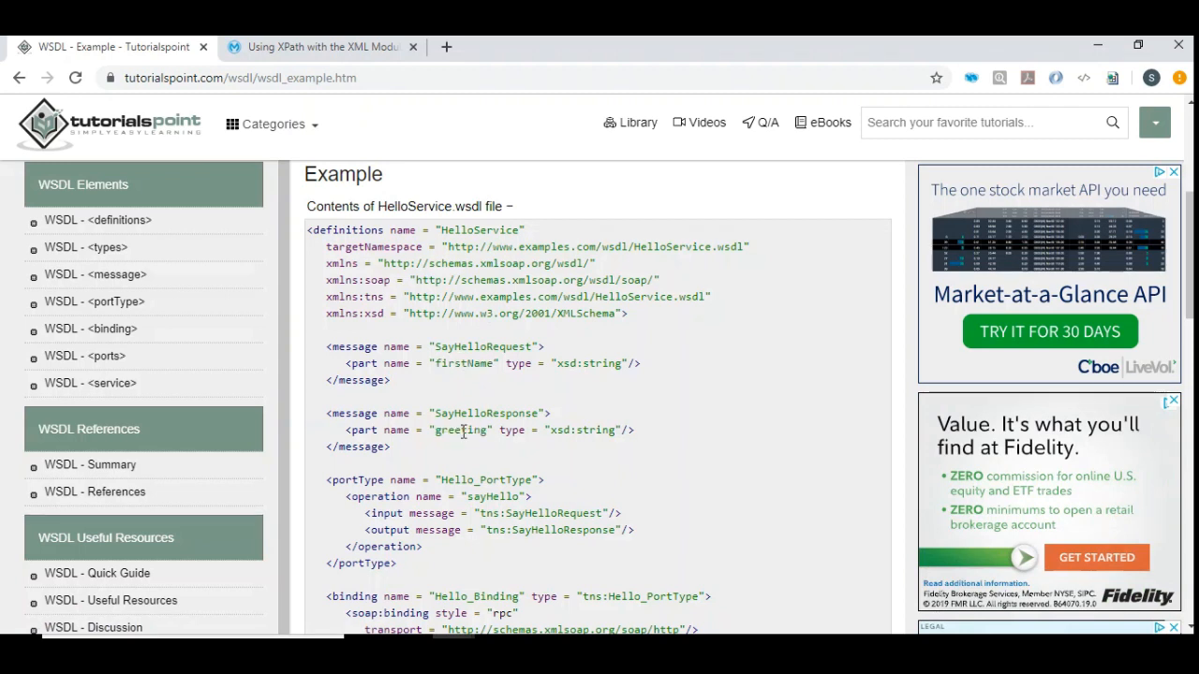
mouse_move(469, 364)
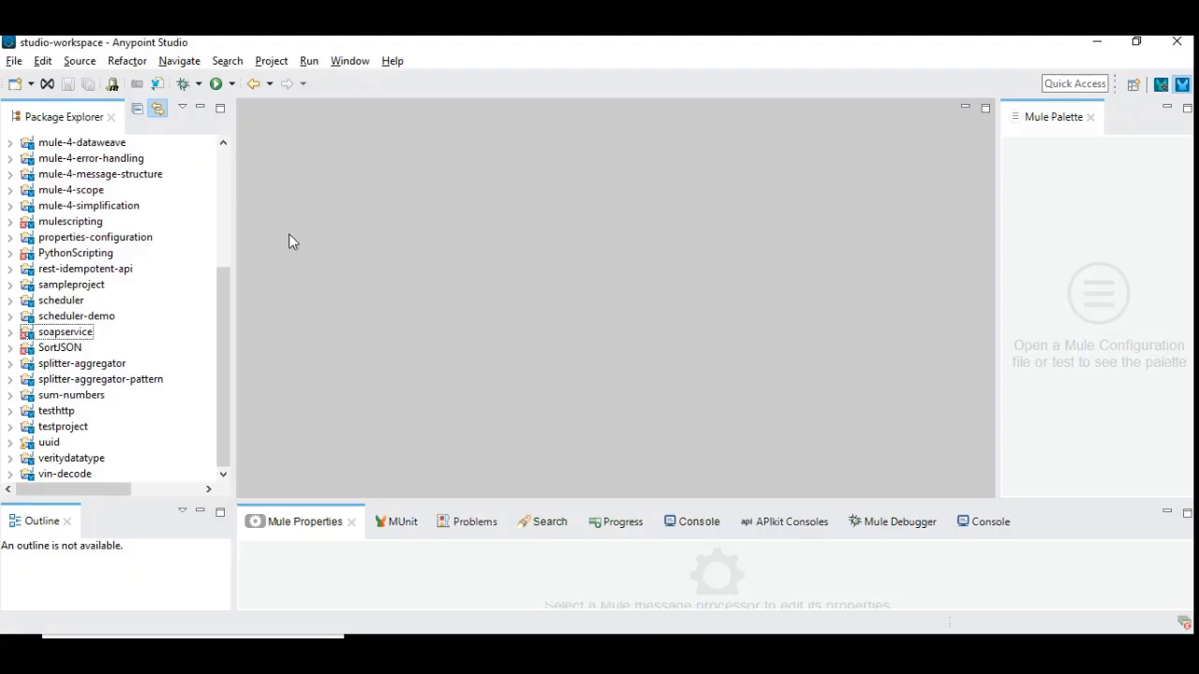
left_click(28, 83)
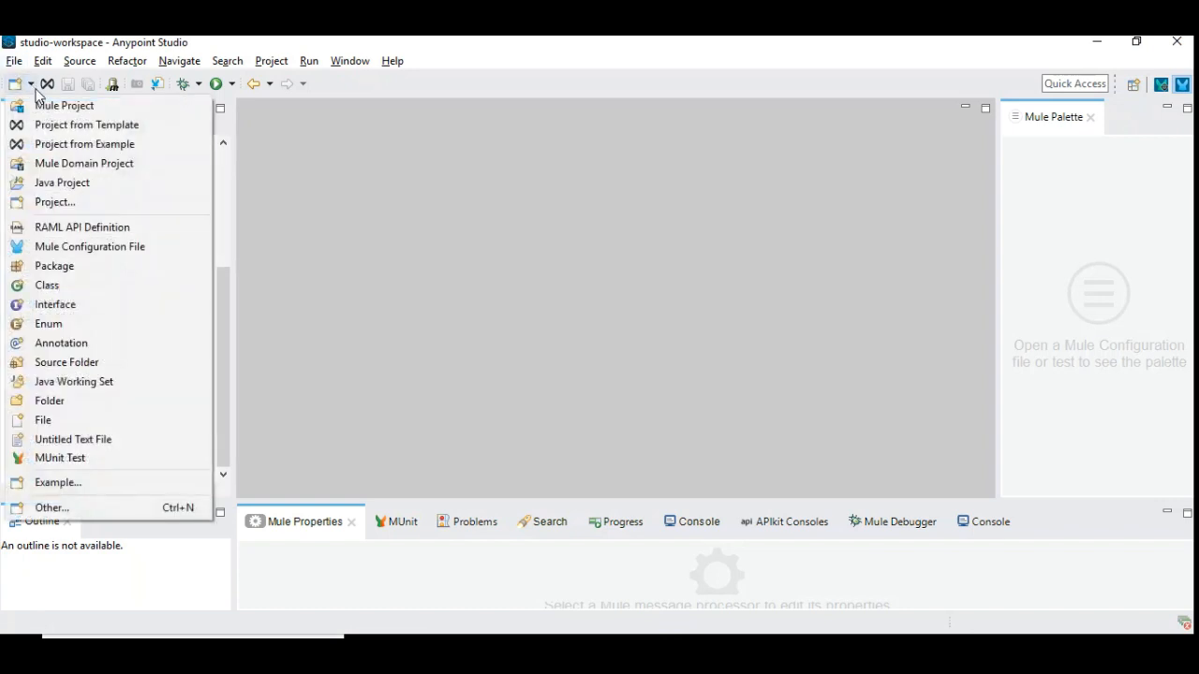
left_click(63, 105)
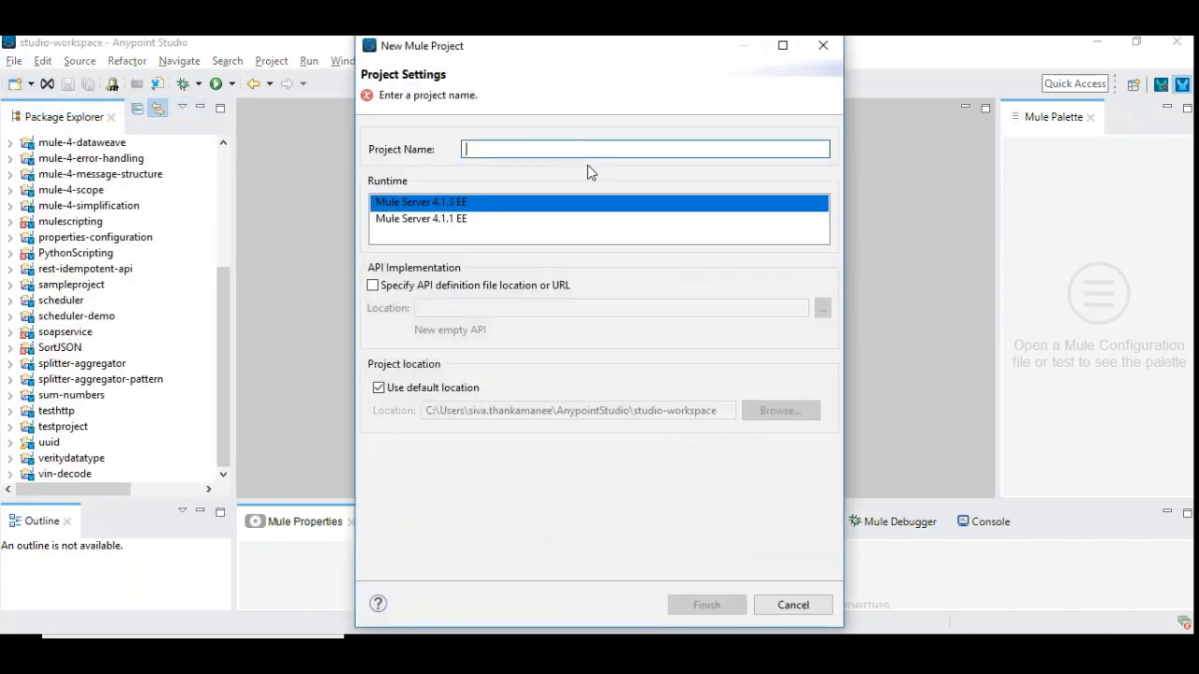
type("GreetingSe")
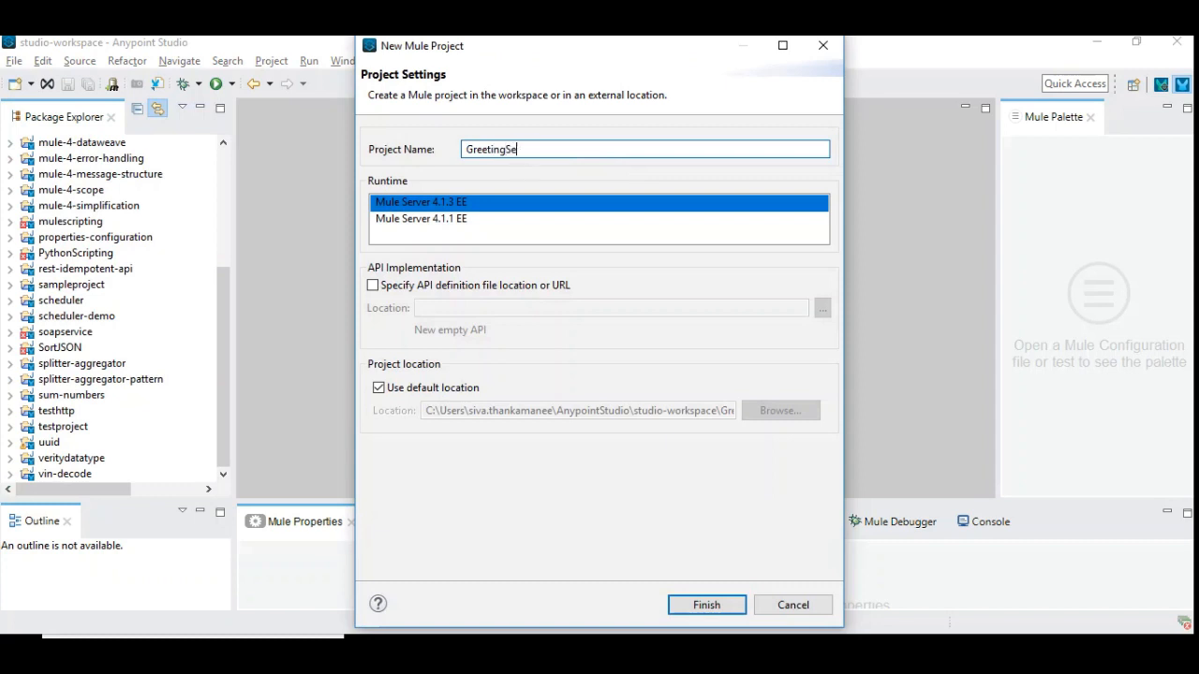
type("rvice")
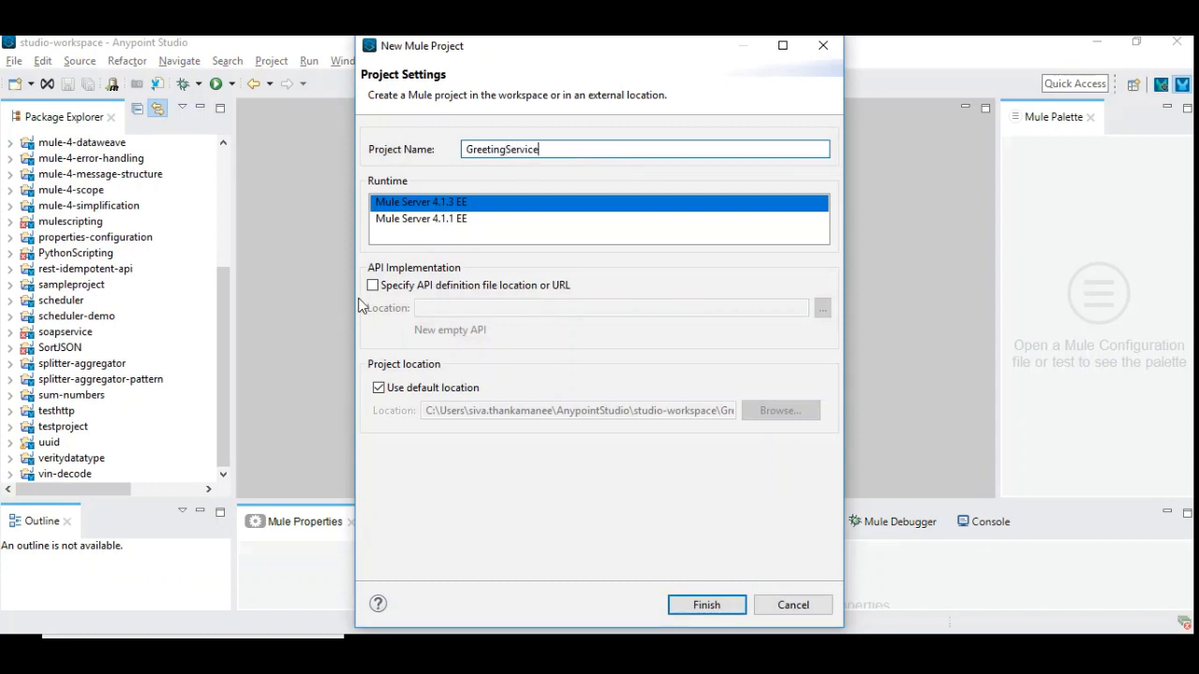
mouse_move(450, 281)
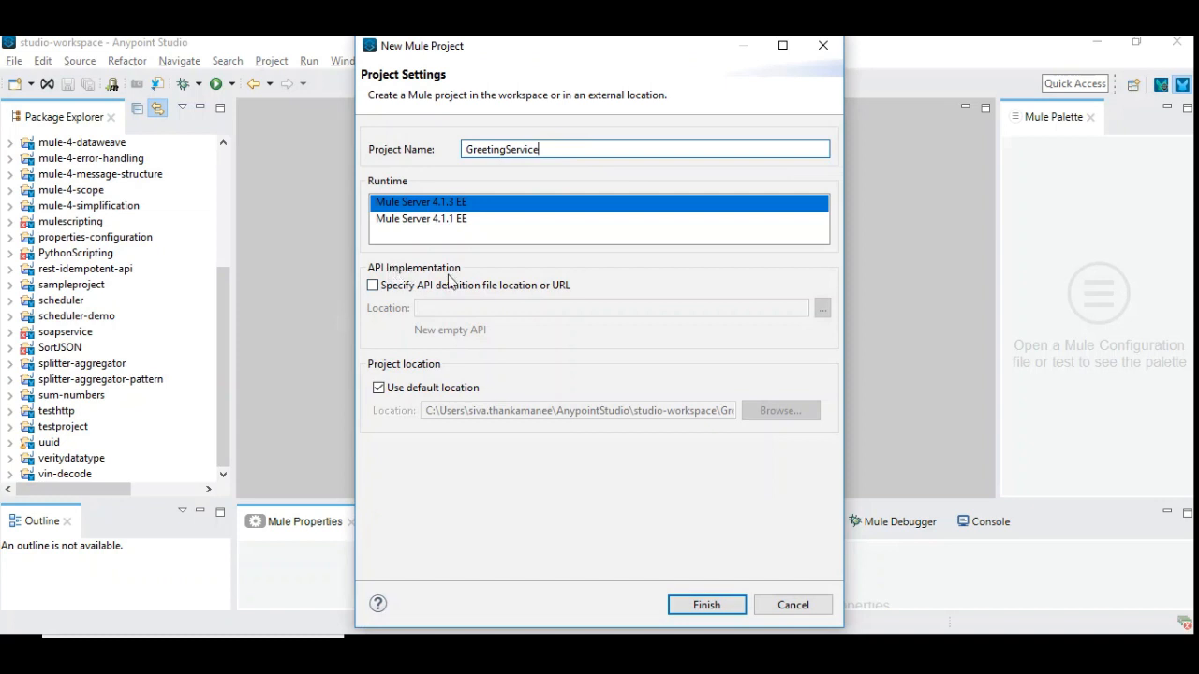
left_click(373, 284)
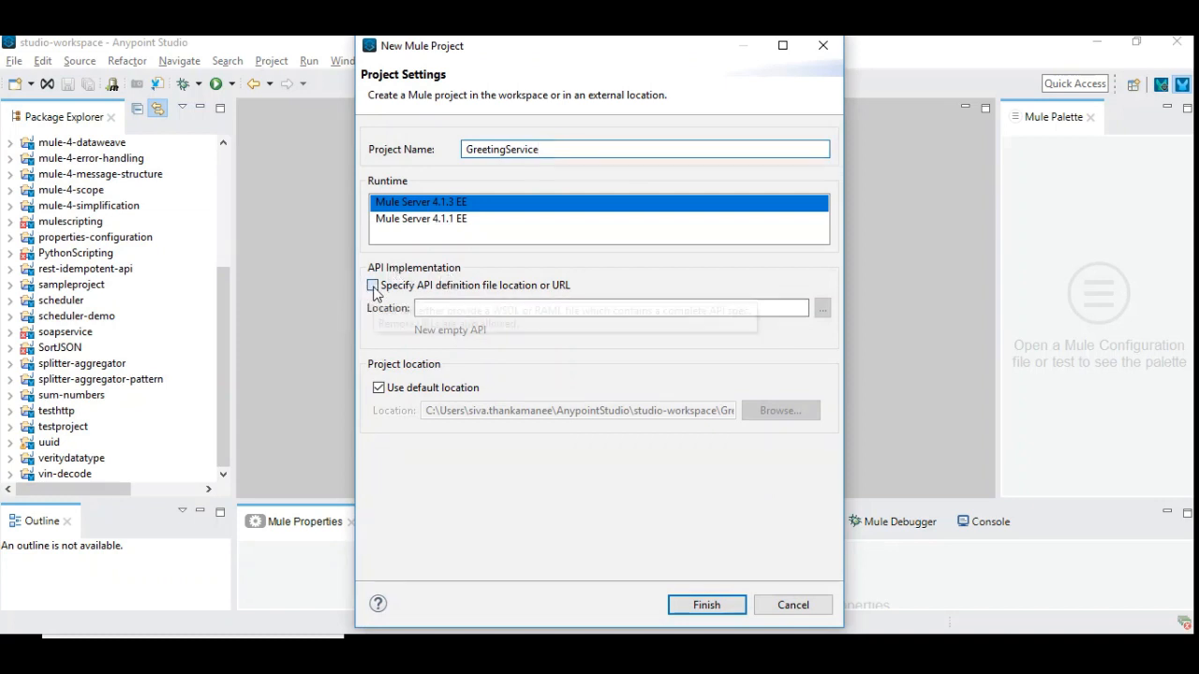
left_click(373, 284)
type("gree")
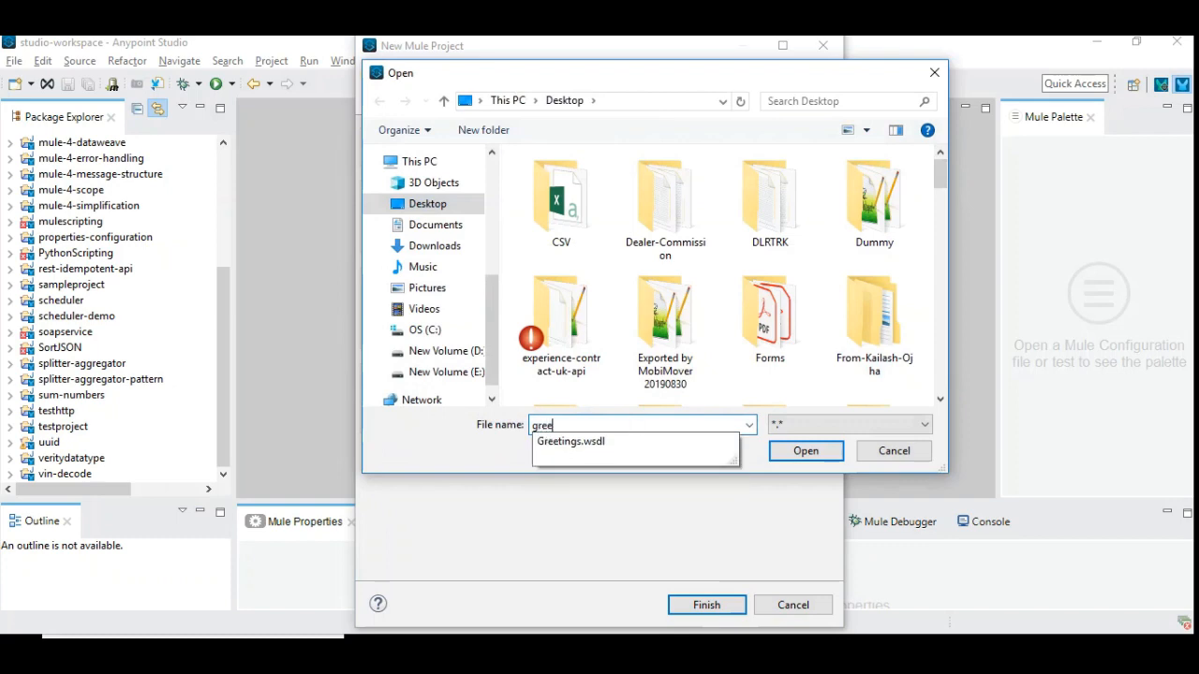
- Use Greetings.wsdl with service Hello_Service and port Hello_Port, and finish creating the project
left_click(804, 450)
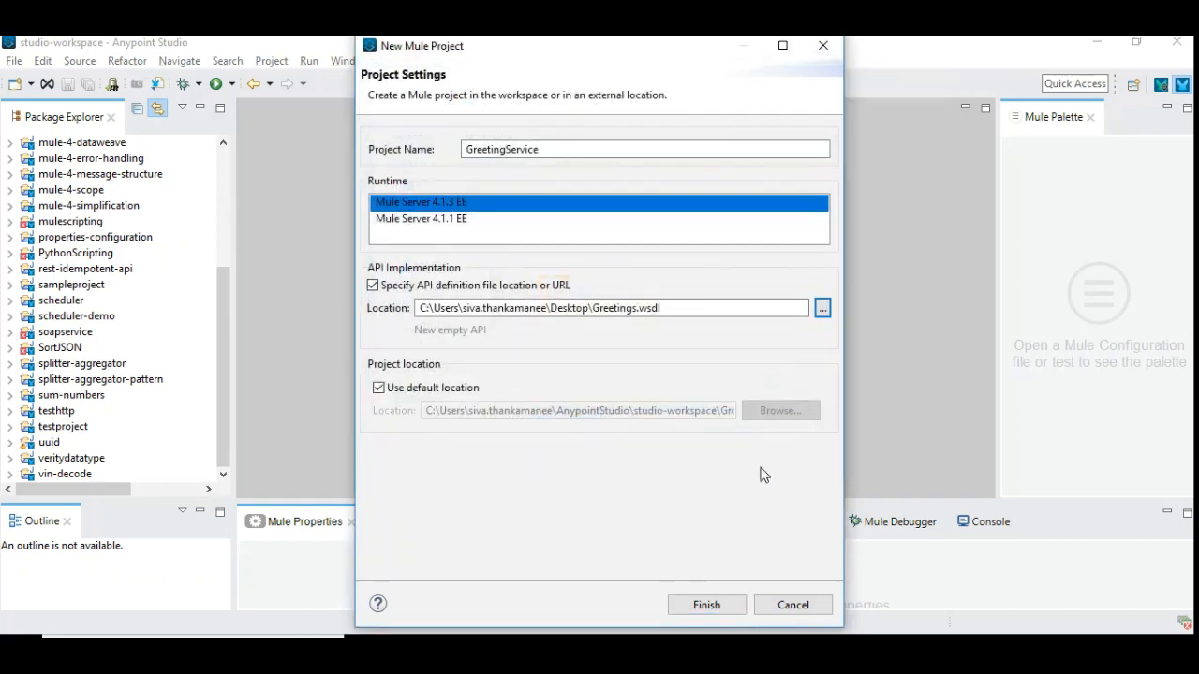
left_click(821, 307)
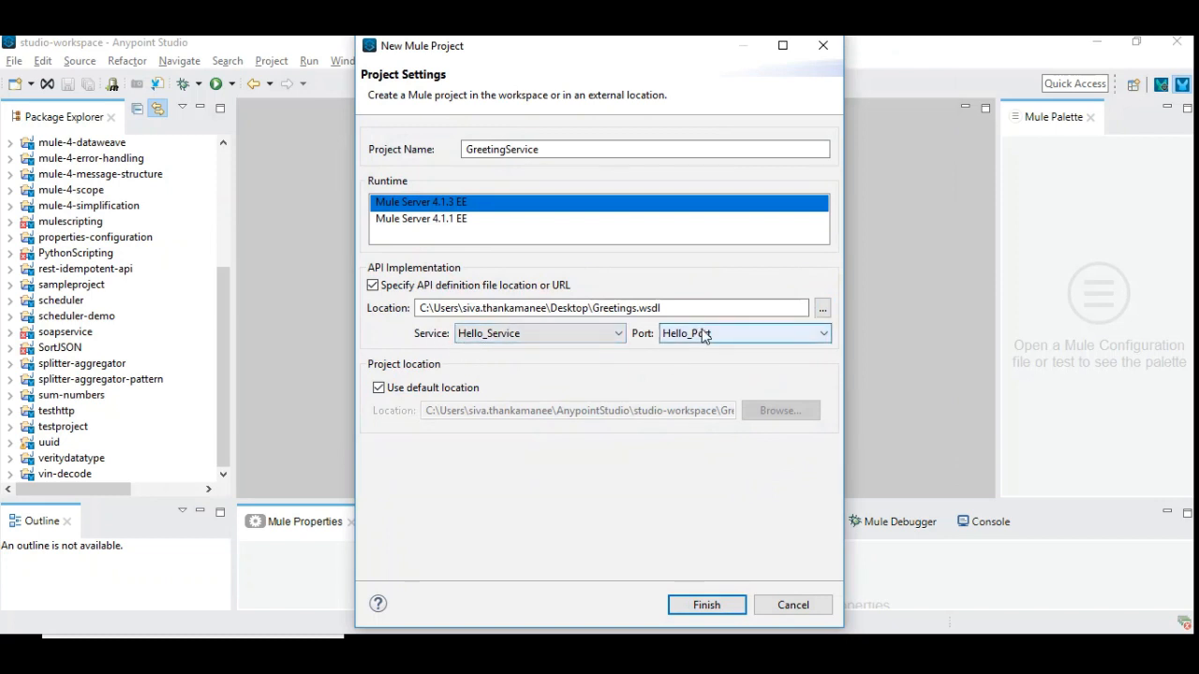
left_click(706, 604)
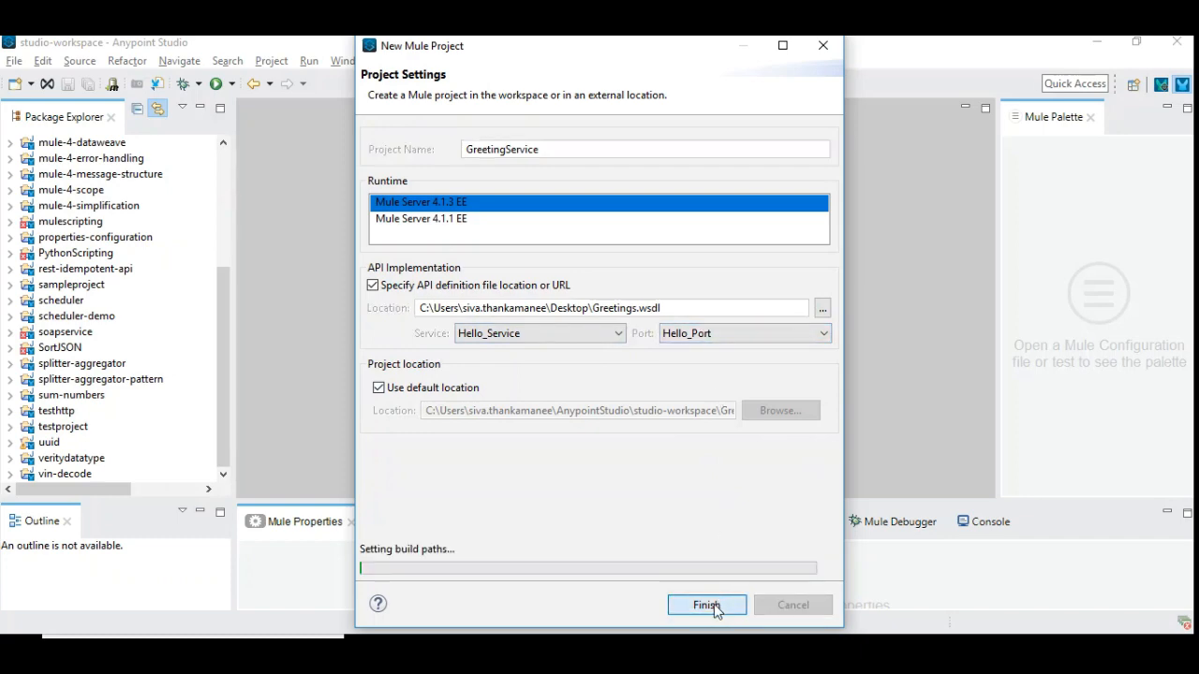
left_click(706, 604)
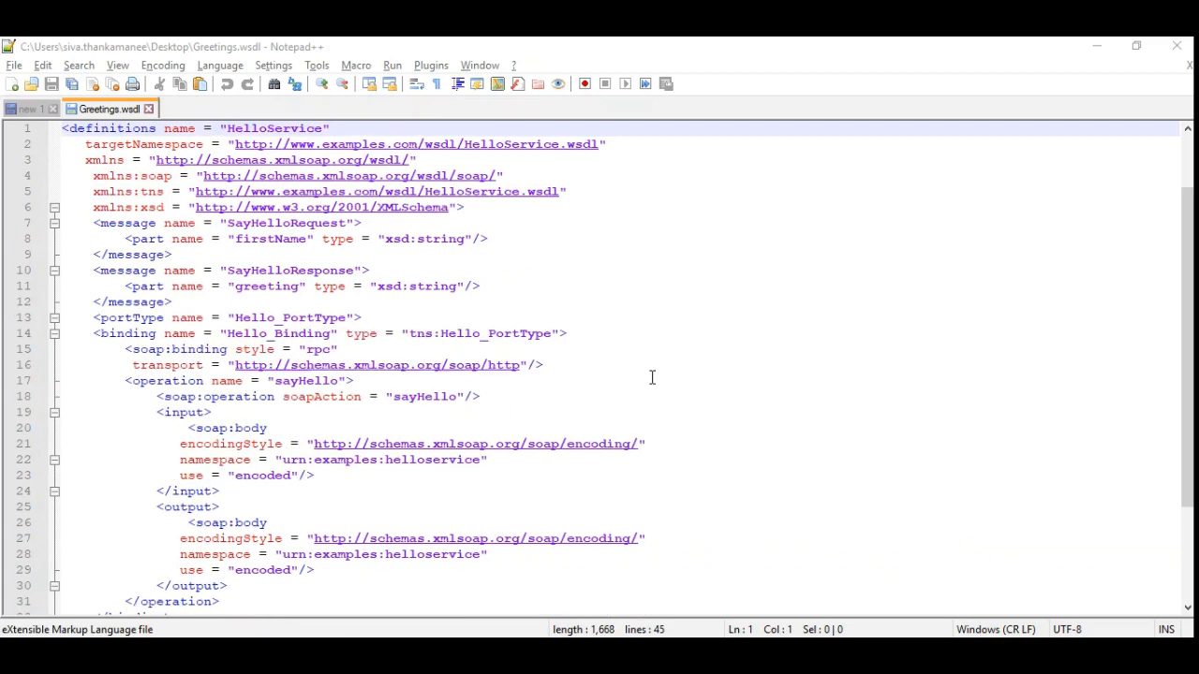
scroll("down", 3)
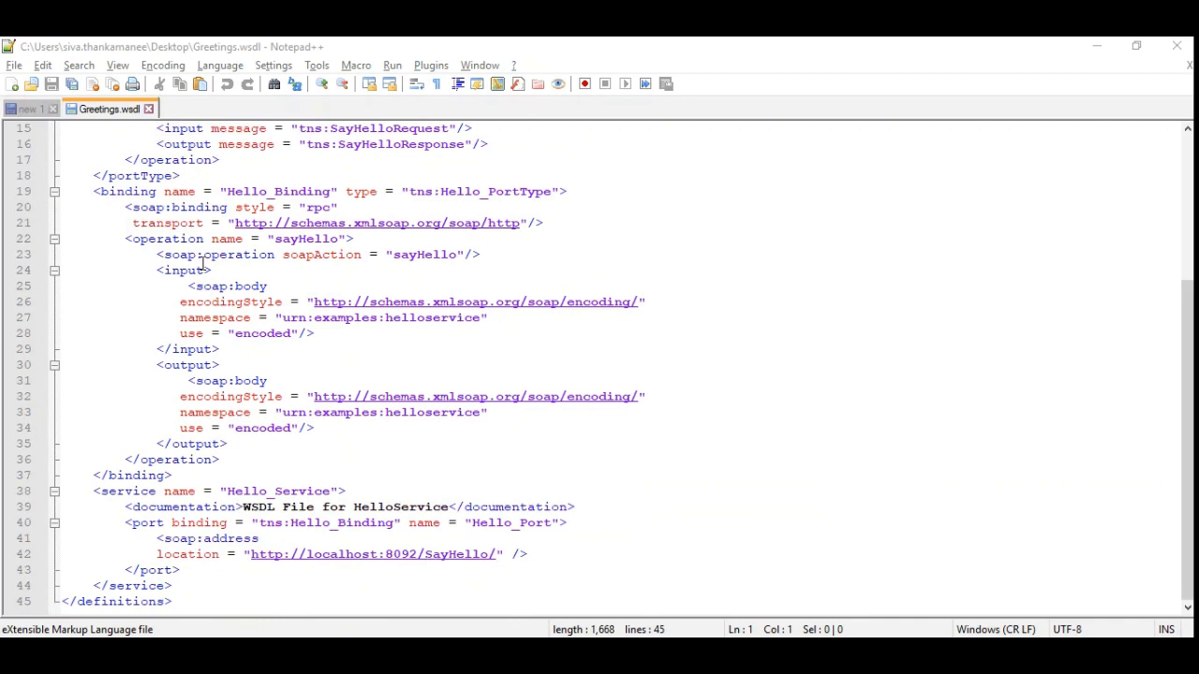
mouse_move(294, 293)
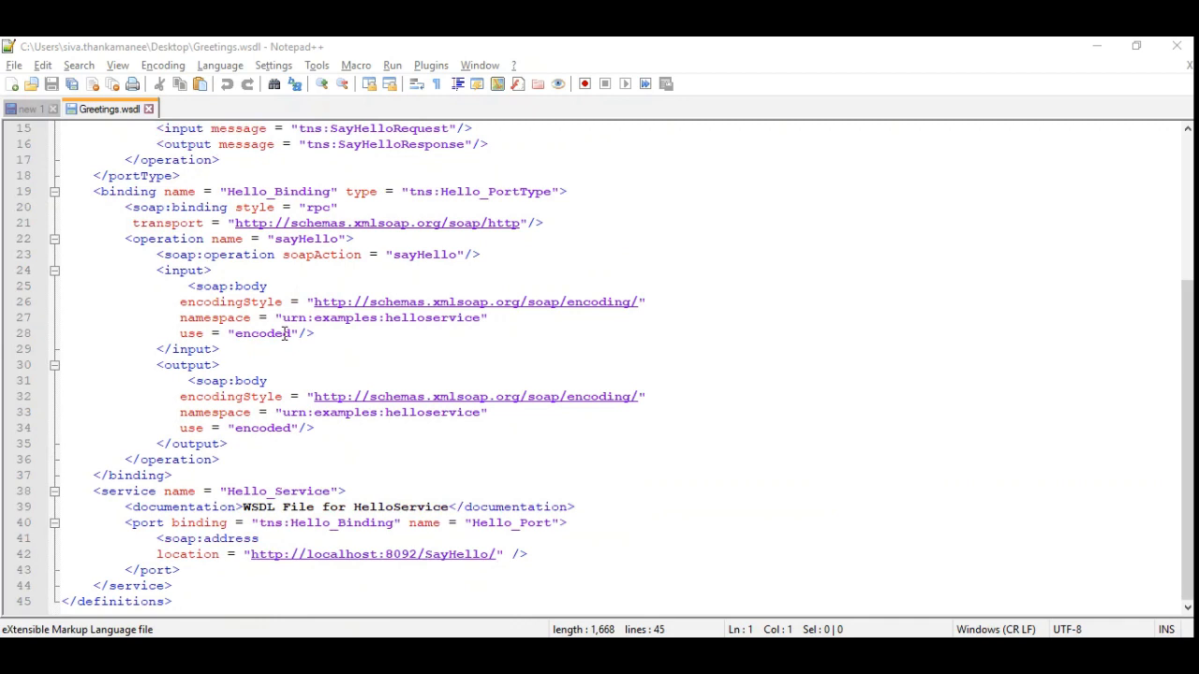
mouse_move(244, 385)
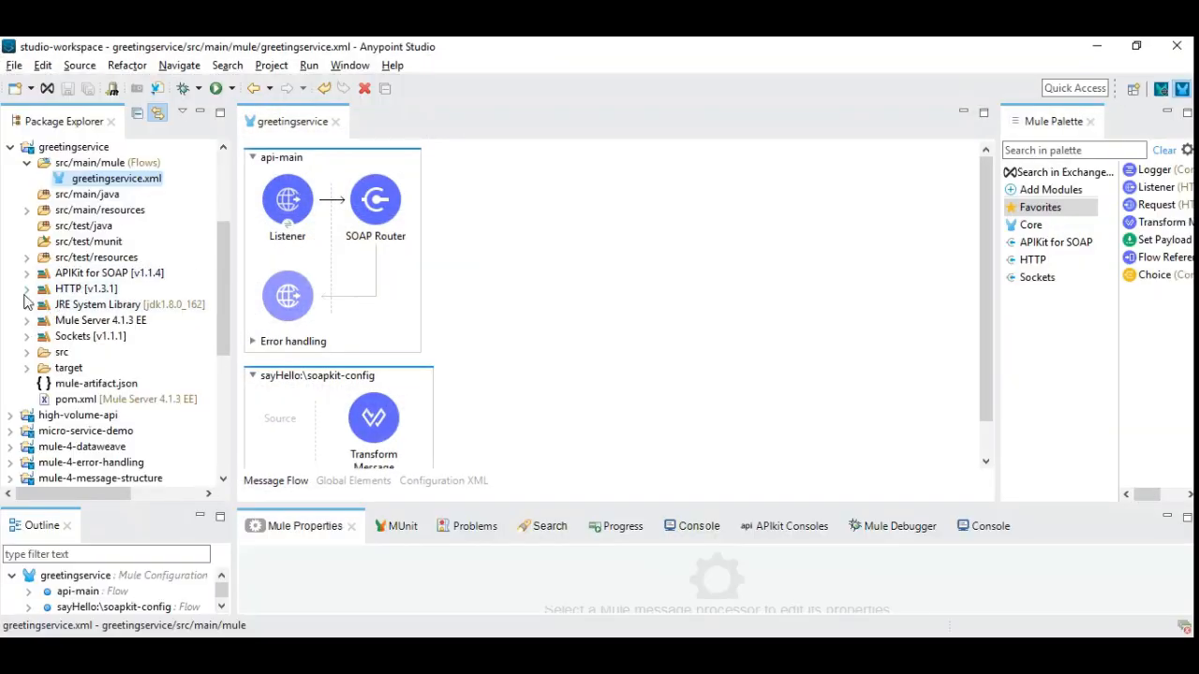
- Reveal Greetings.wsdl under src/main/resources > api, select the Listener, and open Transform Message
left_click(27, 210)
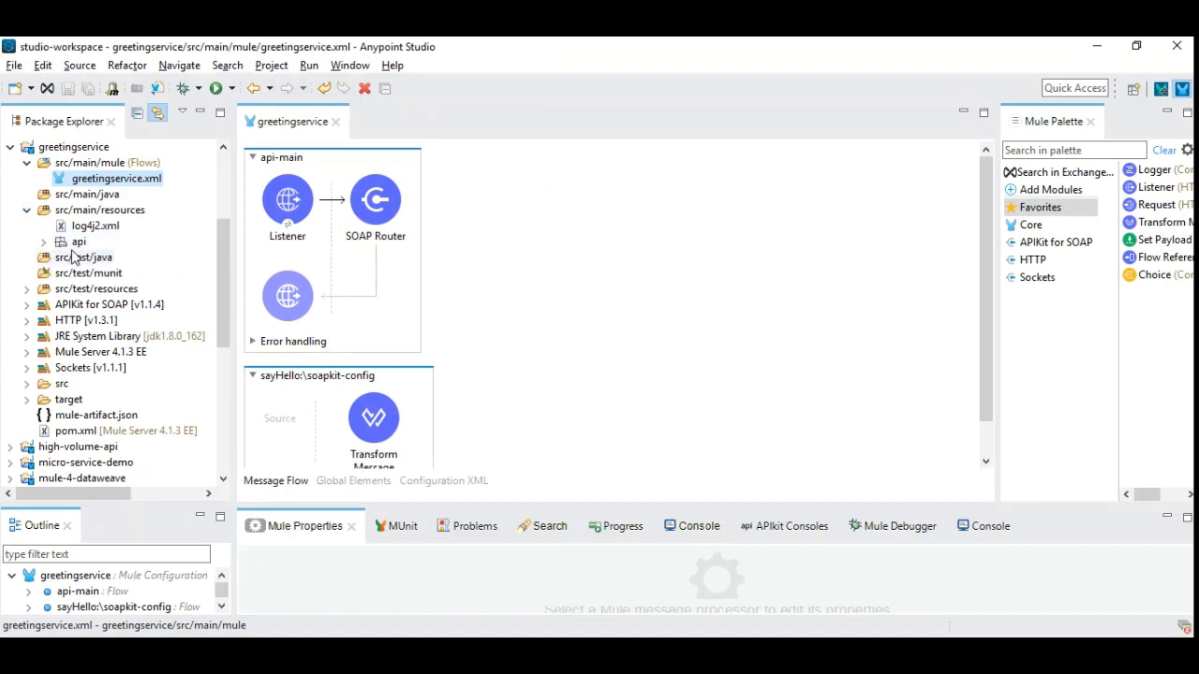
left_click(43, 242)
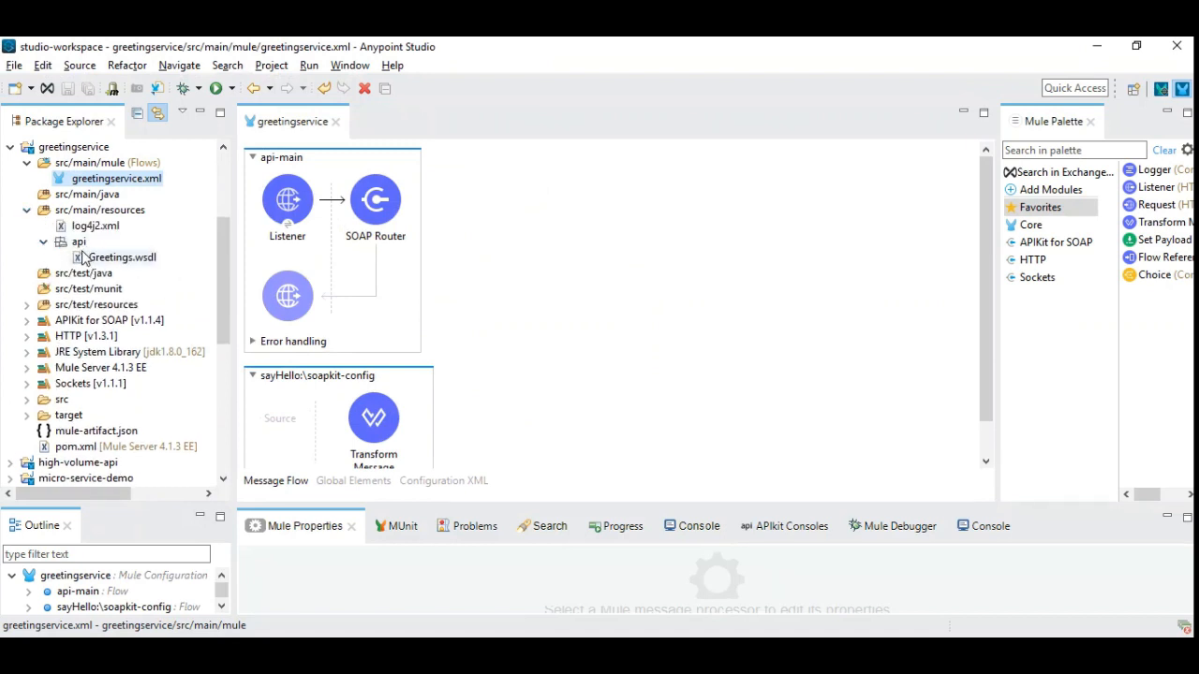
left_click(122, 256)
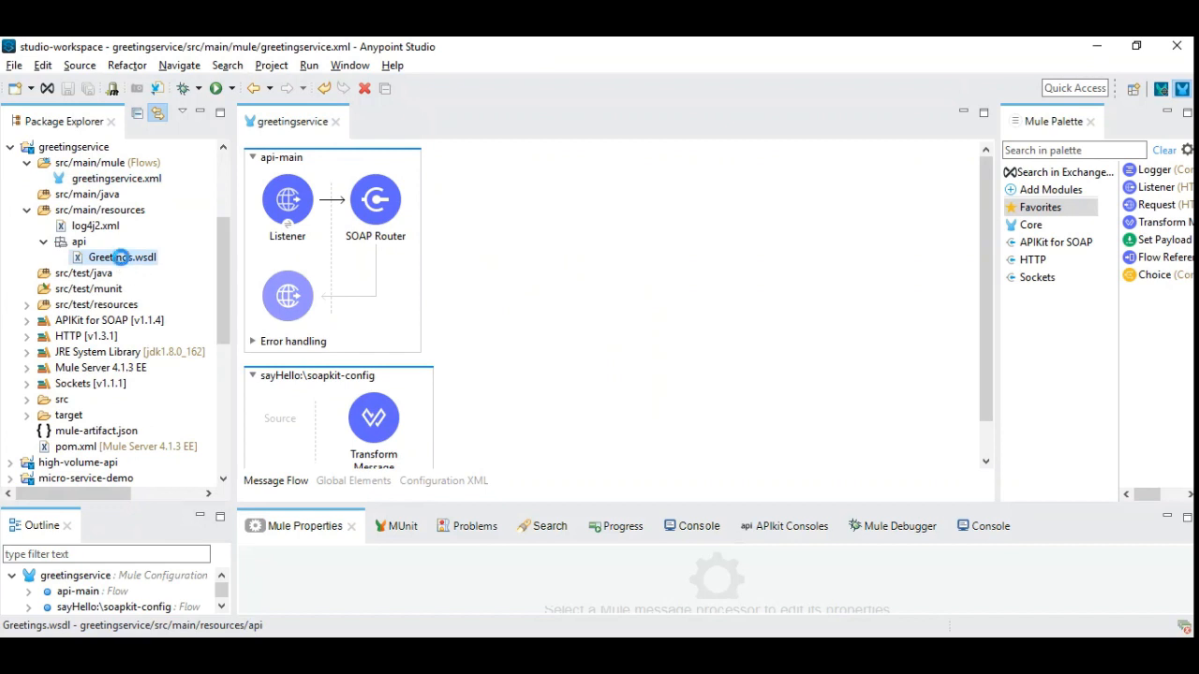
left_click(115, 178)
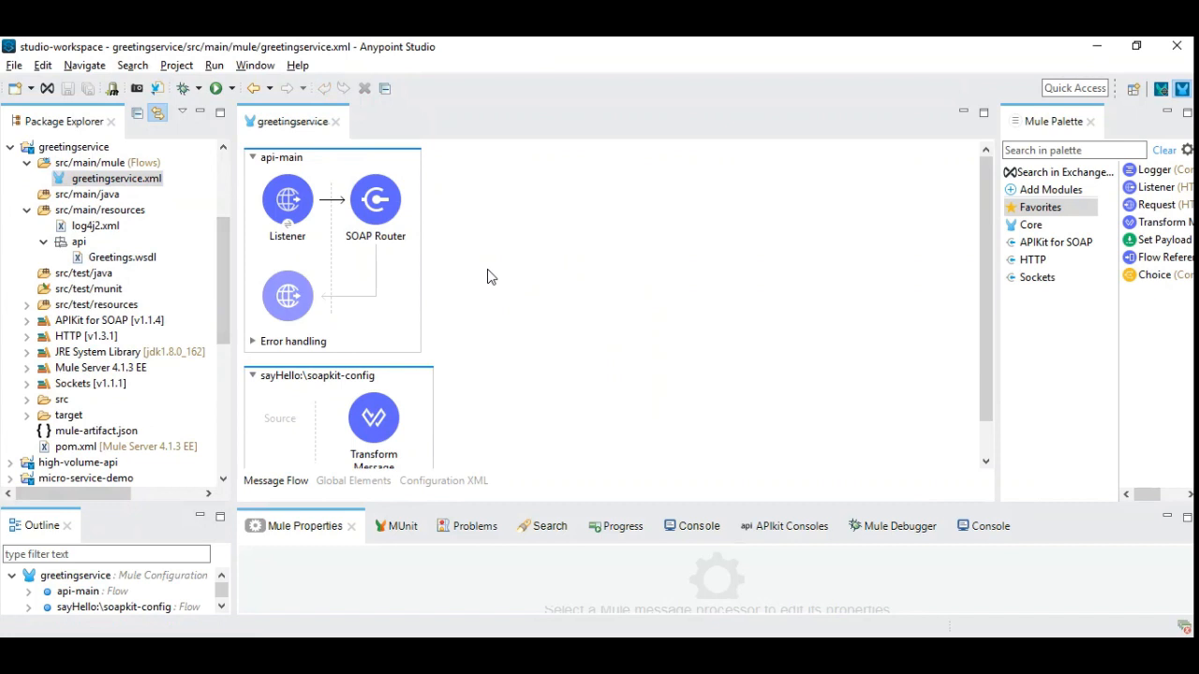
left_click(115, 179)
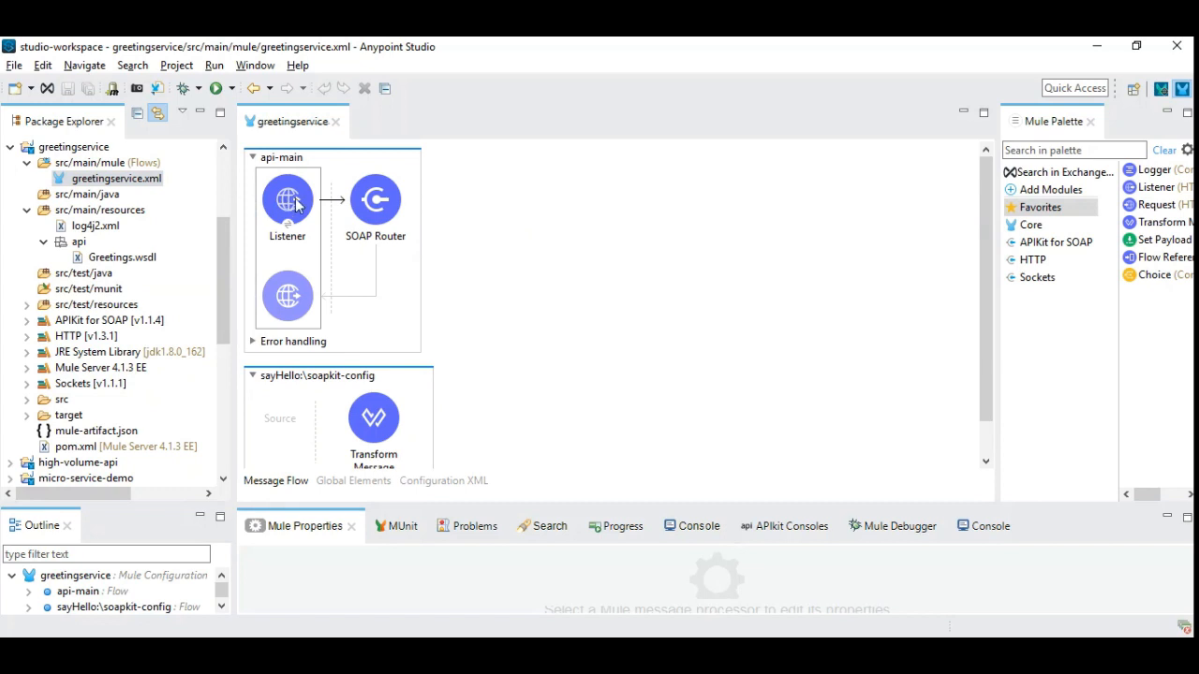
left_click(374, 200)
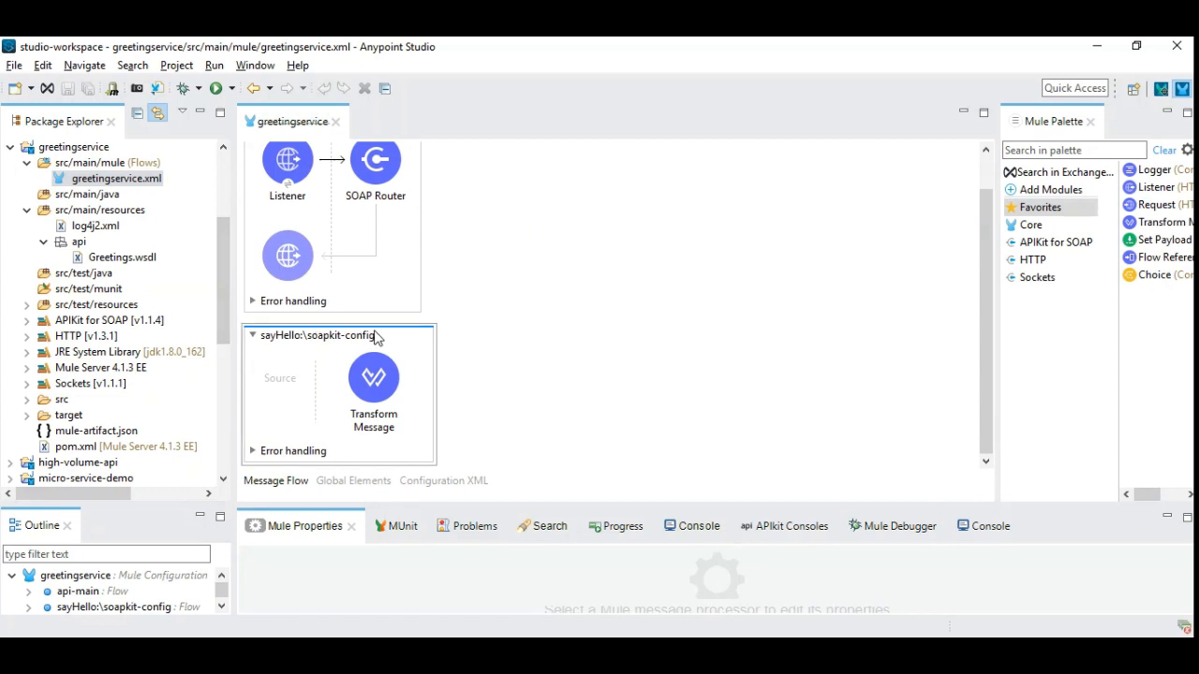
mouse_move(337, 345)
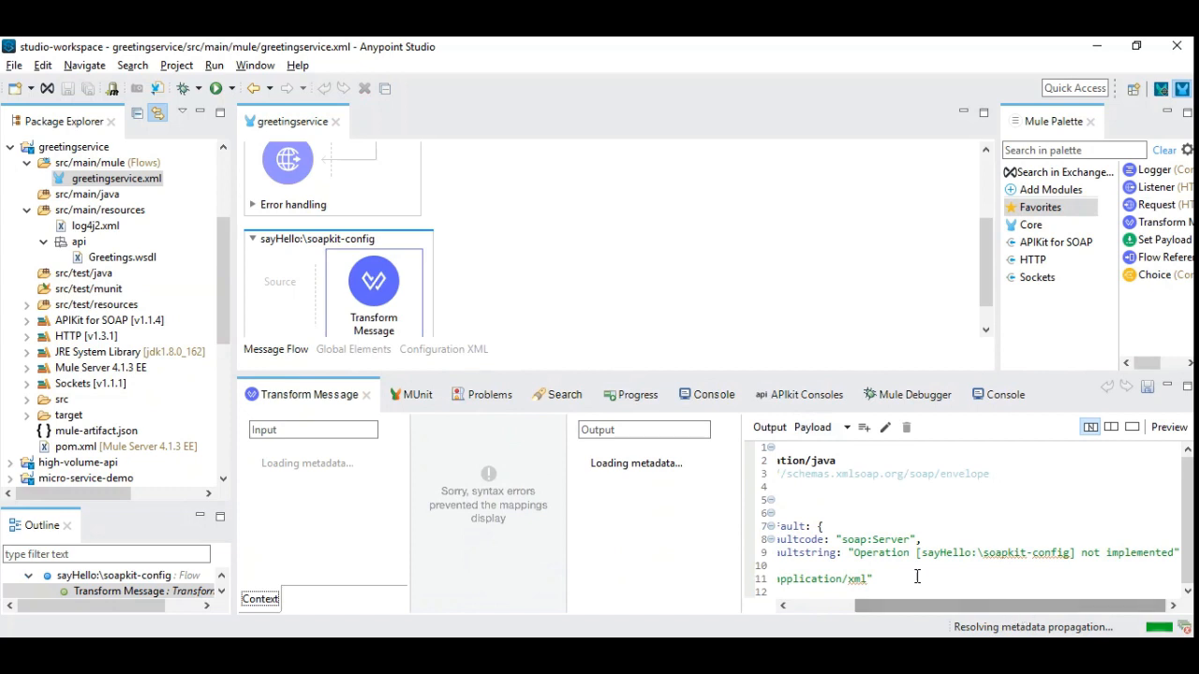
double_click(945, 552)
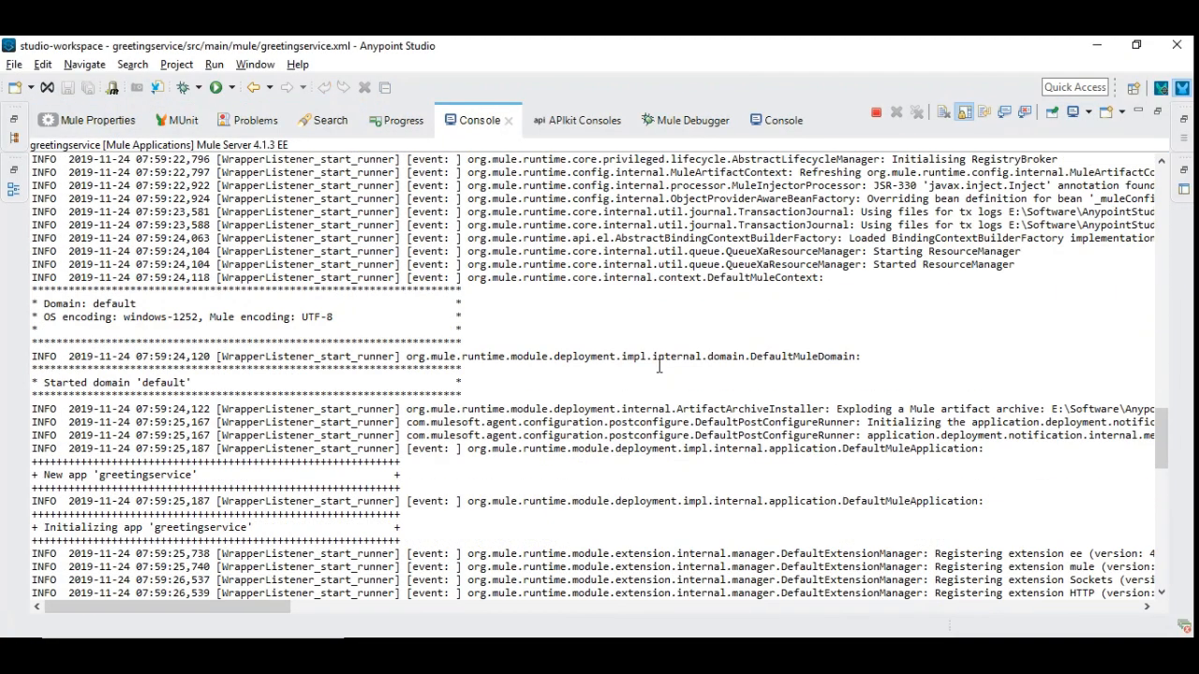
scroll("down", 3)
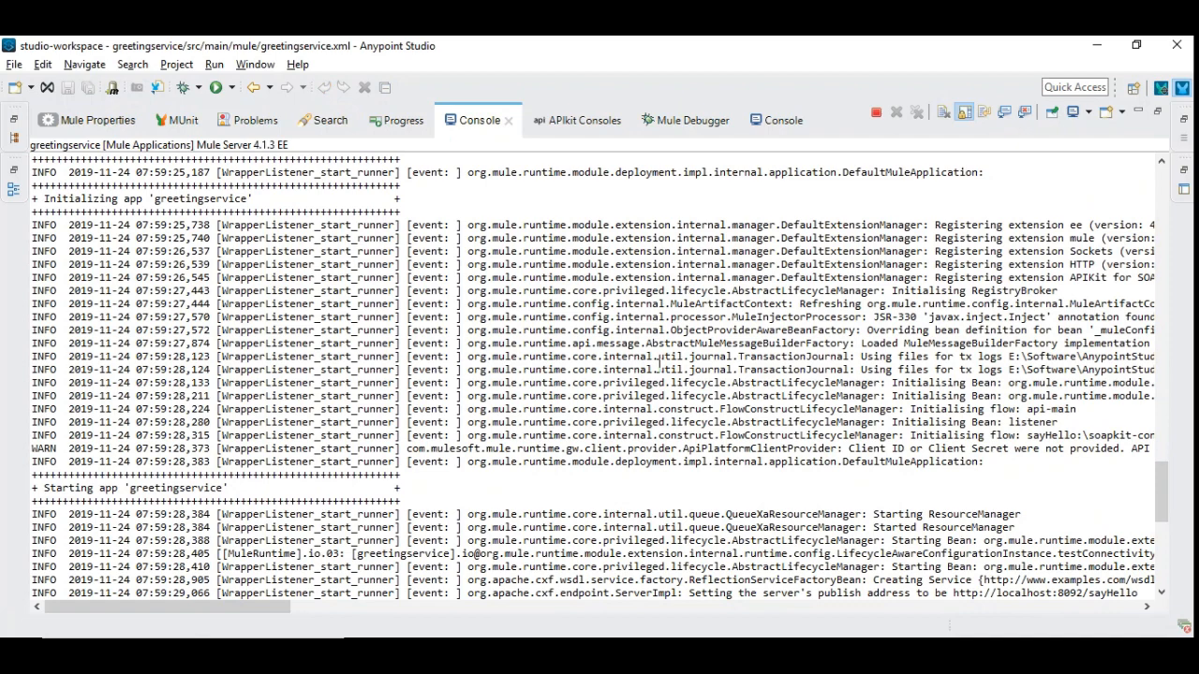
scroll("down", 3)
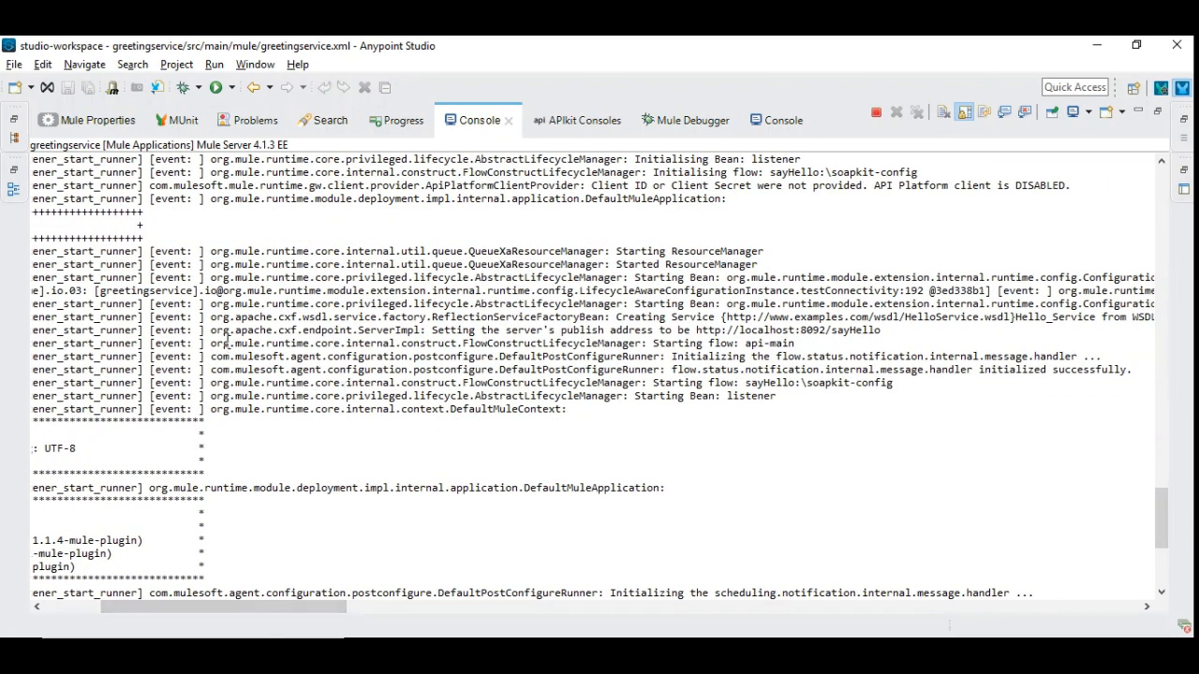
mouse_move(608, 340)
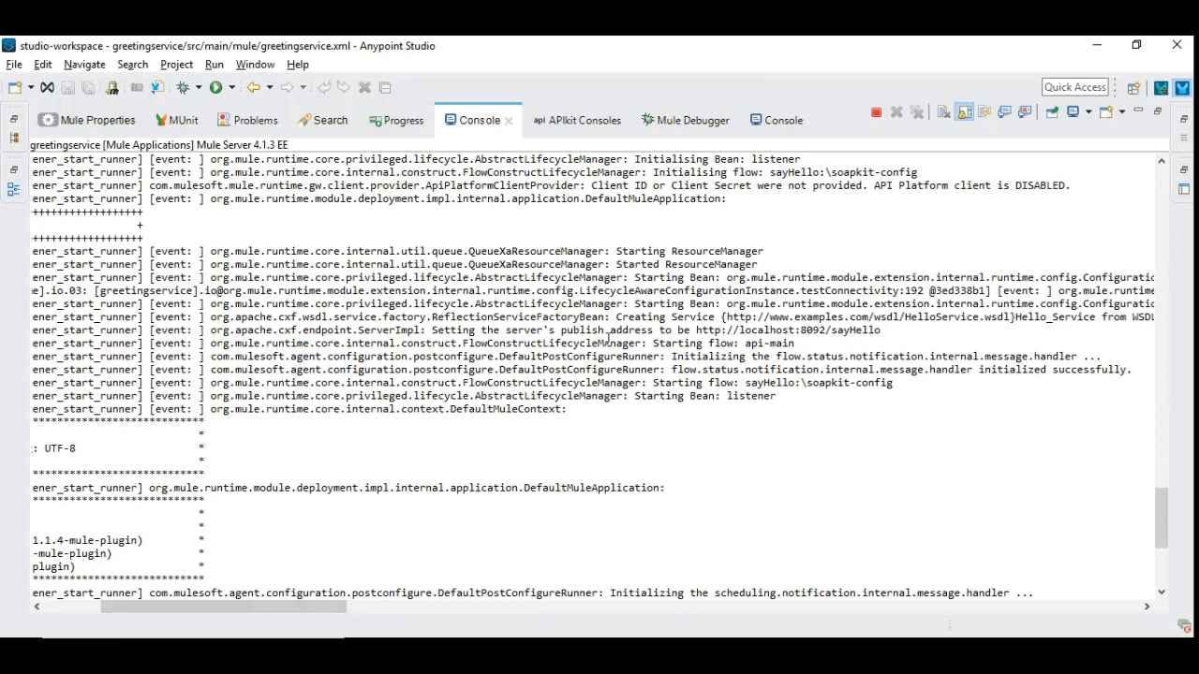
double_click(758, 330)
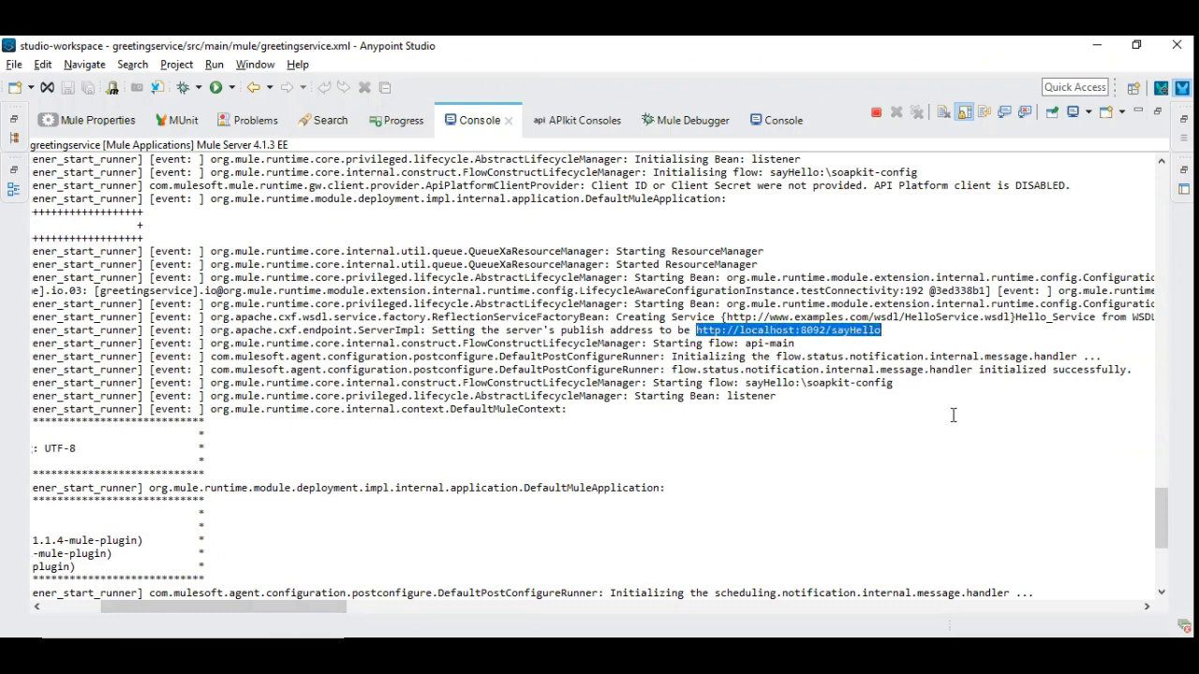
mouse_move(644, 290)
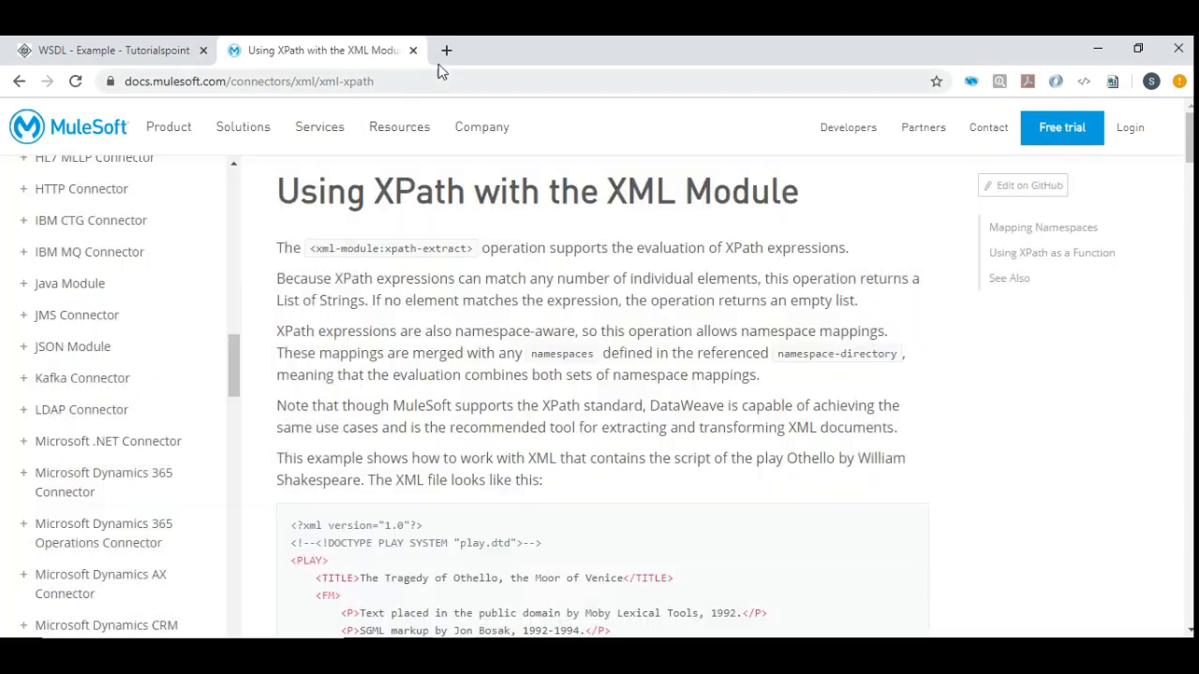
- Load localhost:8092/sayHello?wsdl in a new tab and expand the port to show soap:address
left_click(445, 51)
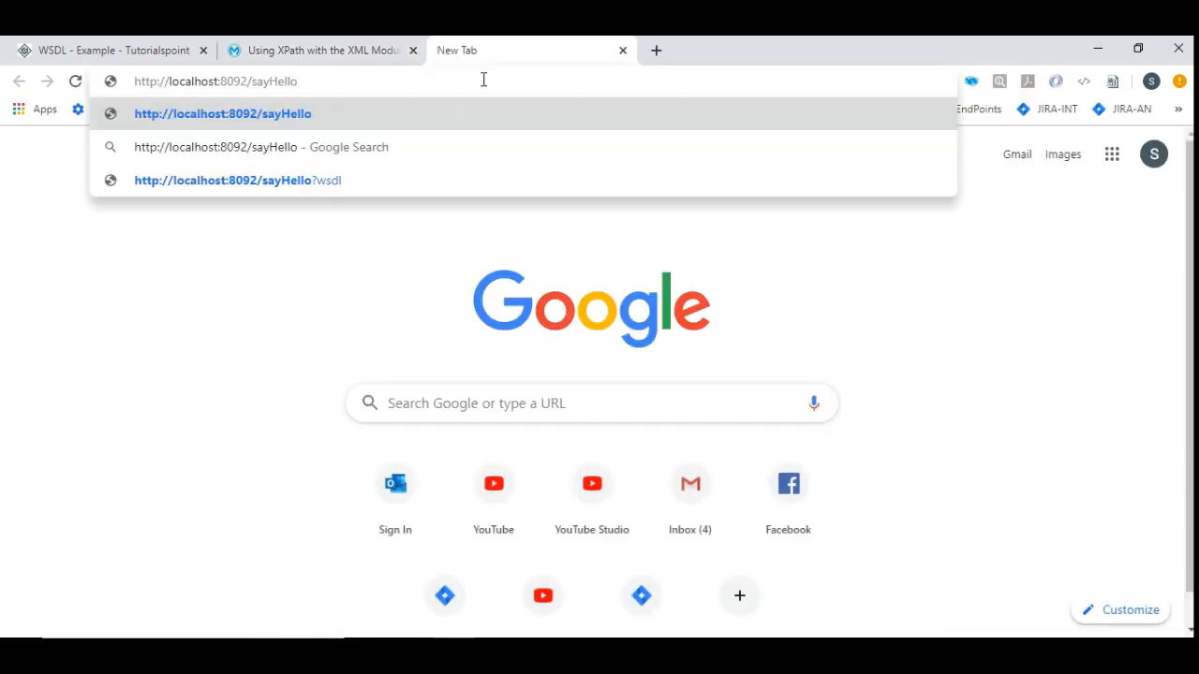
left_click(238, 180)
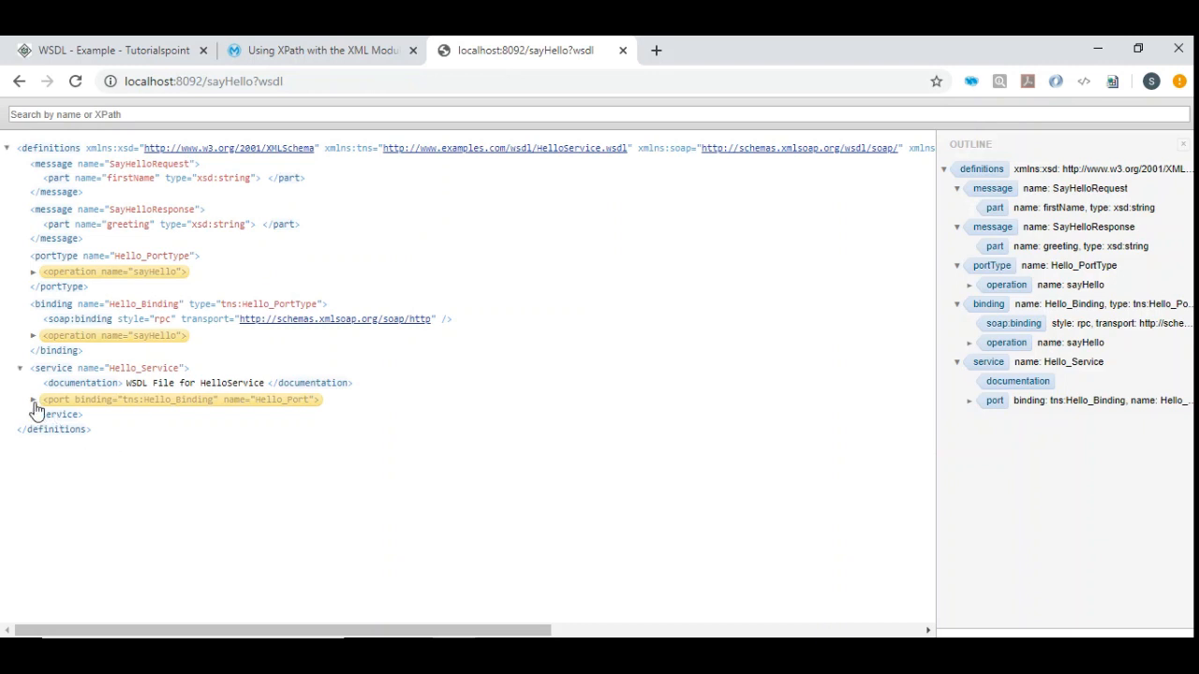
left_click(34, 400)
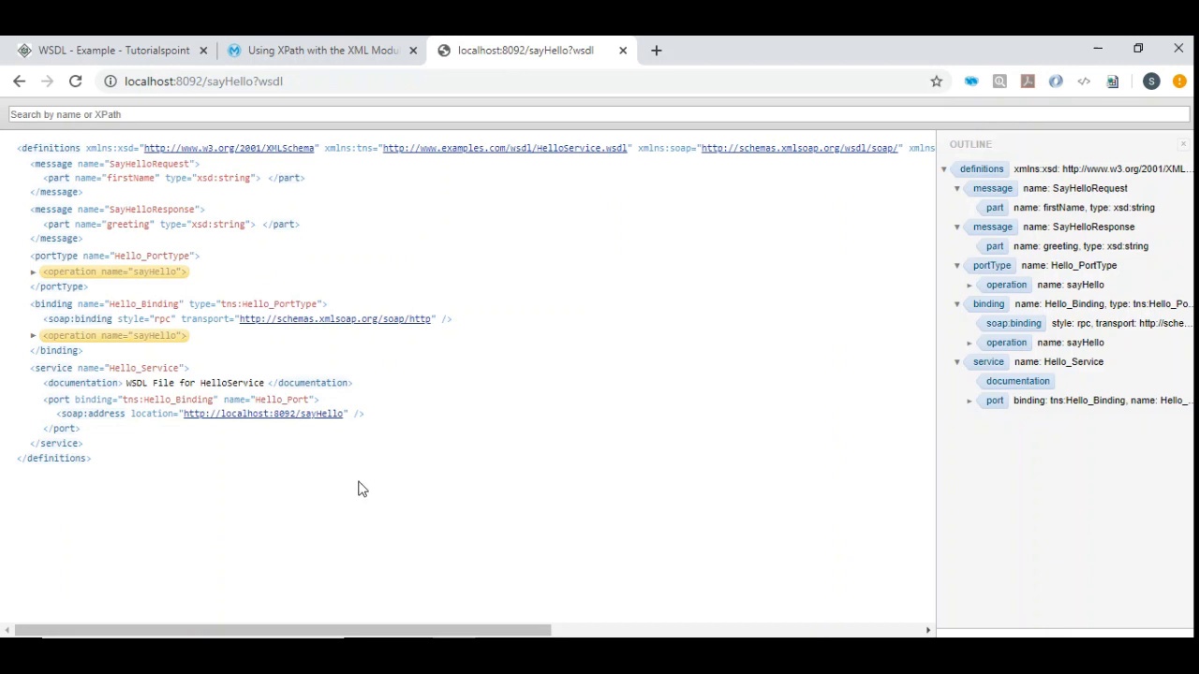
mouse_move(629, 532)
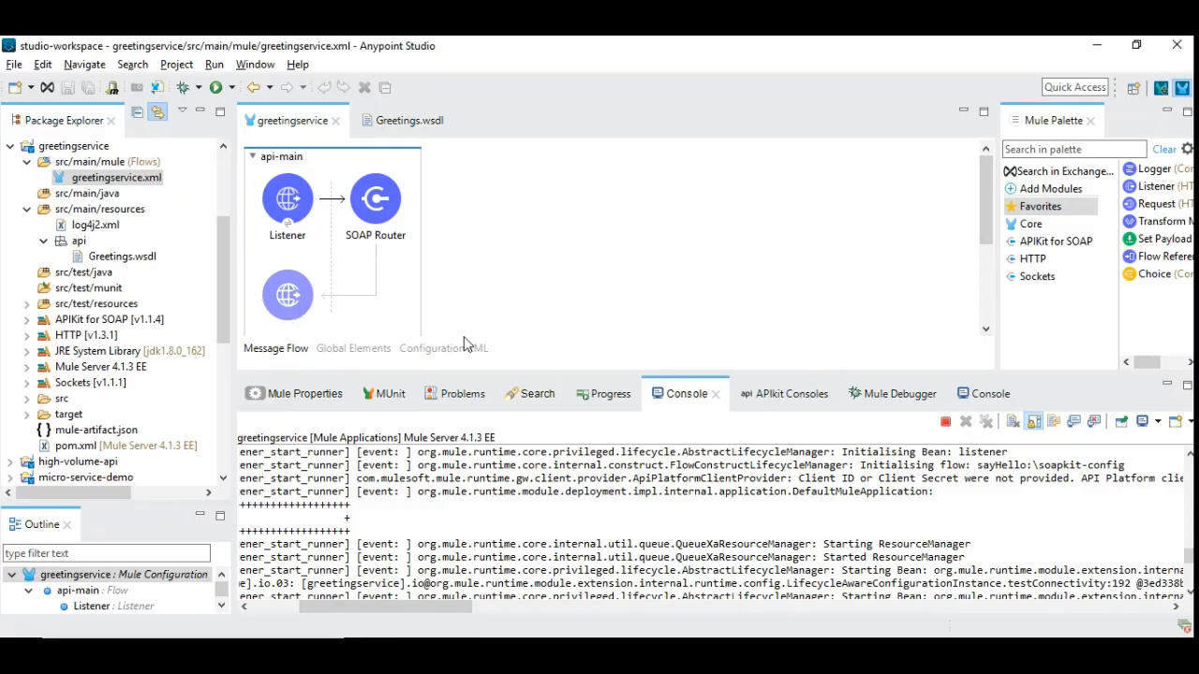
- Select sayHello in the WSDL URL and view the Listener's /sayHello path and api-httpListenerConfig
left_click(287, 198)
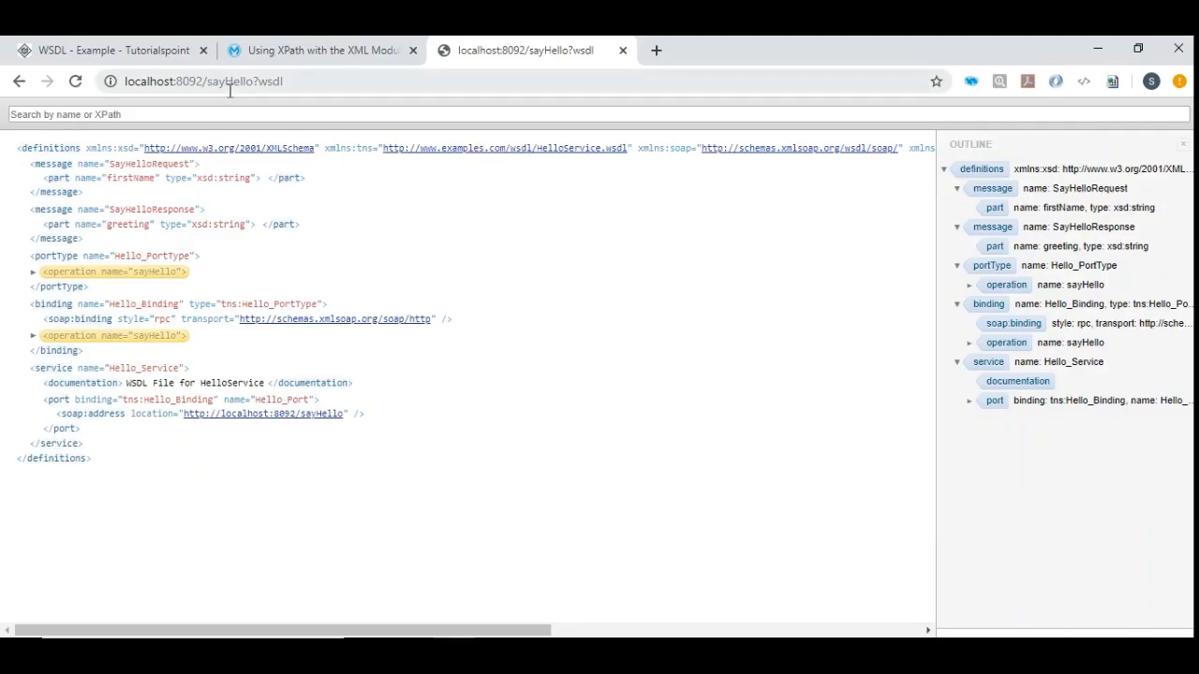
double_click(232, 81)
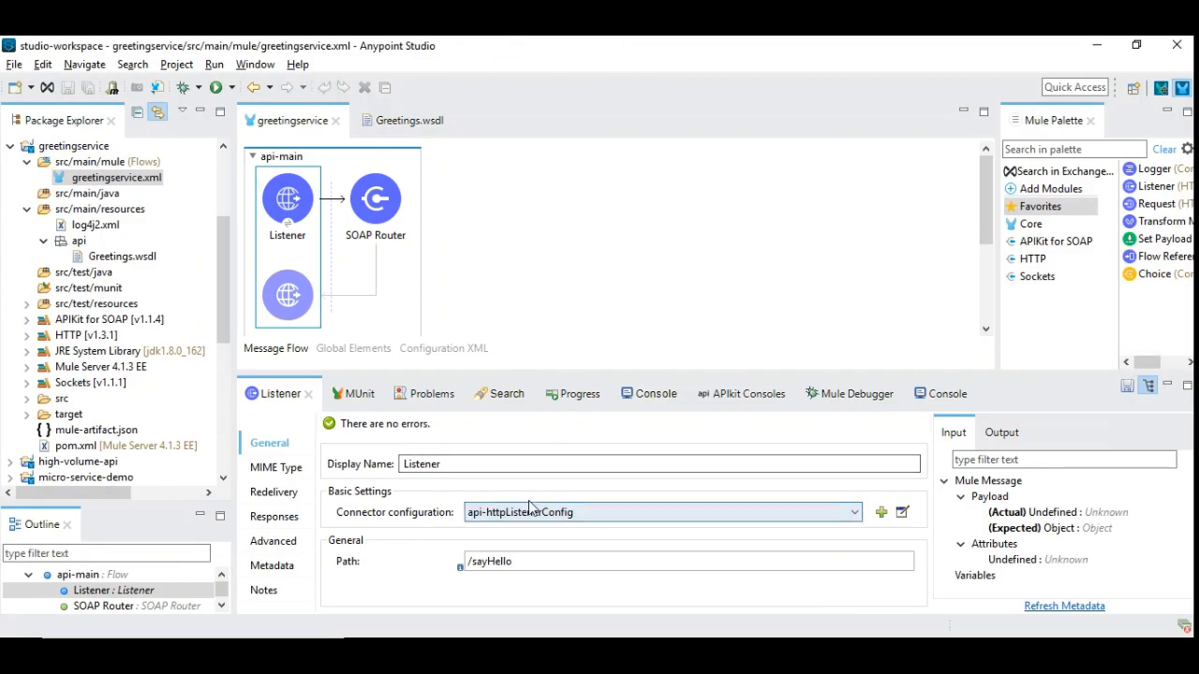
mouse_move(684, 515)
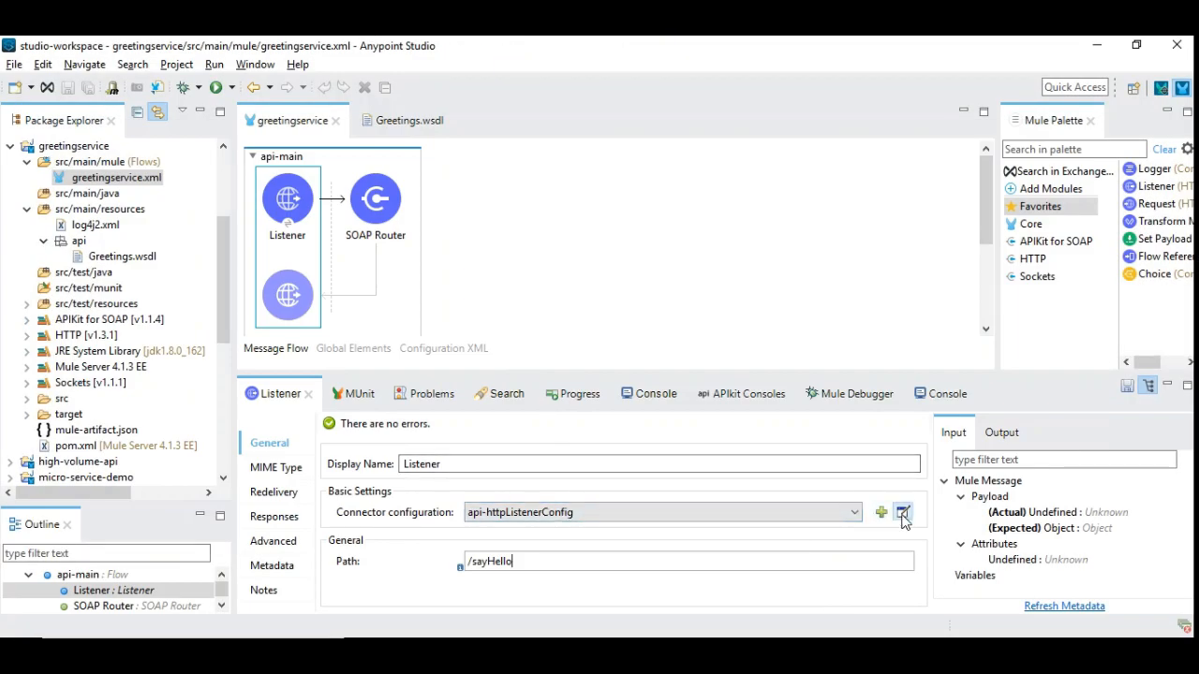
left_click(902, 512)
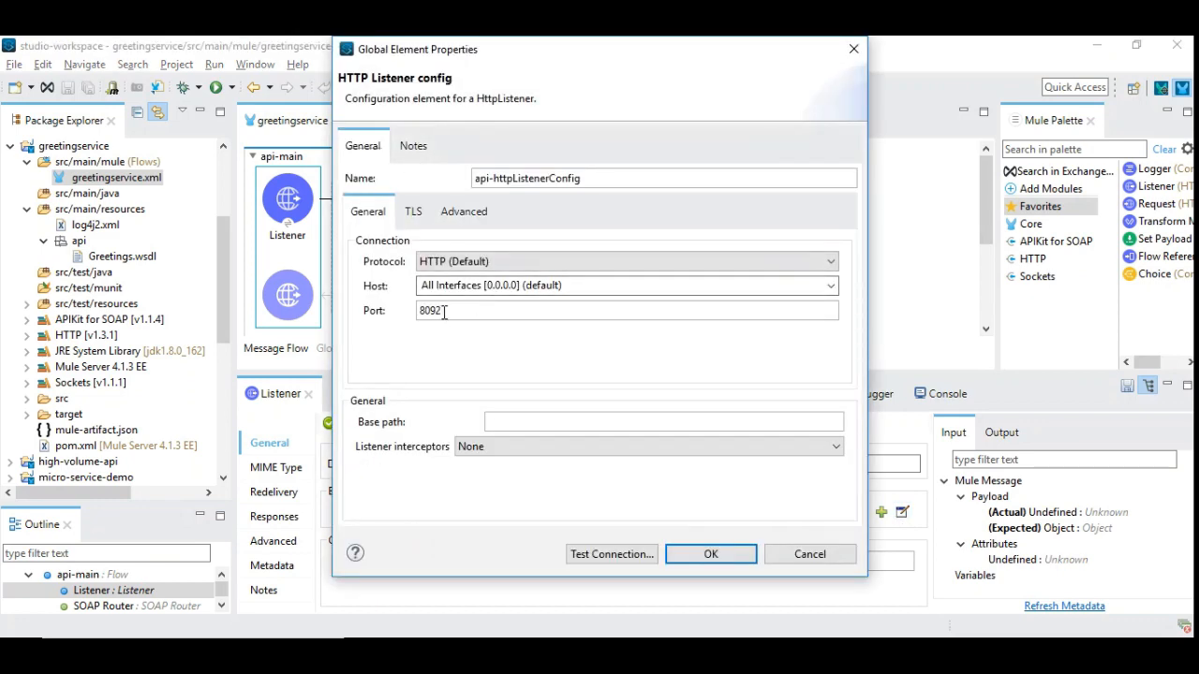
double_click(429, 310)
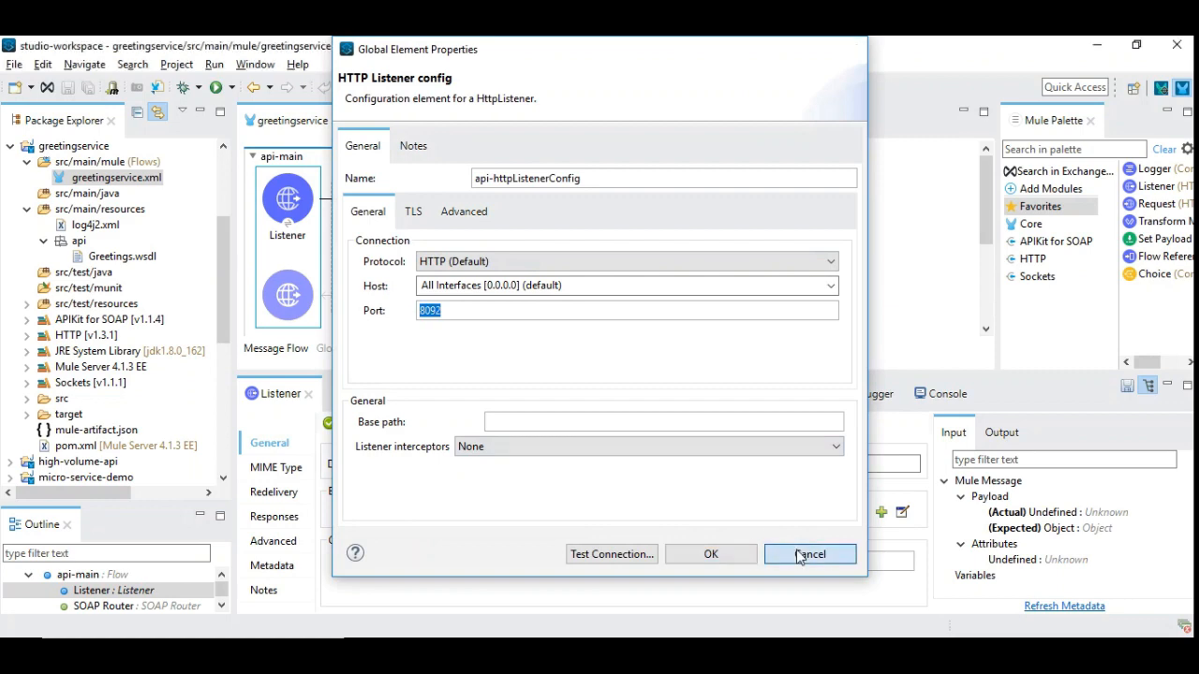
left_click(810, 553)
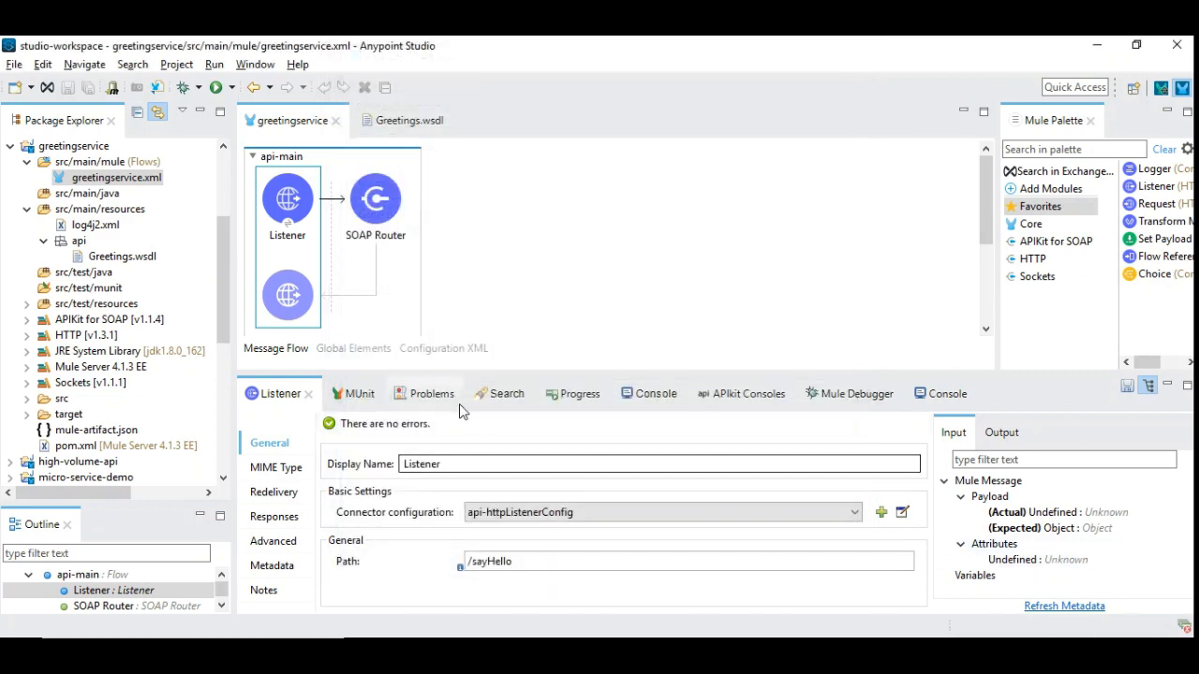
left_click(408, 120)
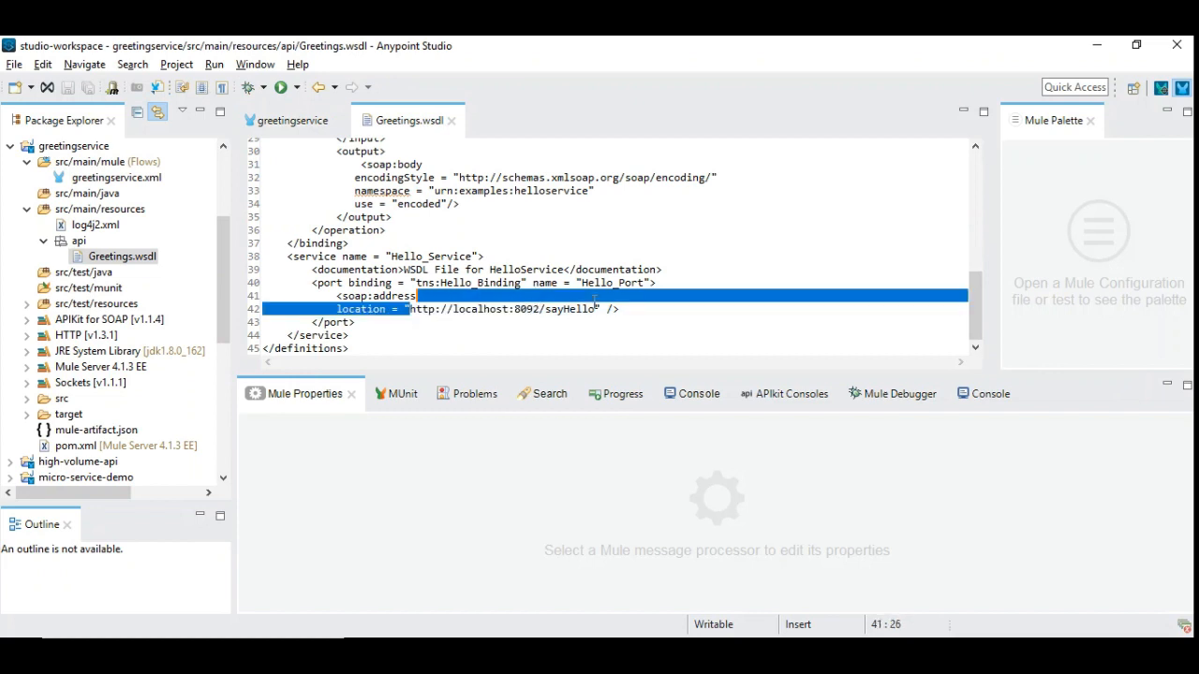
double_click(501, 308)
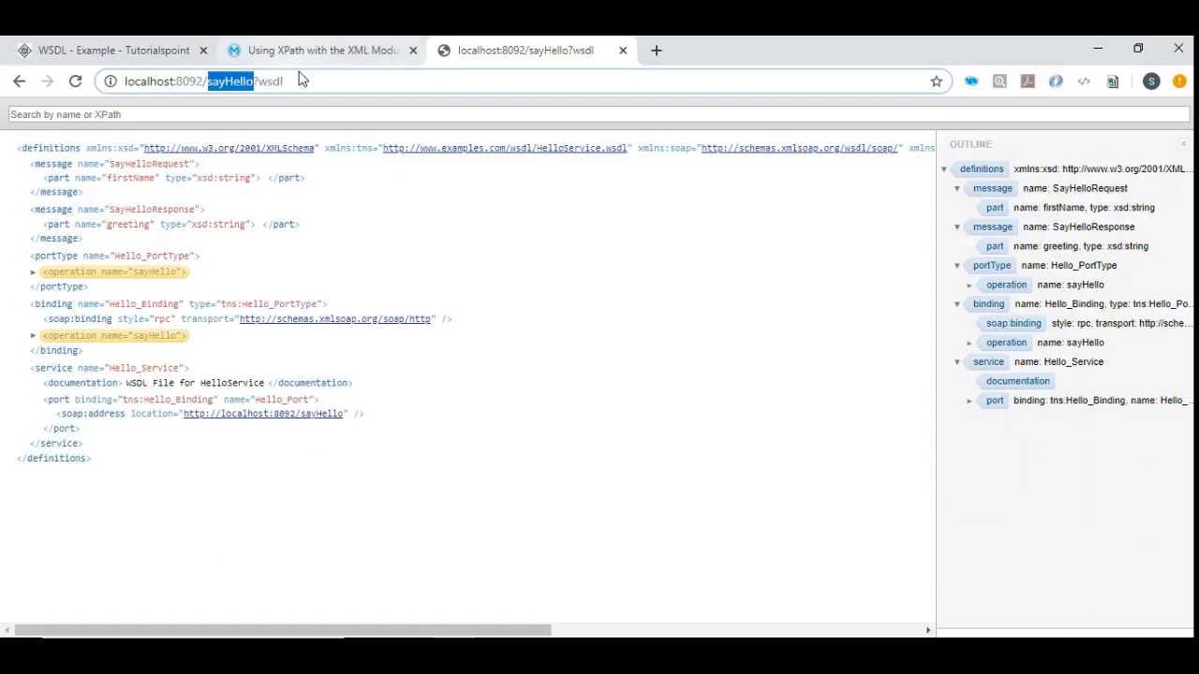
- Select the full WSDL URL localhost:8092/sayHello?wsdl in Chrome's address bar
left_click(300, 81)
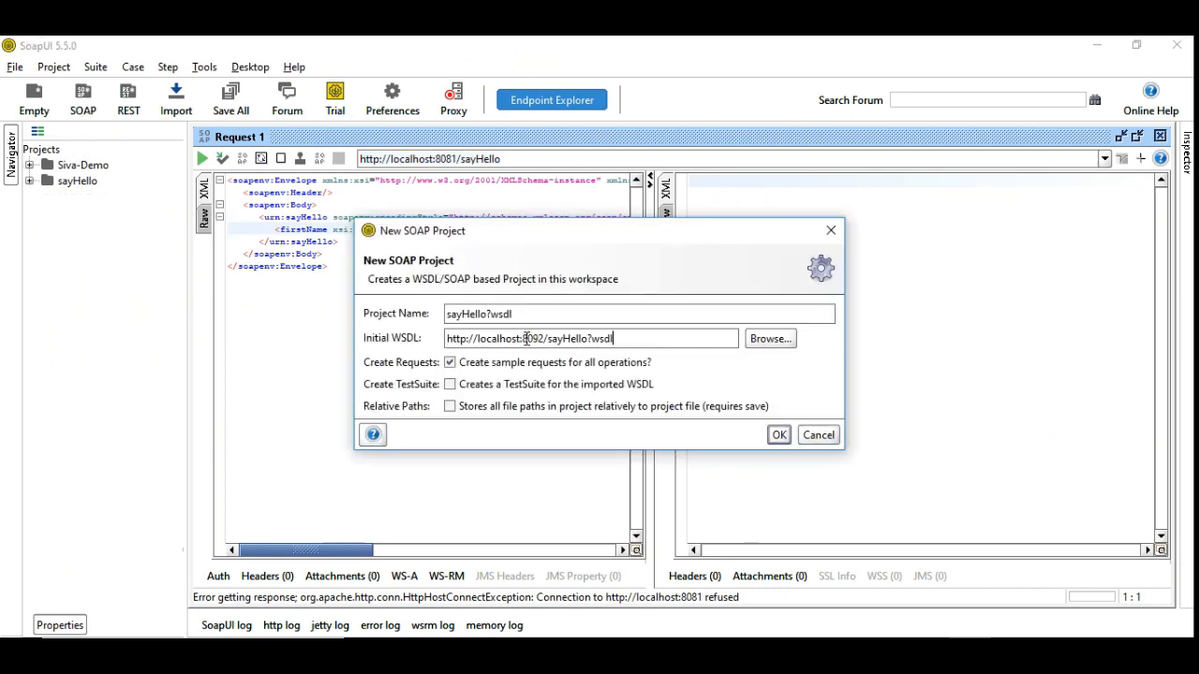
- Name the new SOAP project GreetingService with the sayHello?wsdl URL and confirm
type("GreetingService")
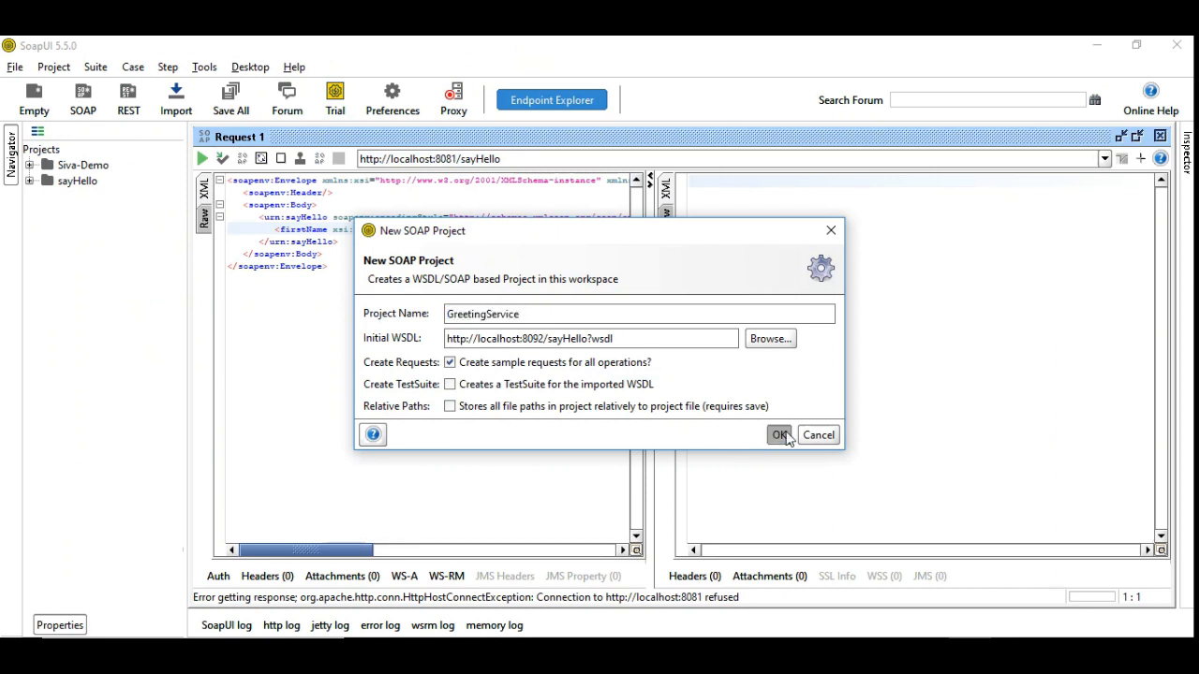
left_click(779, 434)
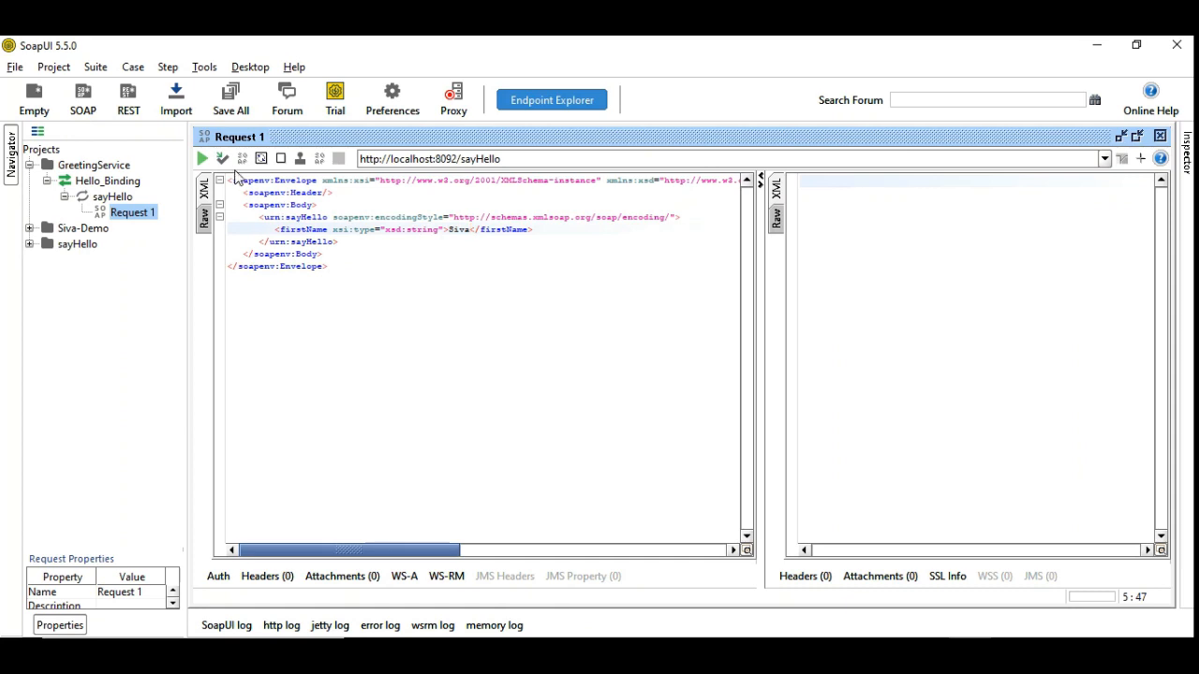
- Submit Request 1, get the 'not implemented' fault, and type a greeting element into the response
left_click(202, 158)
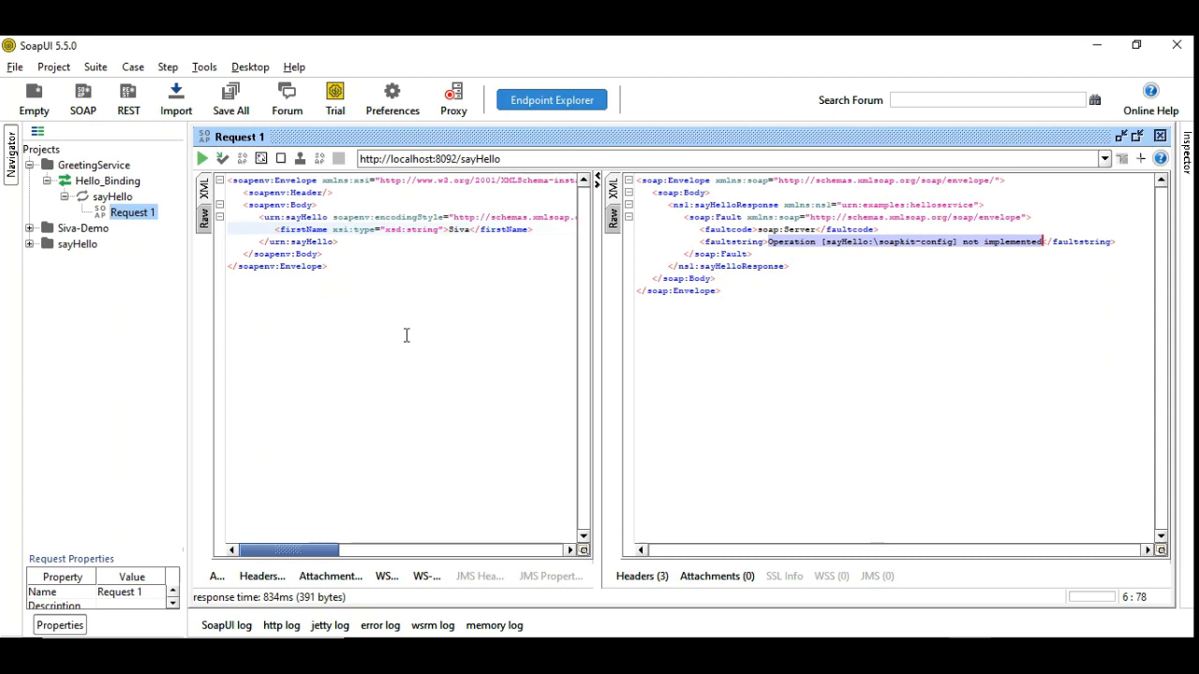
mouse_move(403, 356)
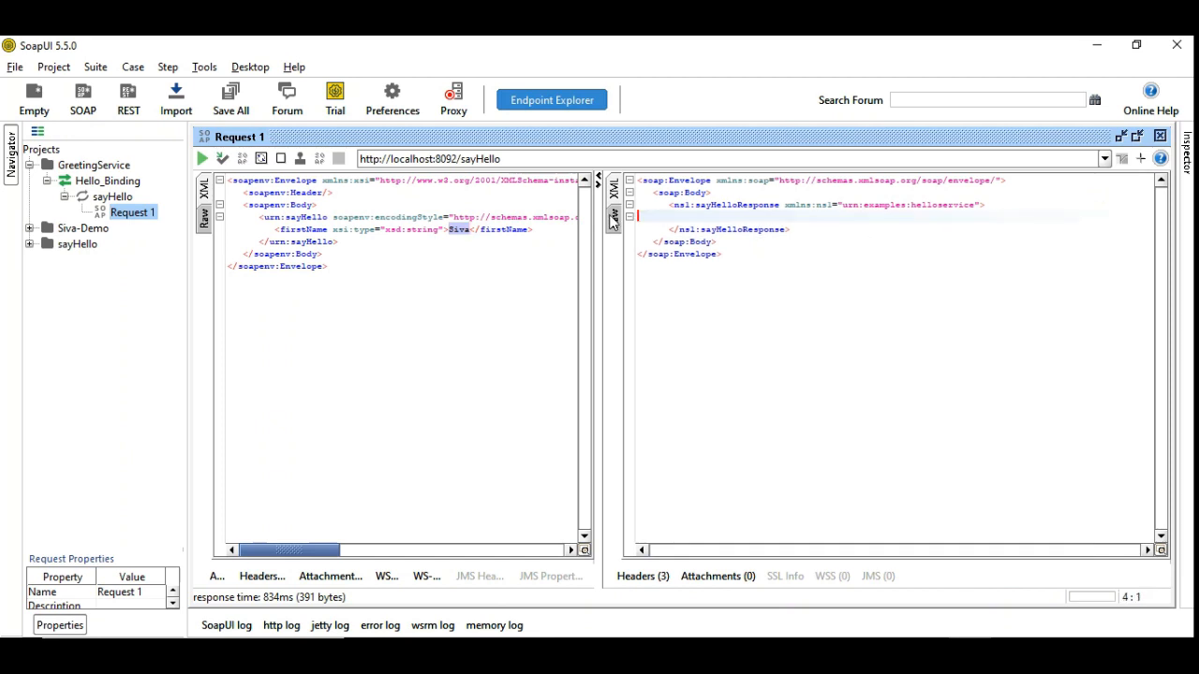
left_click(697, 216)
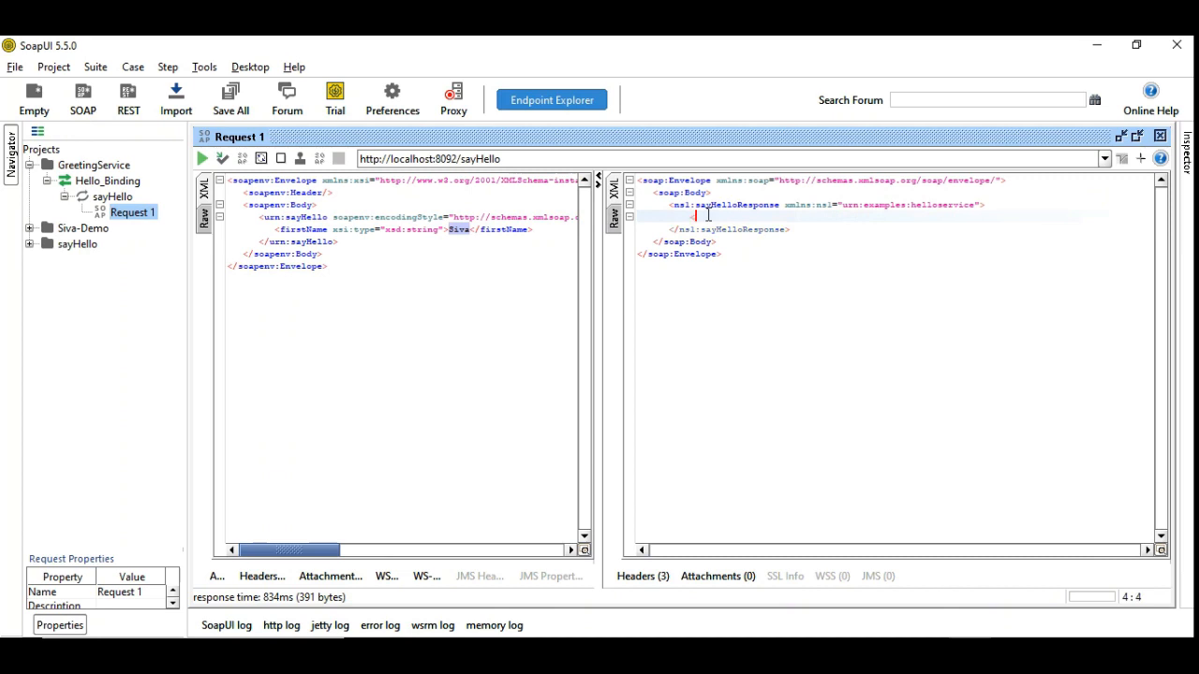
type("greeti")
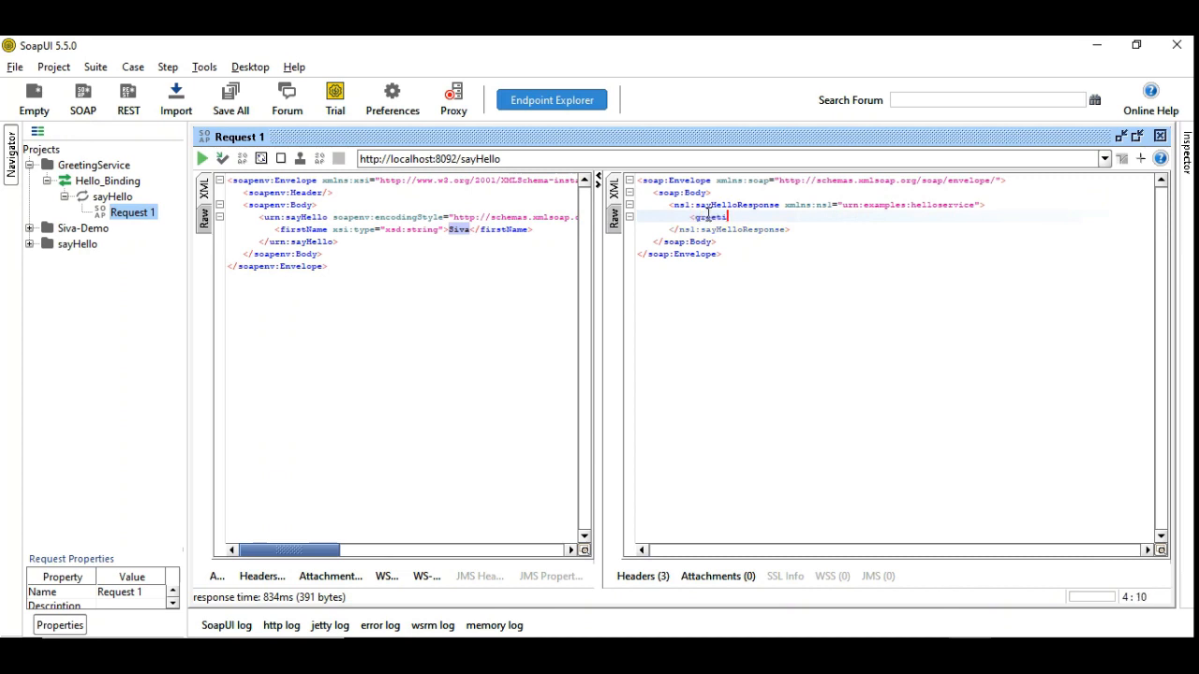
type("Ha")
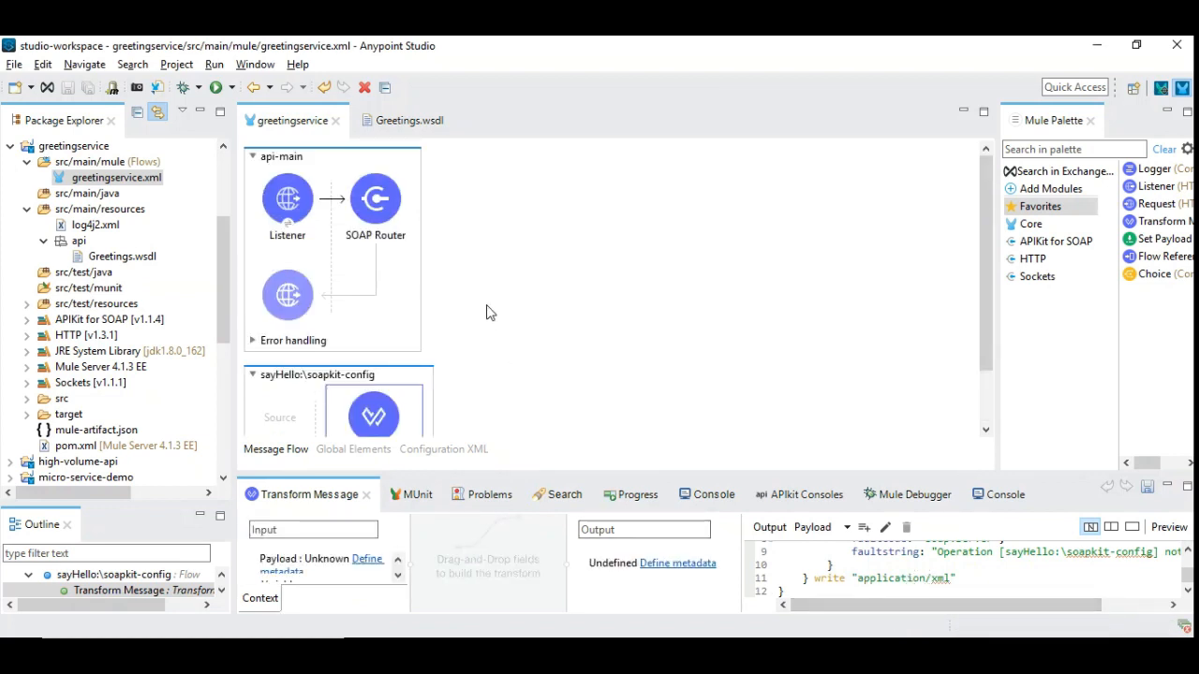
- Open pom.xml and add a mule-xml-module 1.1.0 <dependency> block under dependencies
scroll("down", 3)
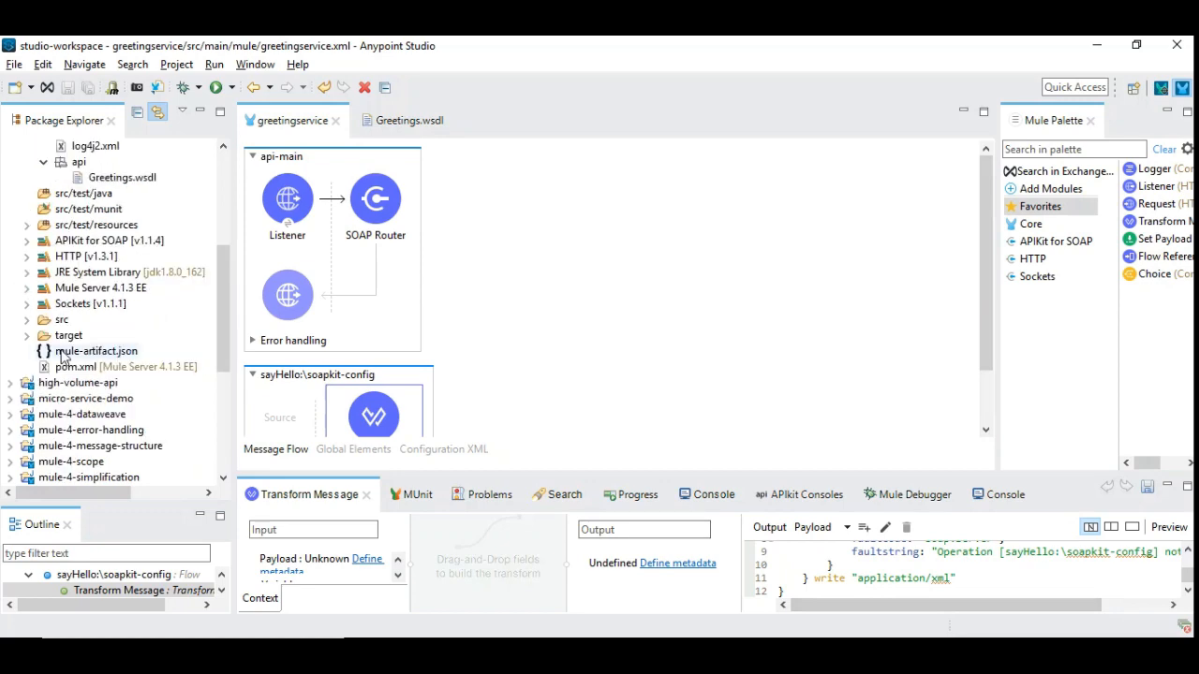
double_click(96, 367)
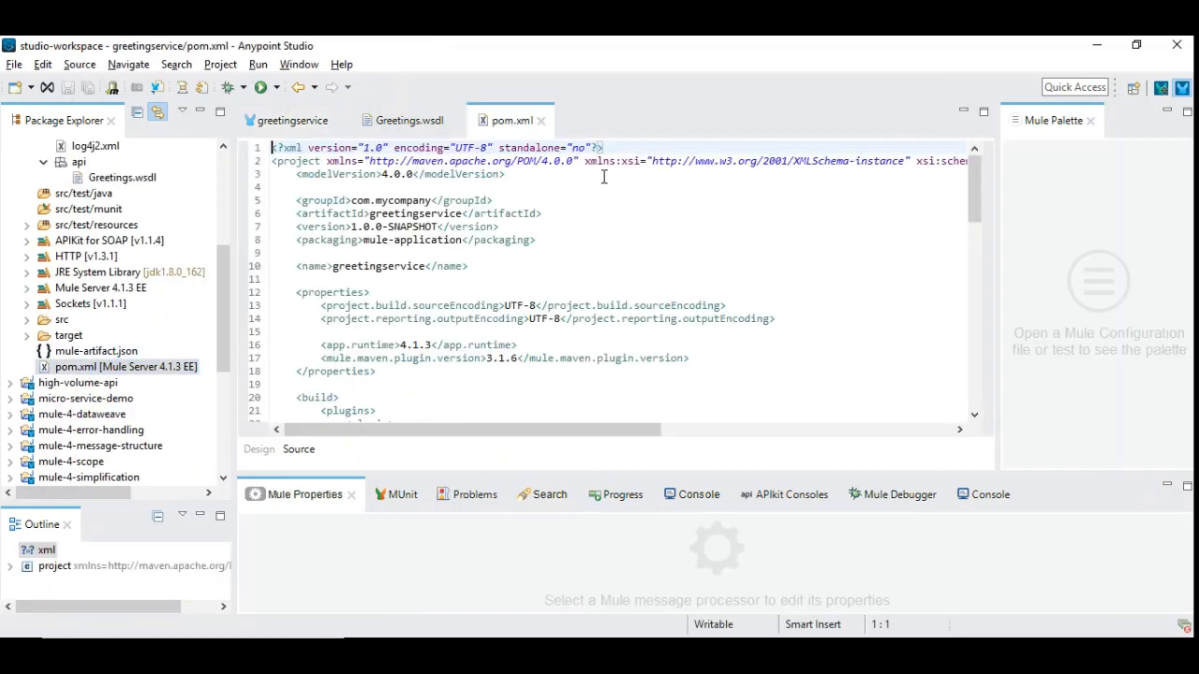
scroll("down", 3)
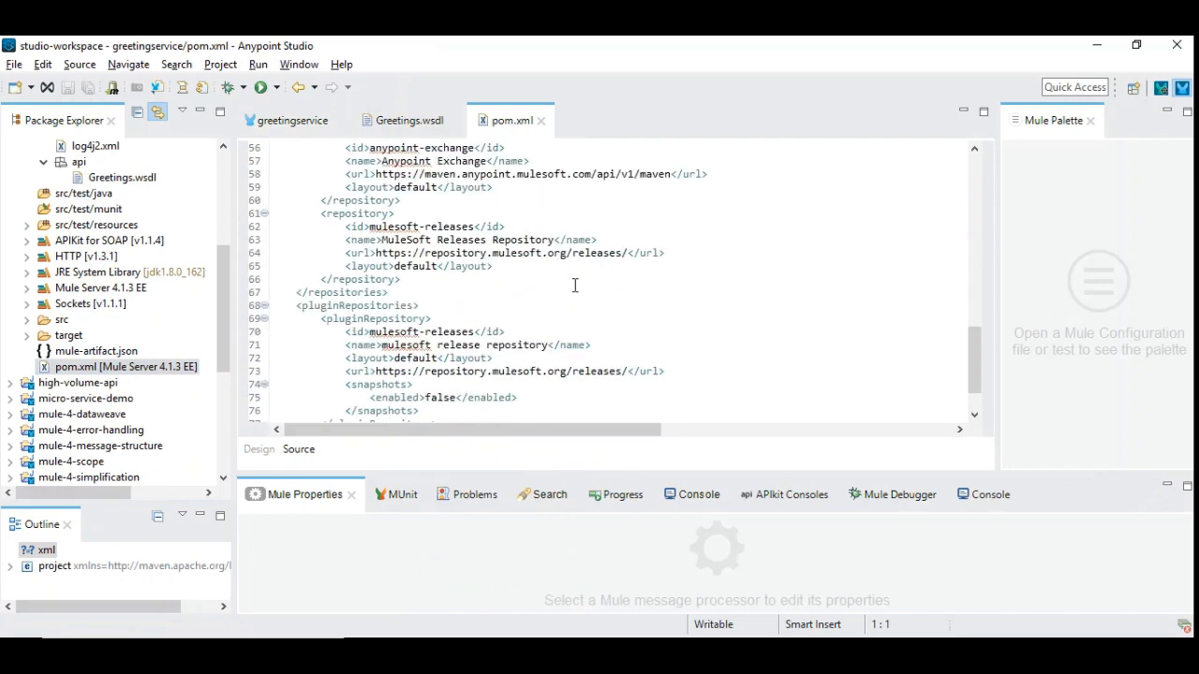
scroll("down", 3)
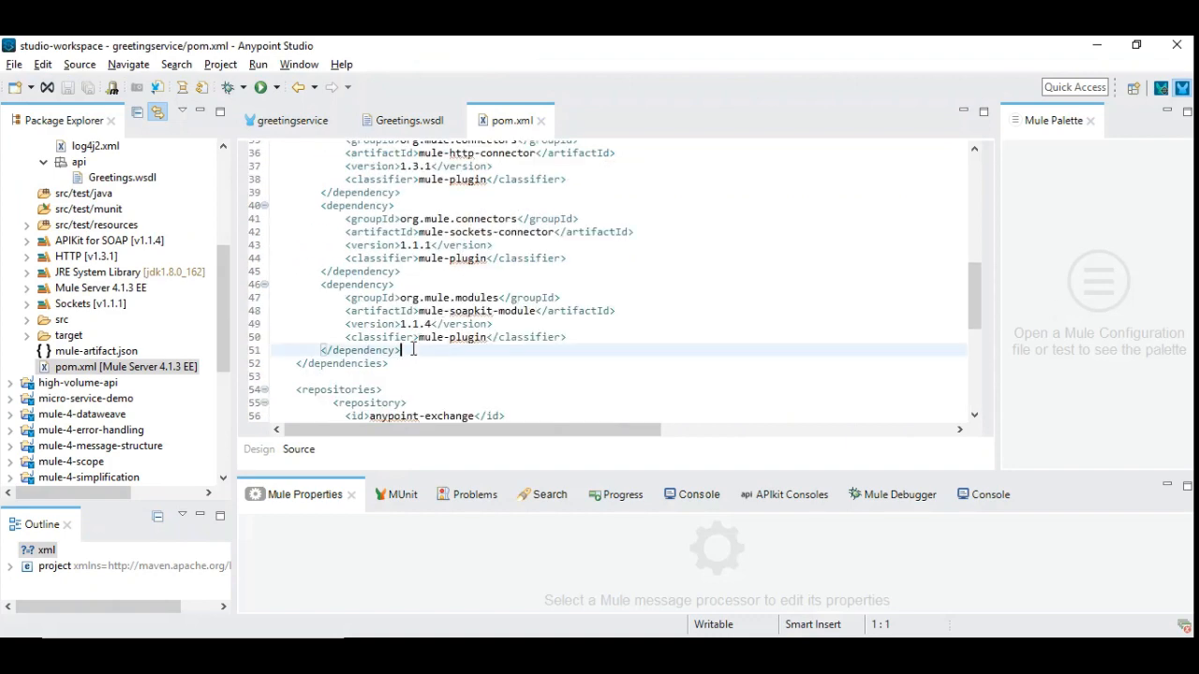
type("<dependency>")
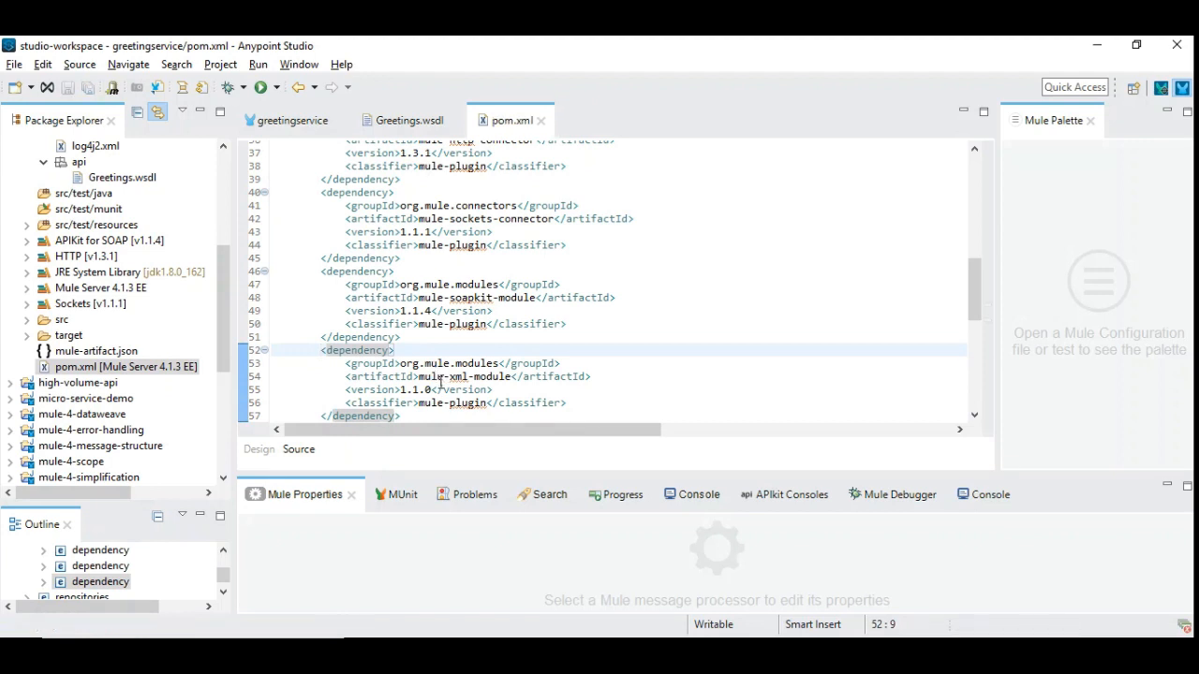
scroll("down", 3)
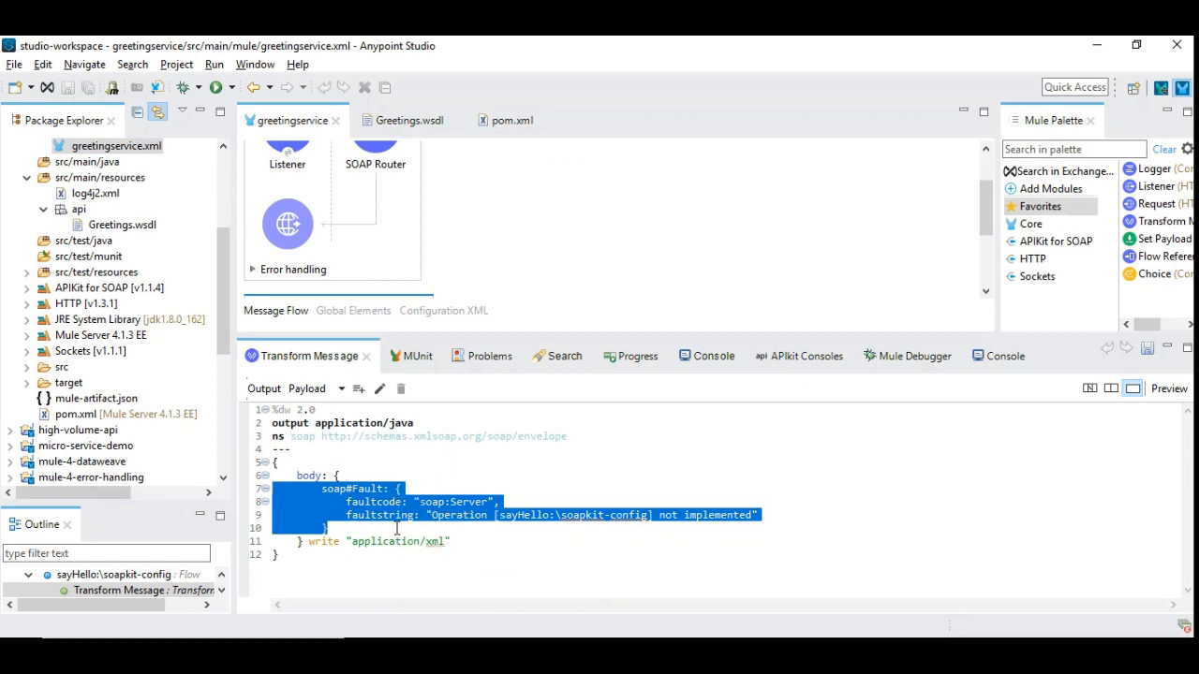
- Delete the soap#Fault block and write message : "Hallo " inside the body
key("Delete")
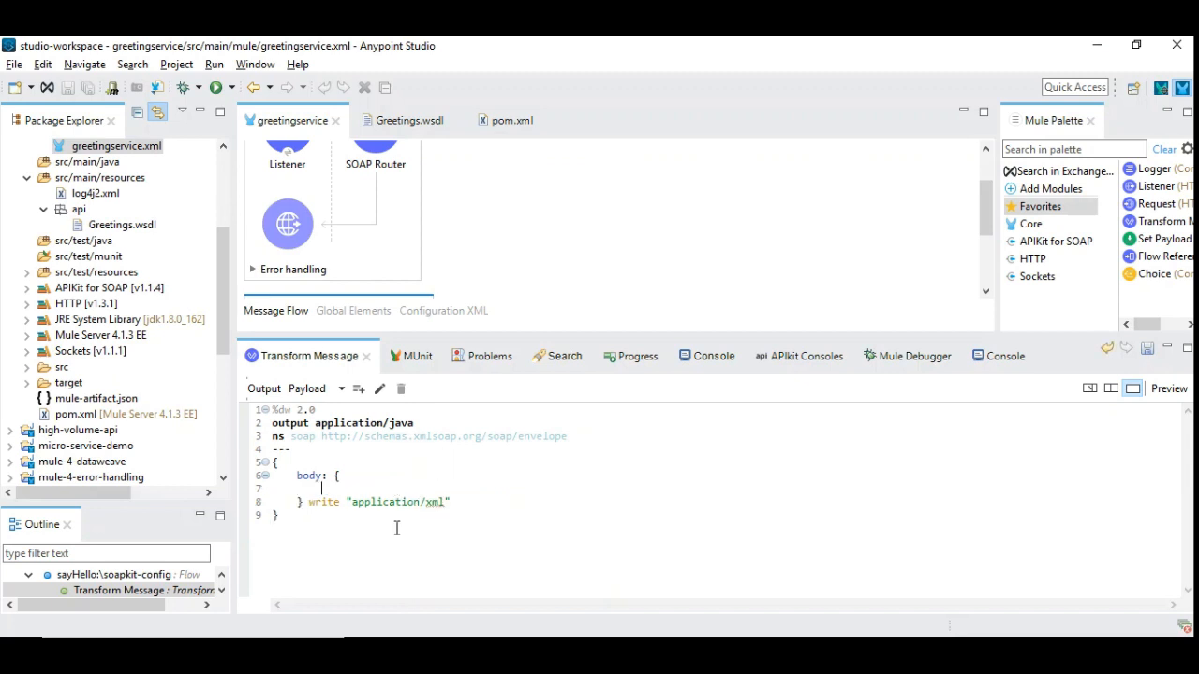
type("gre")
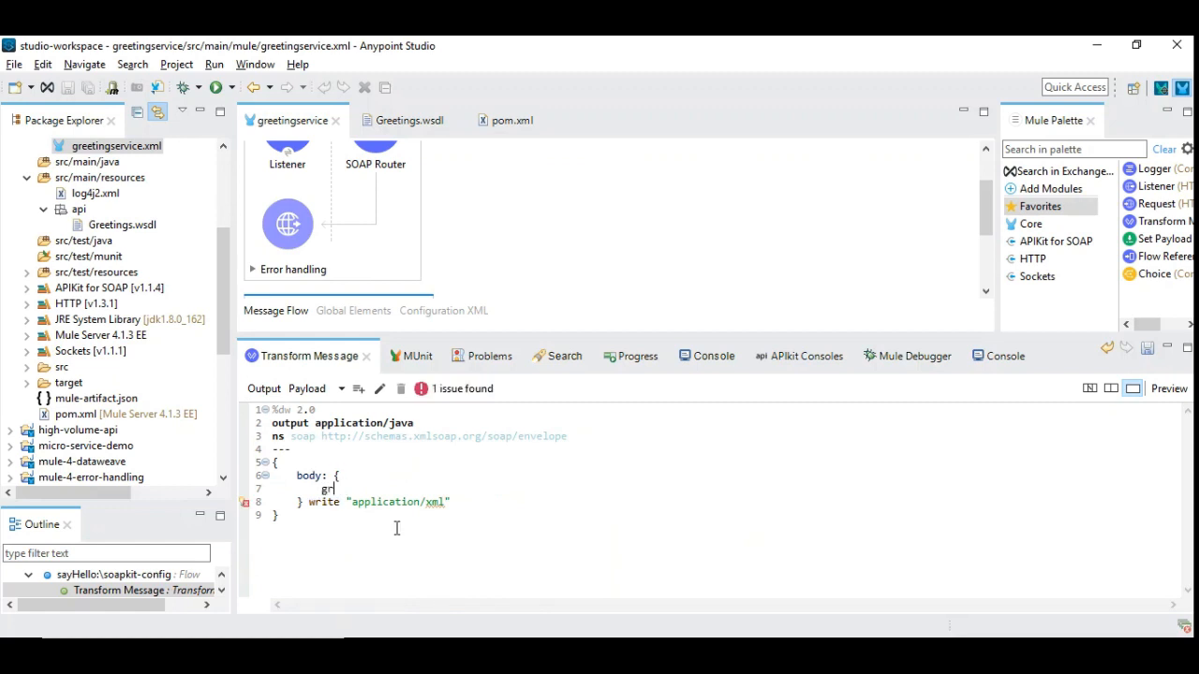
type("message : \"Hallo")
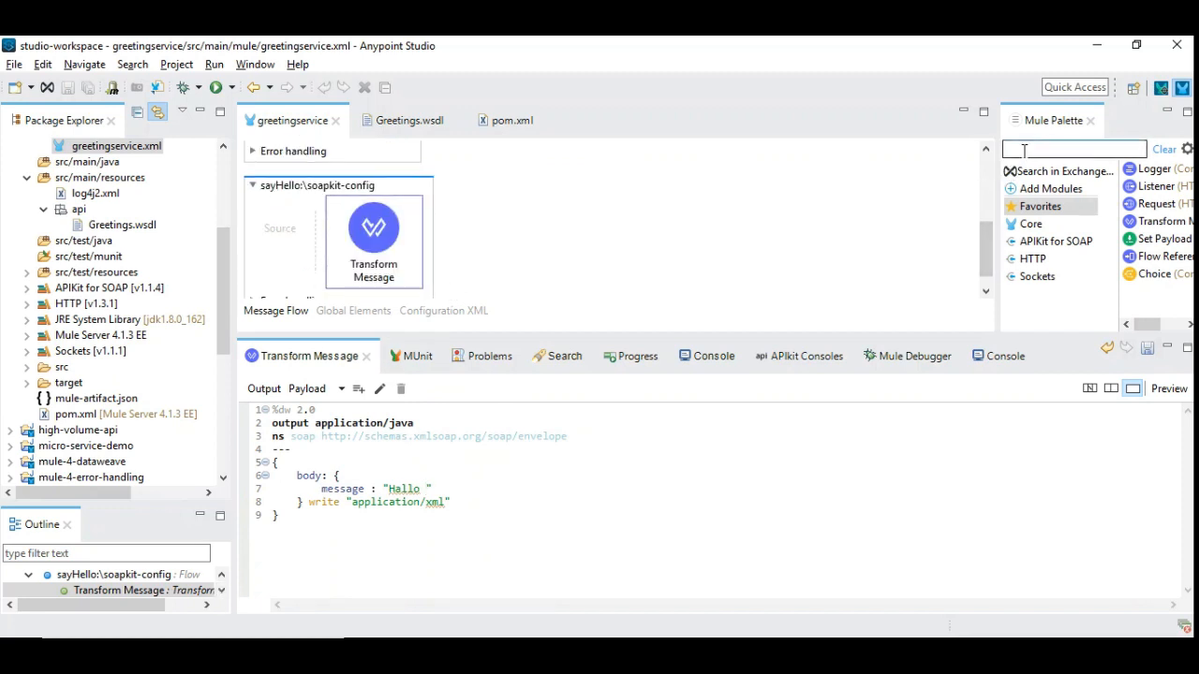
- Add Set Variable 'userName' with value XmlModule::xpath('//*:firstName/text()', payload.body.^raw,{})
type("set")
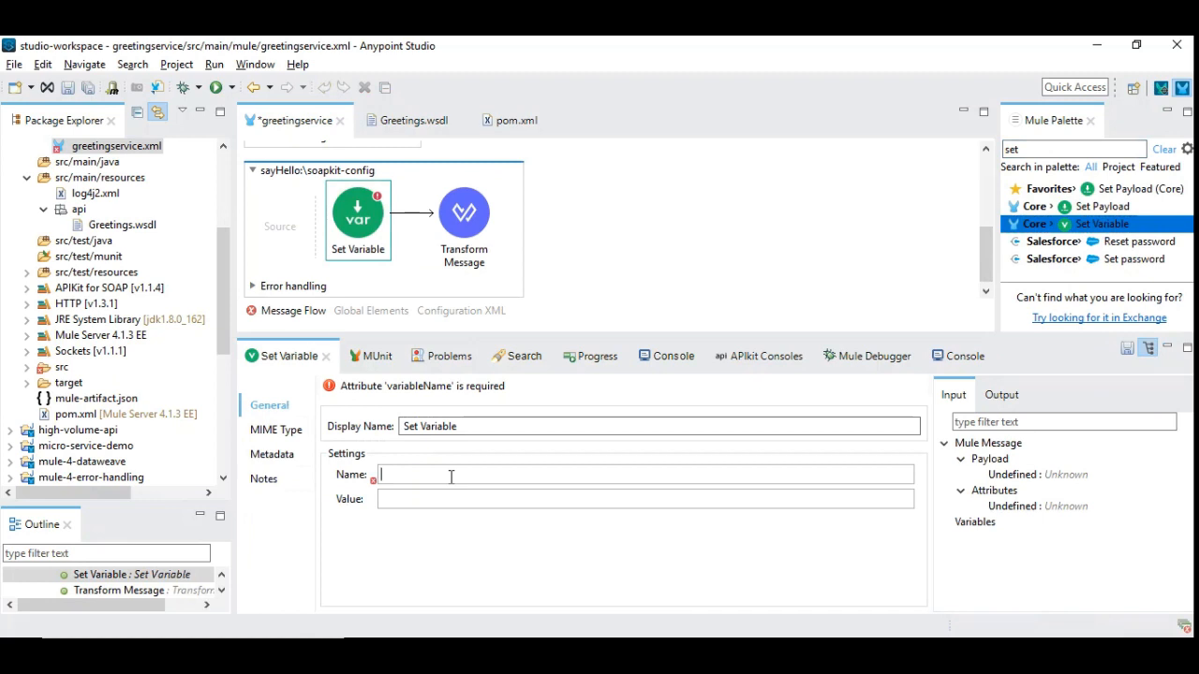
type("u")
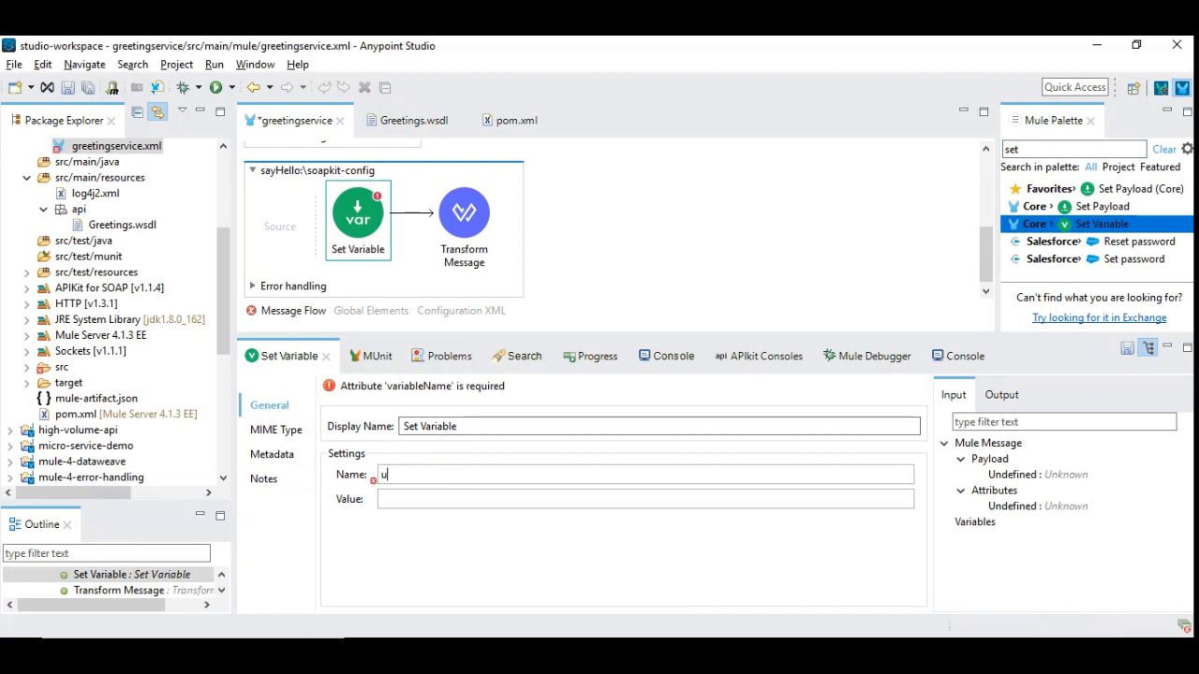
type("serName")
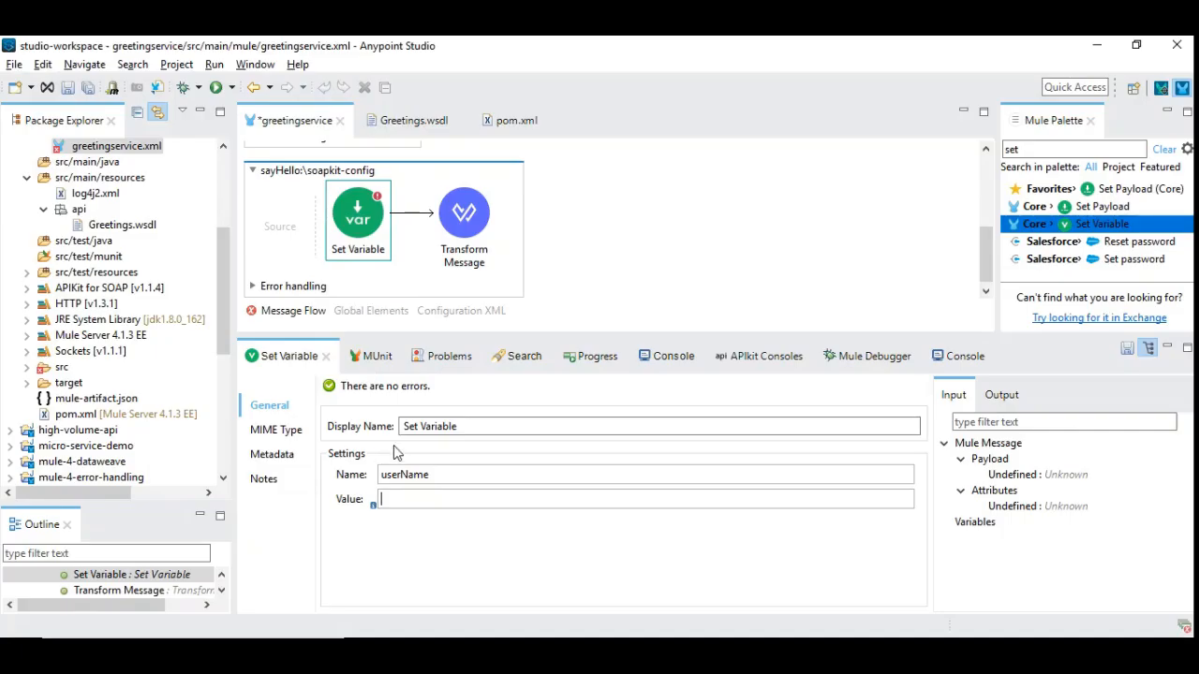
type("#[XmlModule::xpath('//*:firstName/text()', payload.body.^raw,{})]")
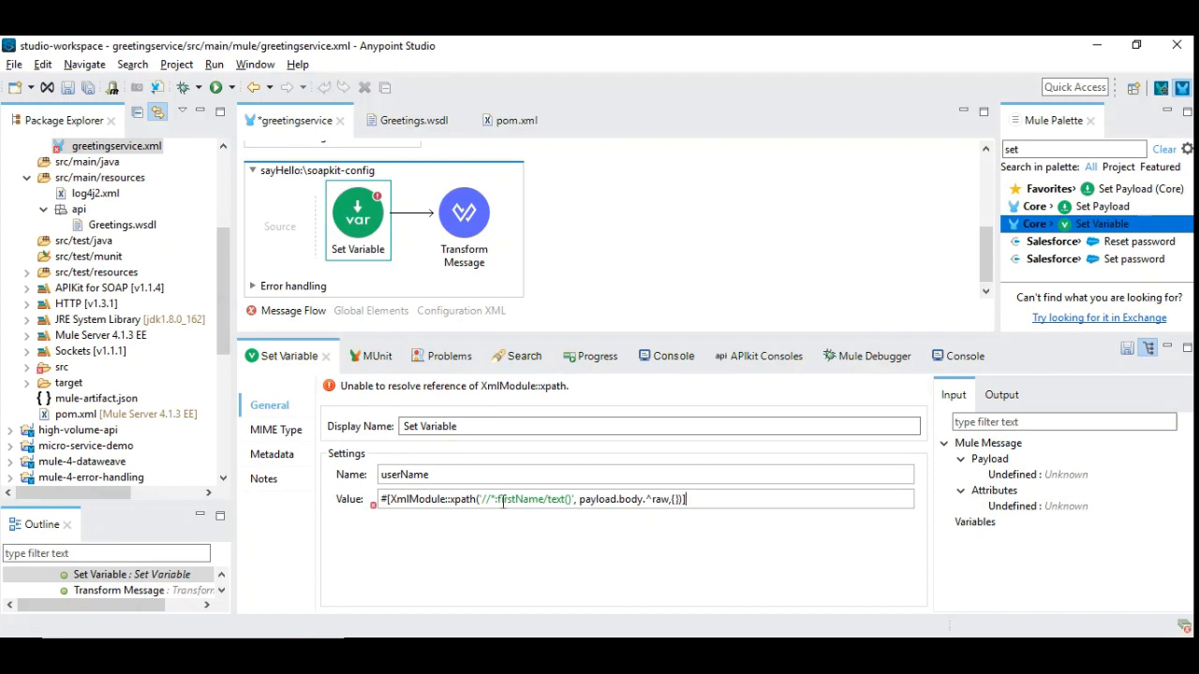
double_click(522, 499)
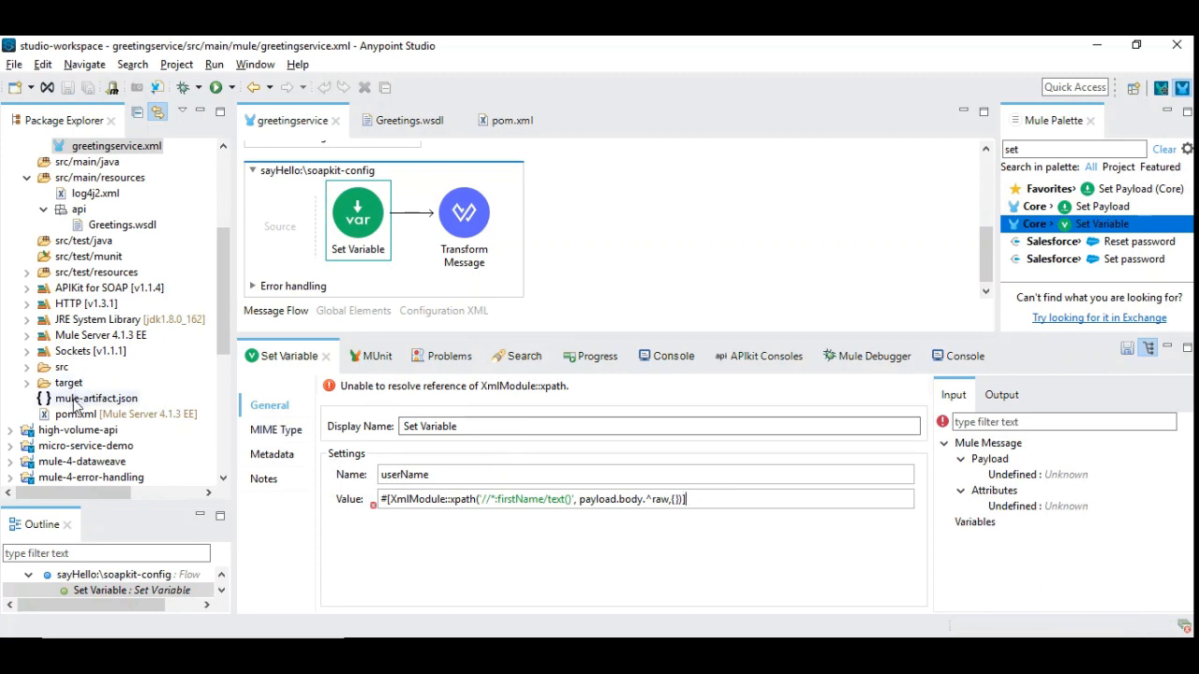
mouse_move(652, 407)
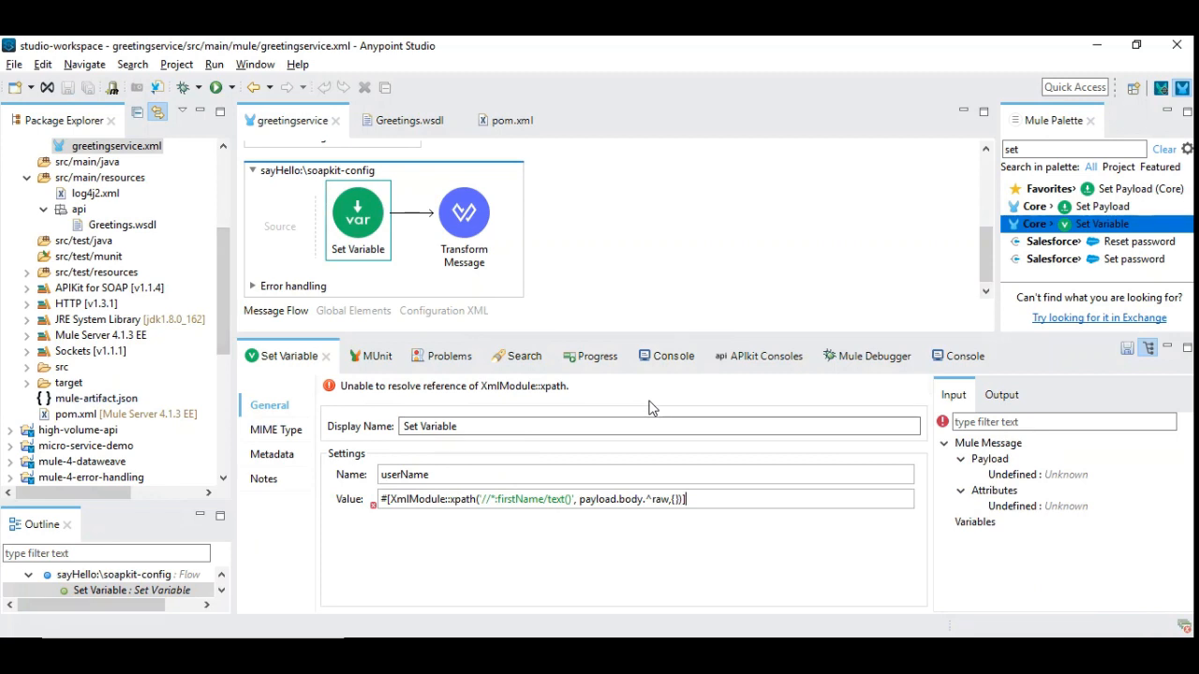
mouse_move(645, 531)
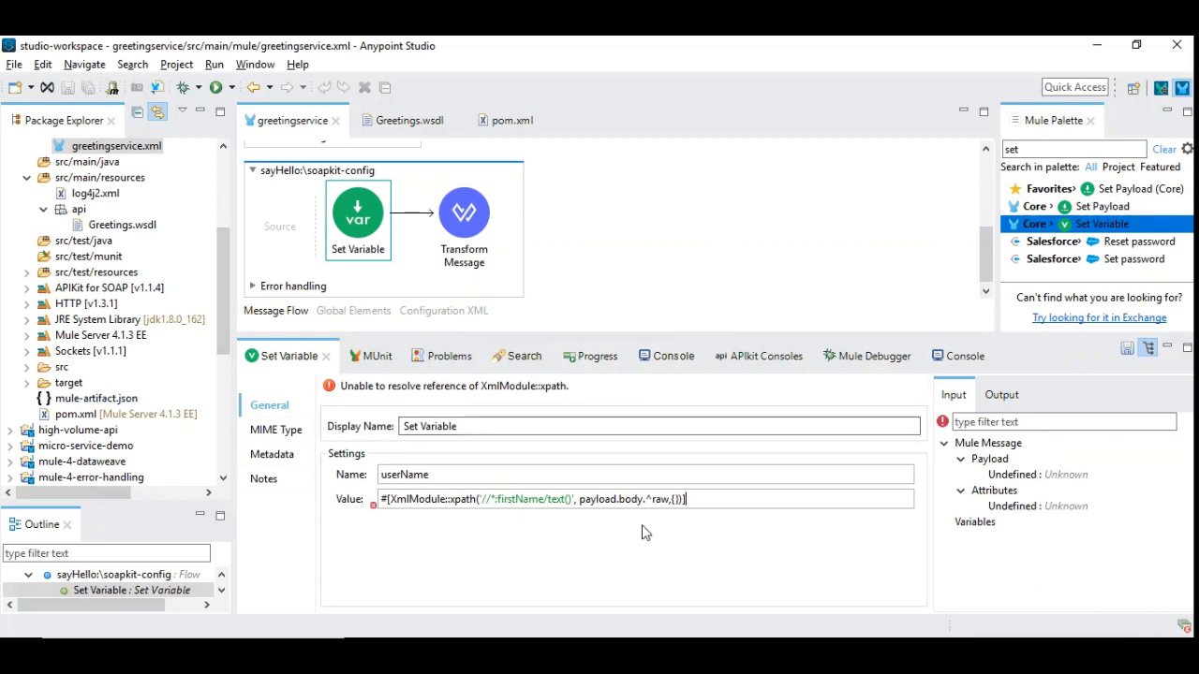
mouse_move(465, 212)
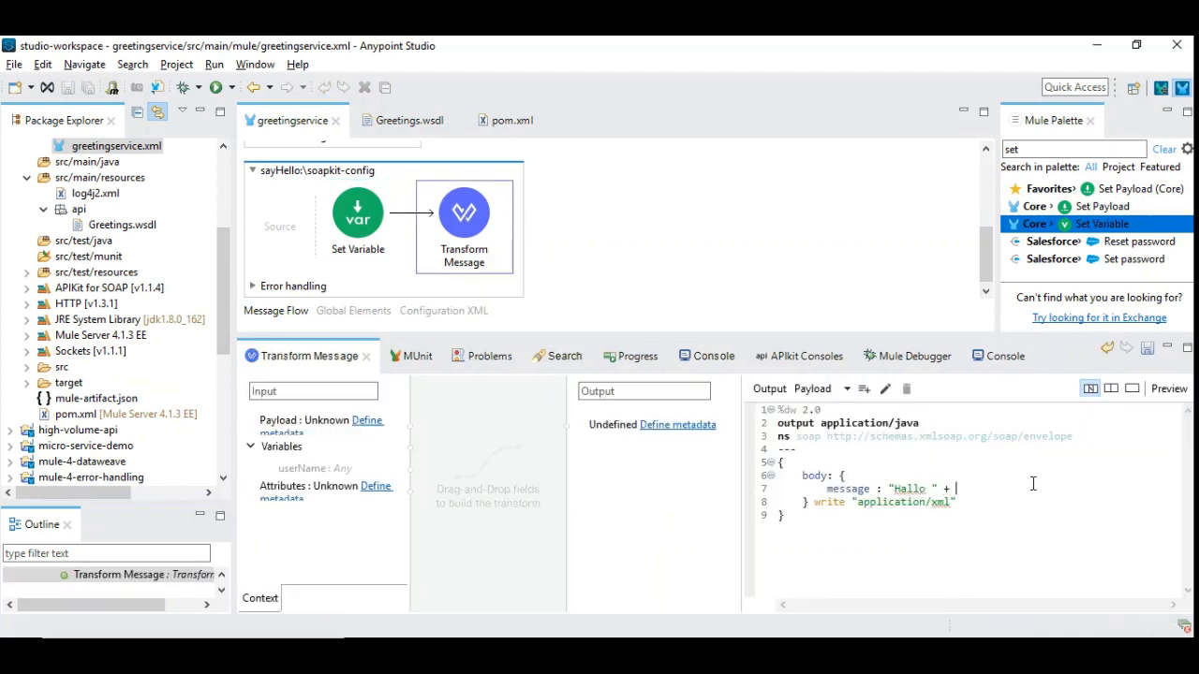
- Append vars.userName[0] as String to "Hallo ", then check the Set Variable and console output
type("vars.userName")
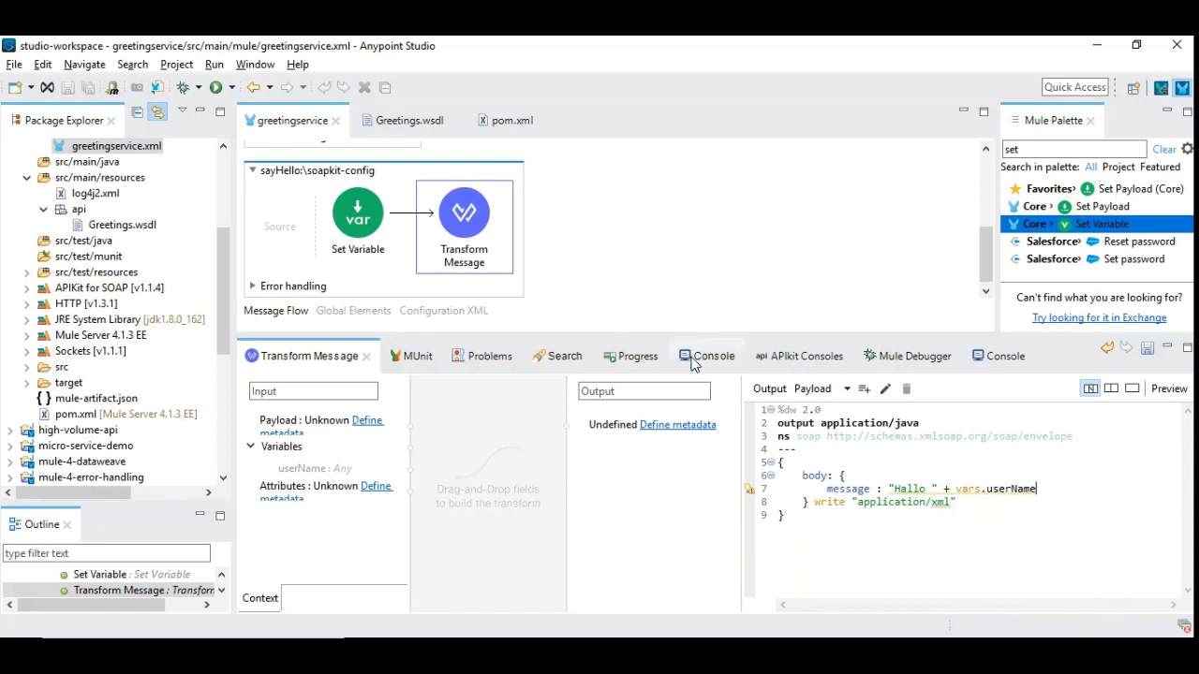
left_click(699, 355)
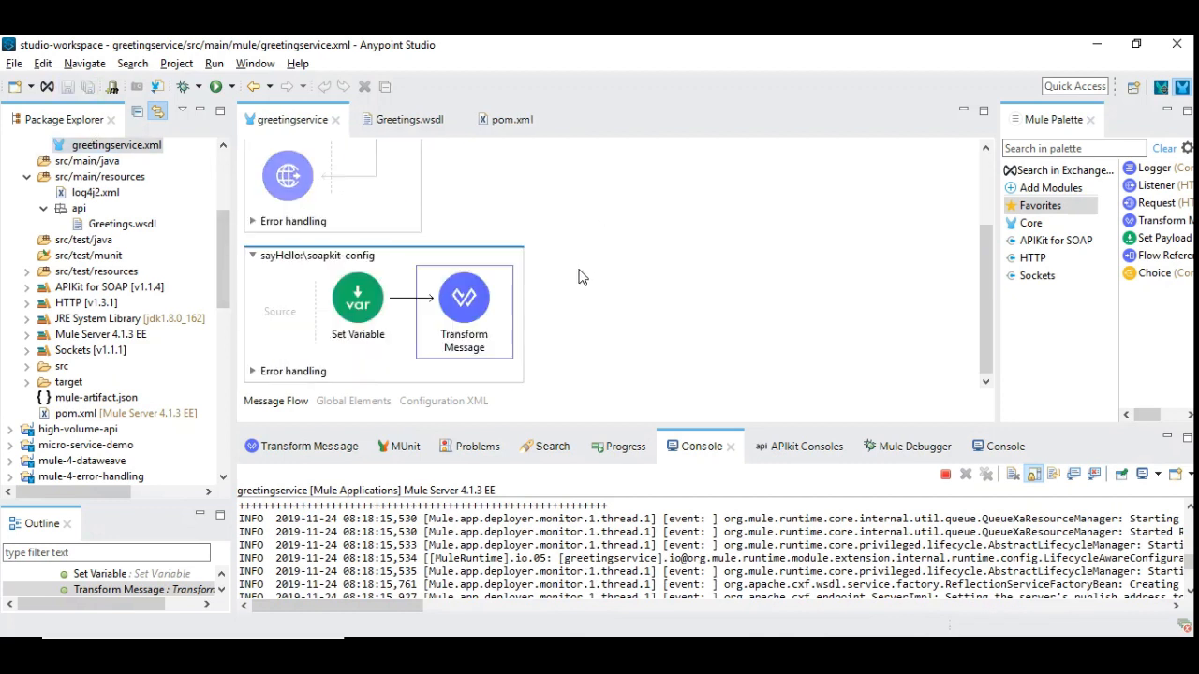
left_click(358, 298)
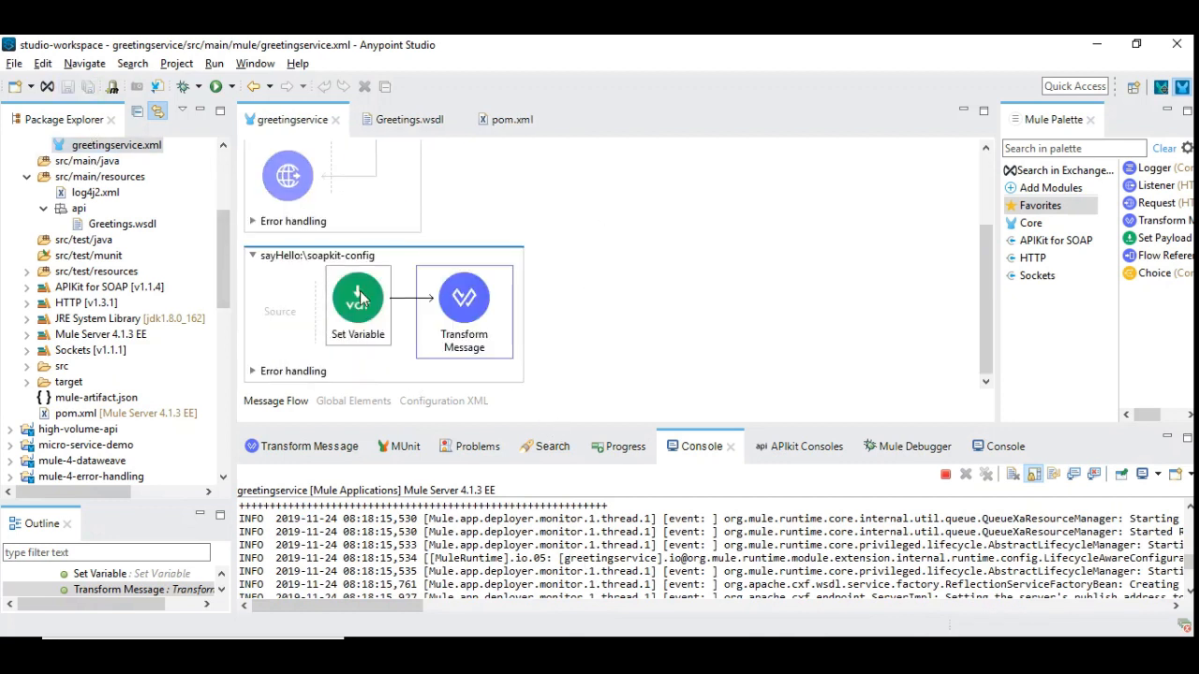
left_click(357, 297)
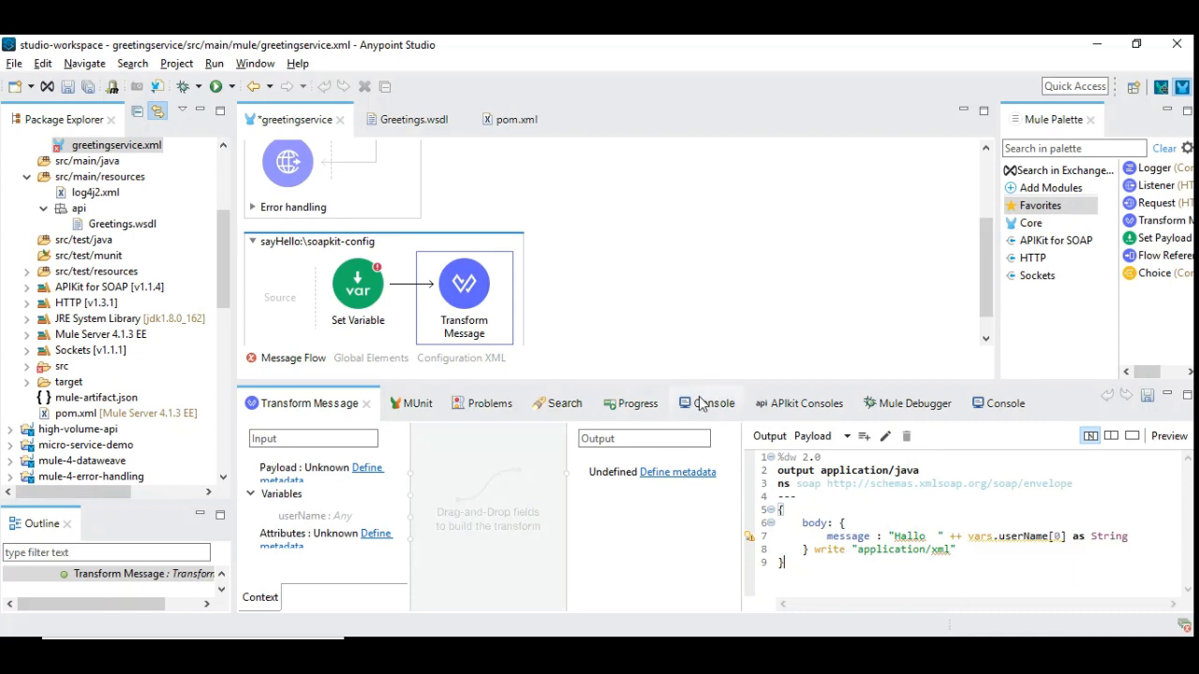
left_click(709, 403)
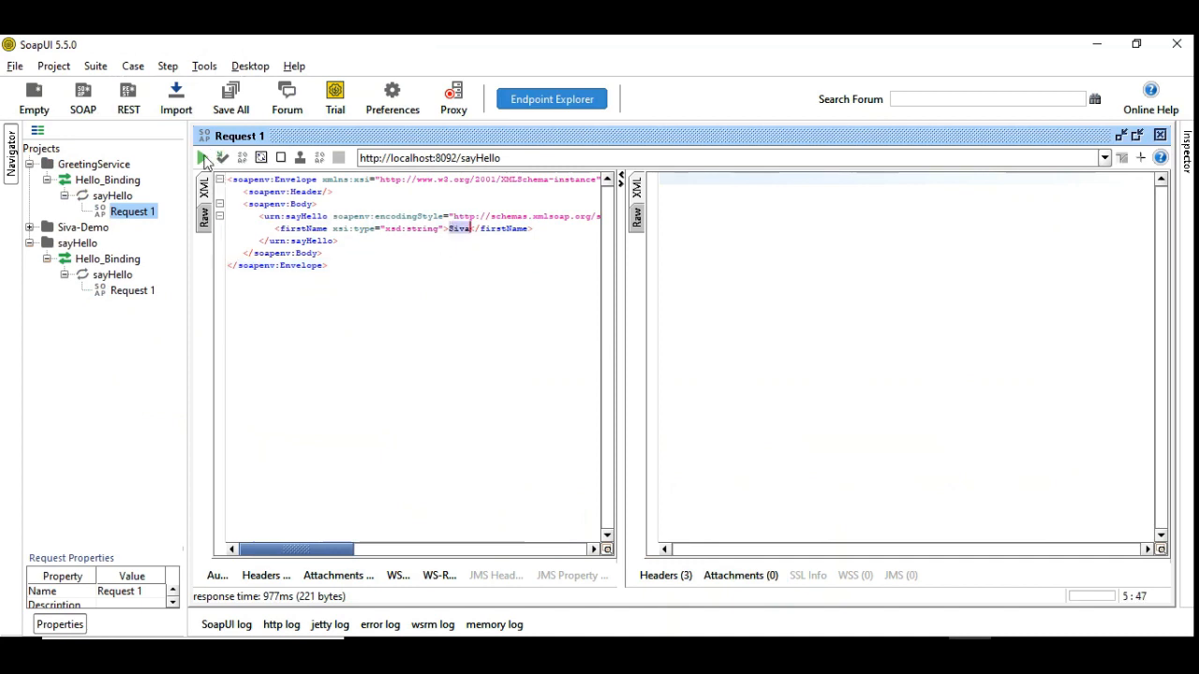
- Submit SoapUI's sayHello Request 1 to the local greeting service
left_click(202, 157)
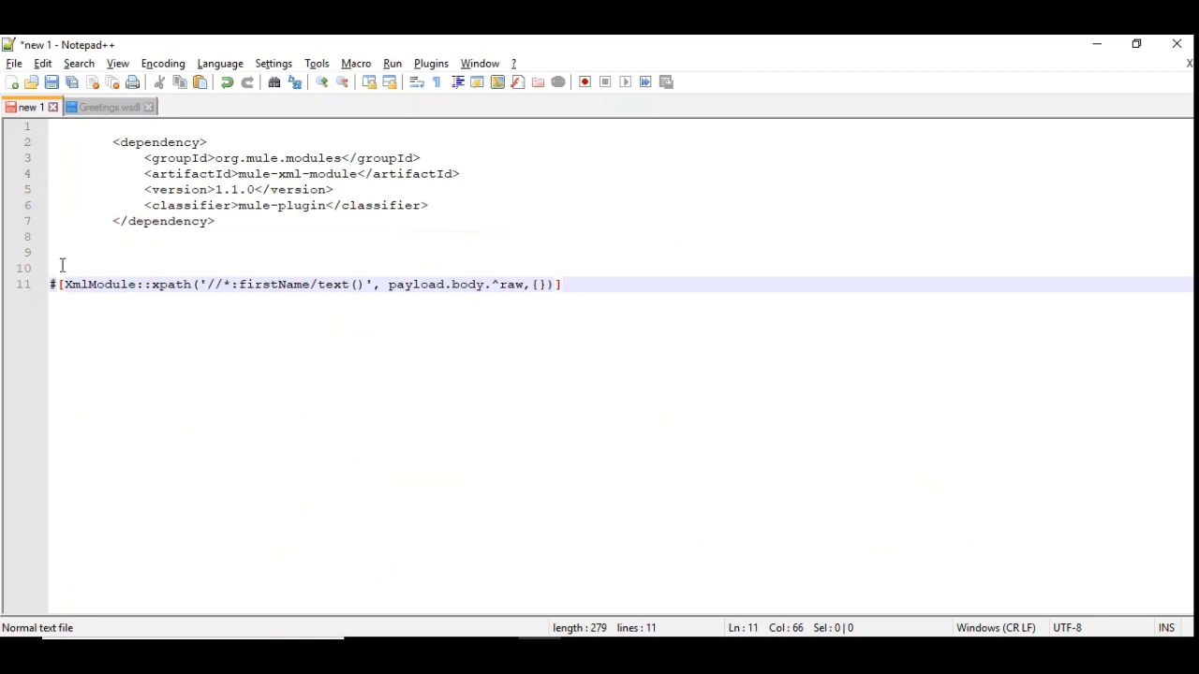
double_click(170, 284)
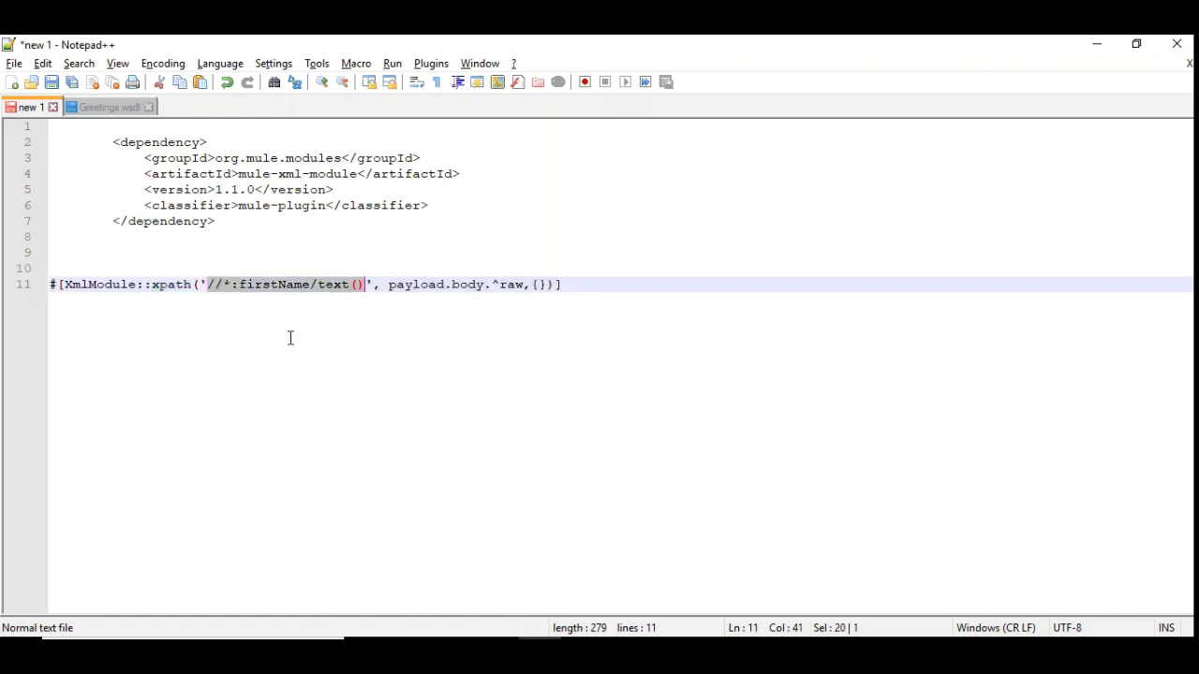
left_click(259, 284)
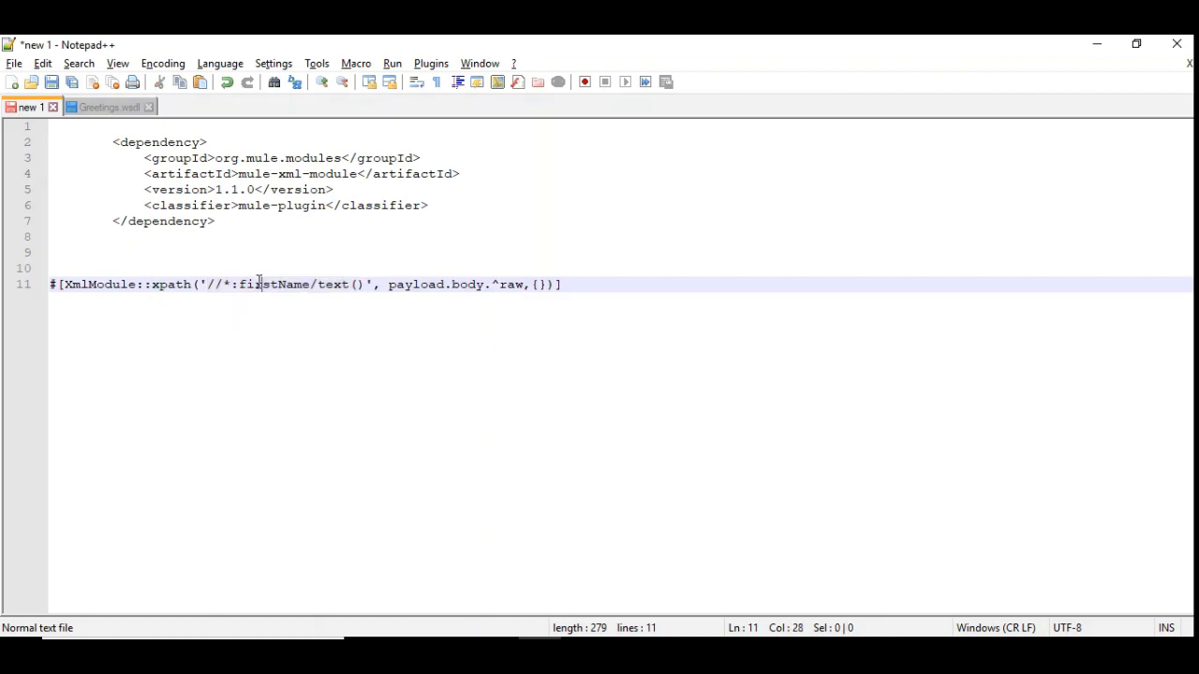
double_click(275, 284)
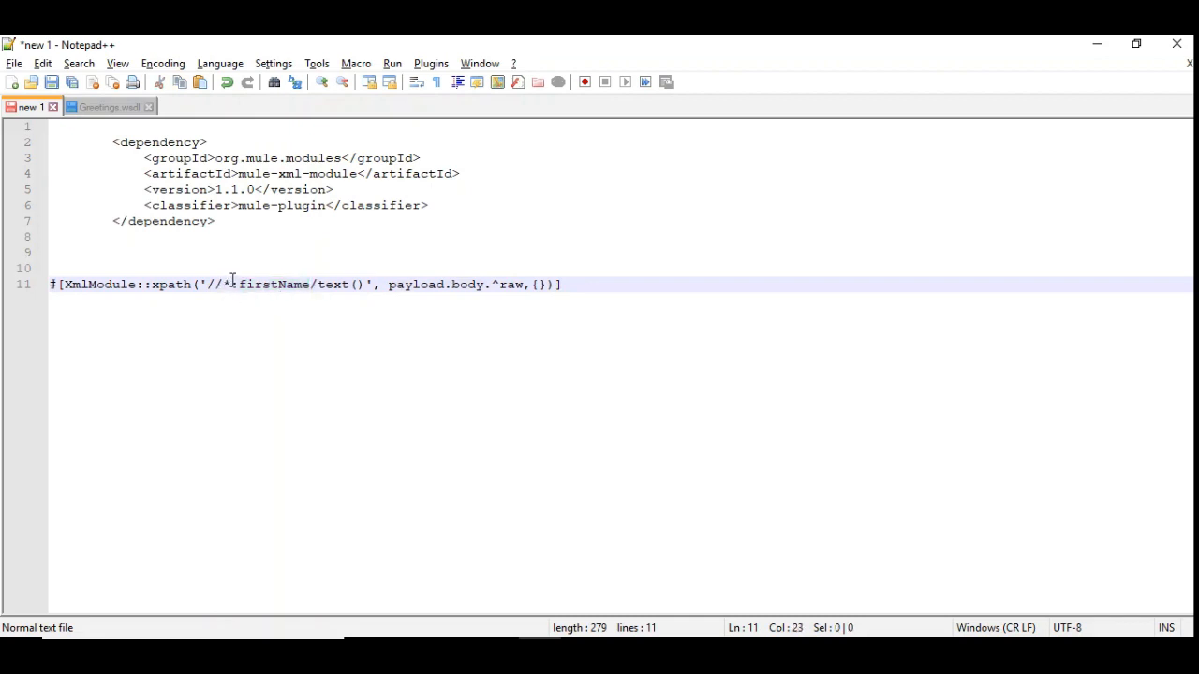
double_click(275, 285)
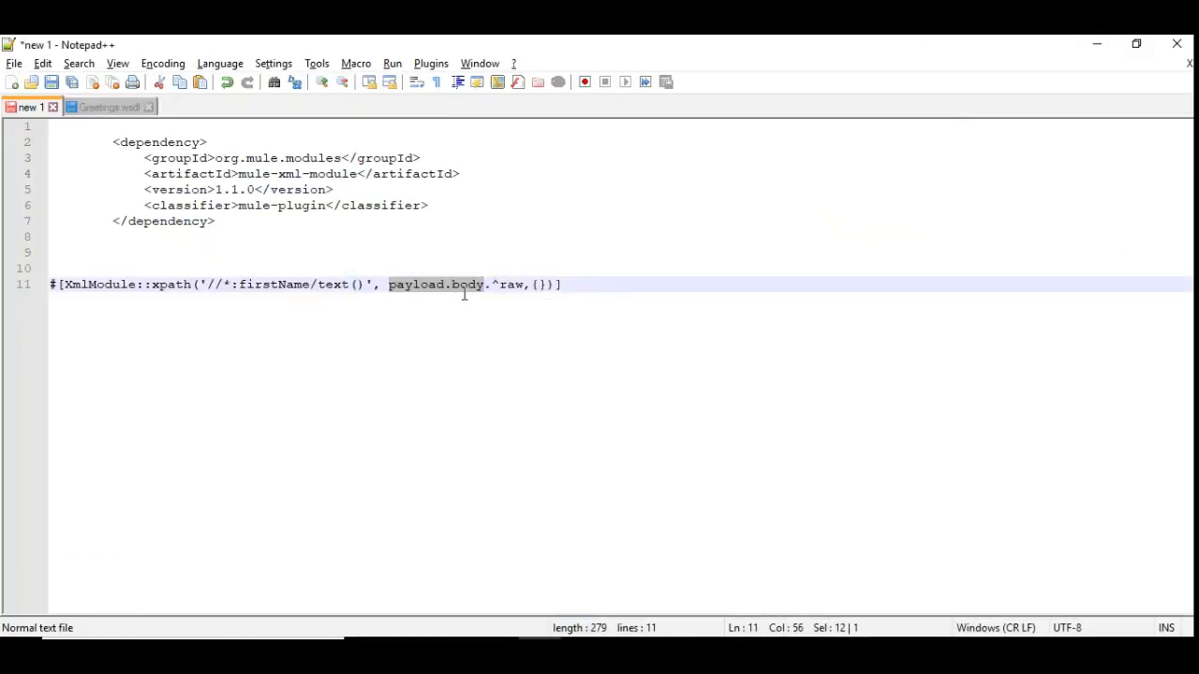
- Highlight body and payload.body.^raw in the Notepad++ expression, then scroll Package Explorer
double_click(466, 284)
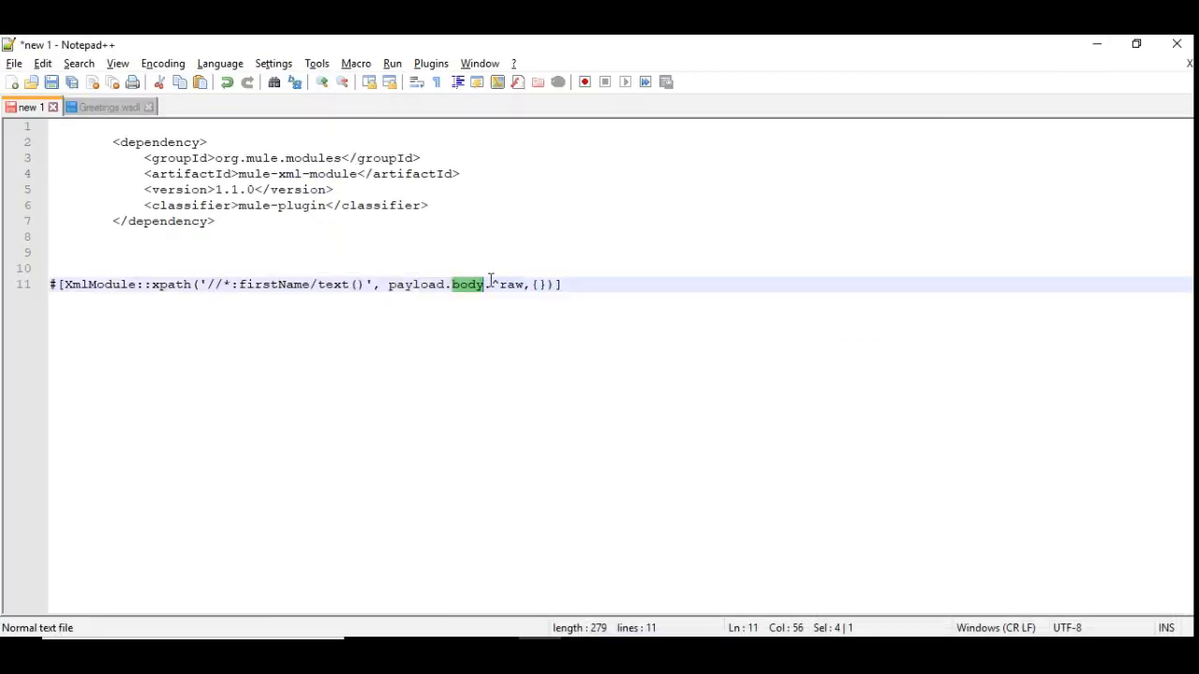
double_click(510, 284)
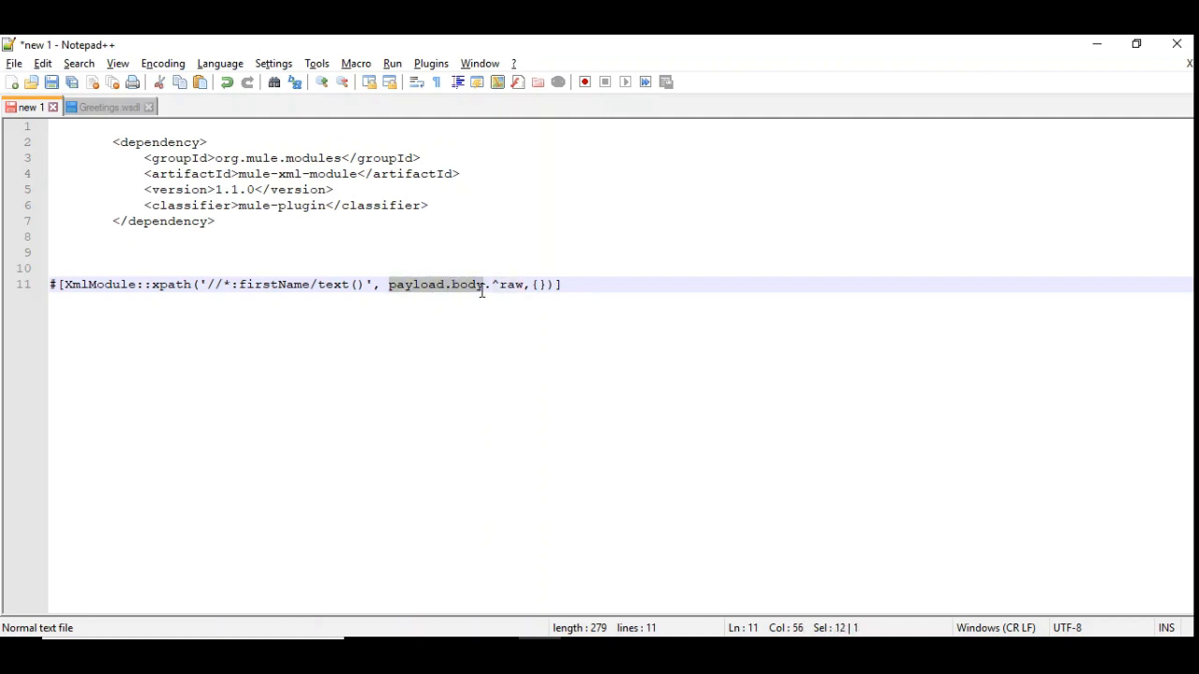
mouse_move(458, 340)
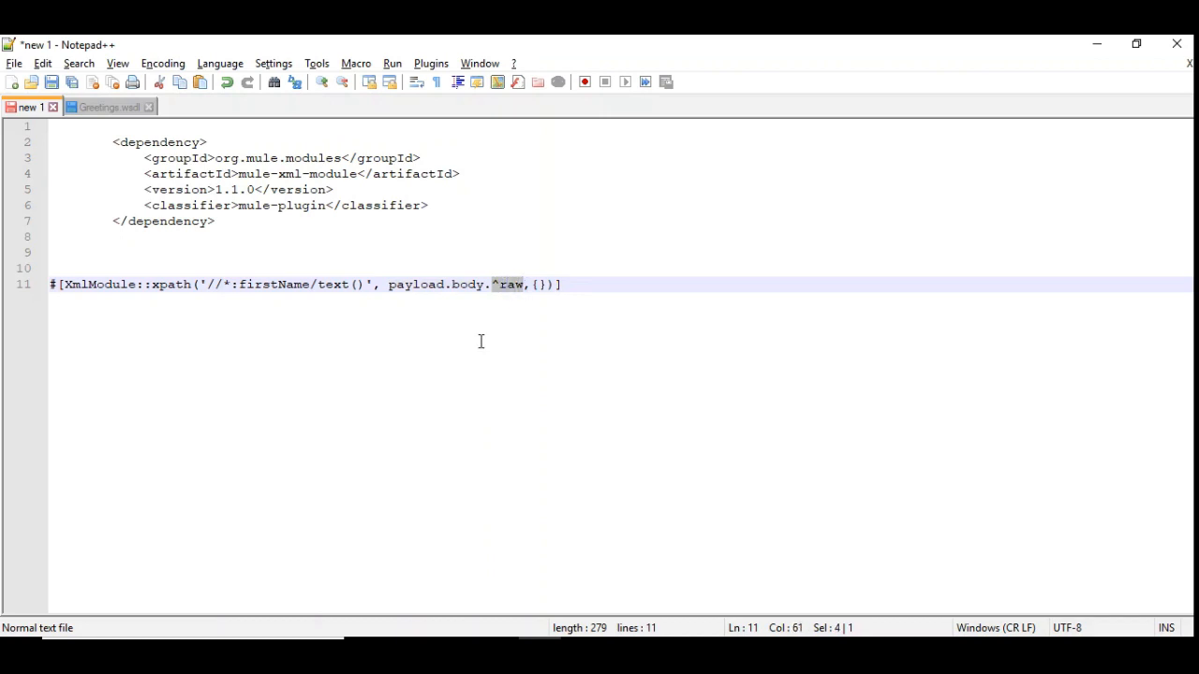
mouse_move(497, 287)
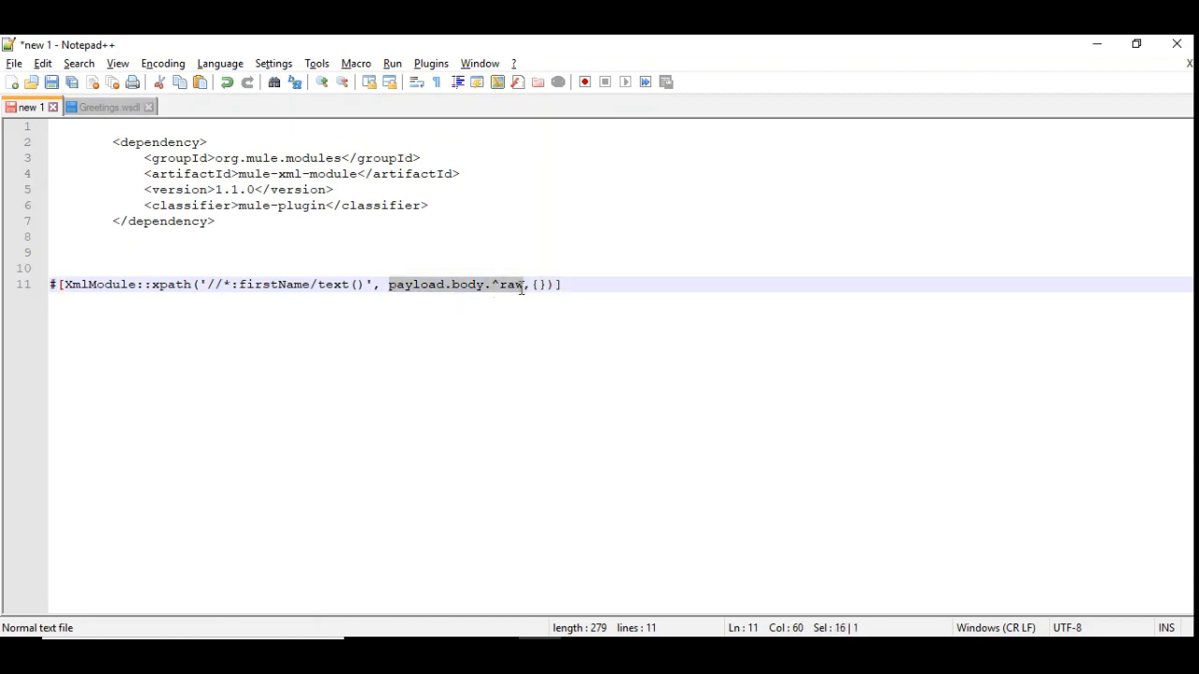
left_click(526, 285)
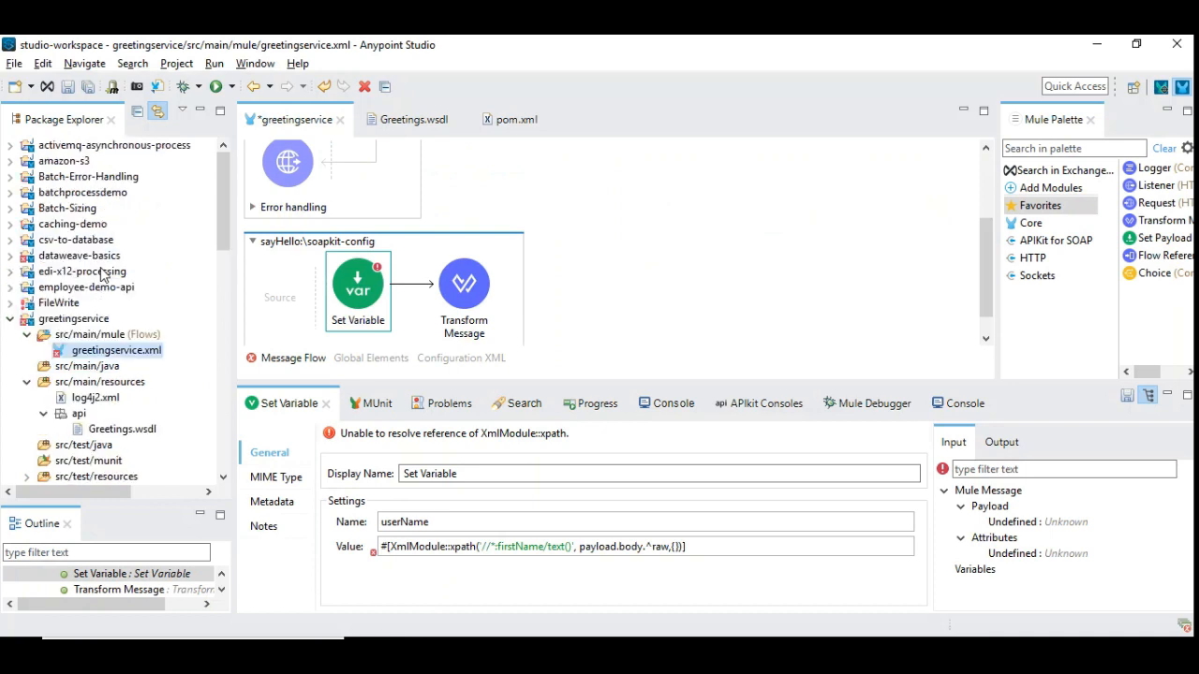
scroll("down", 3)
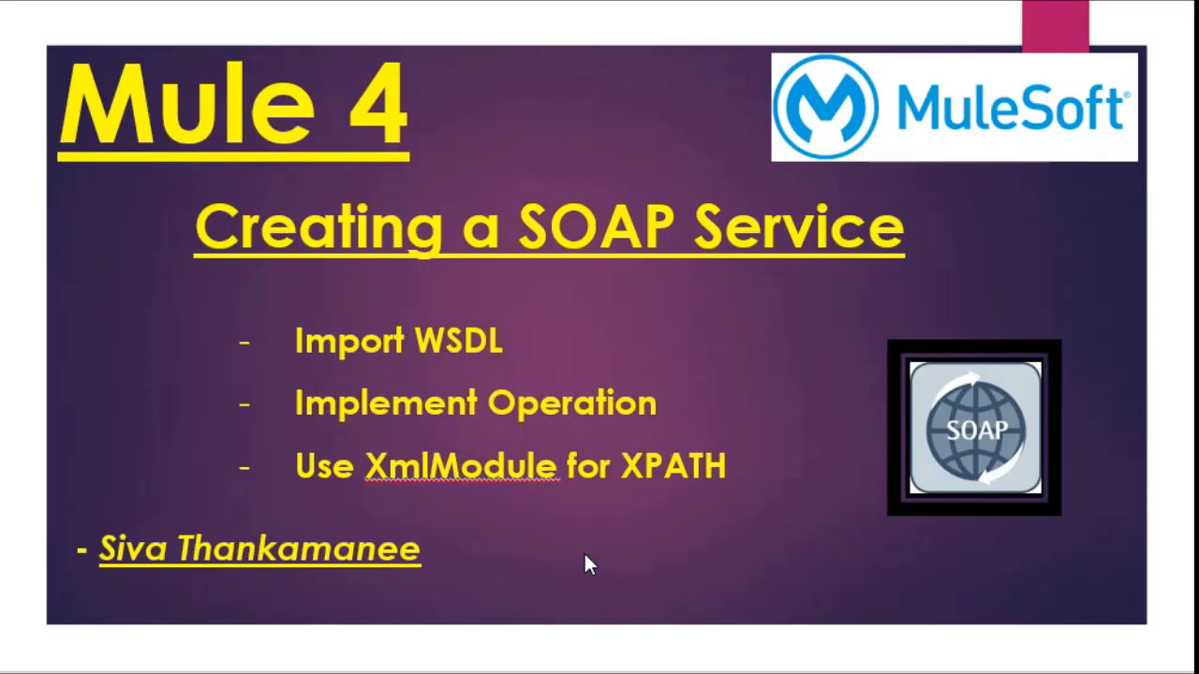
mouse_move(572, 558)
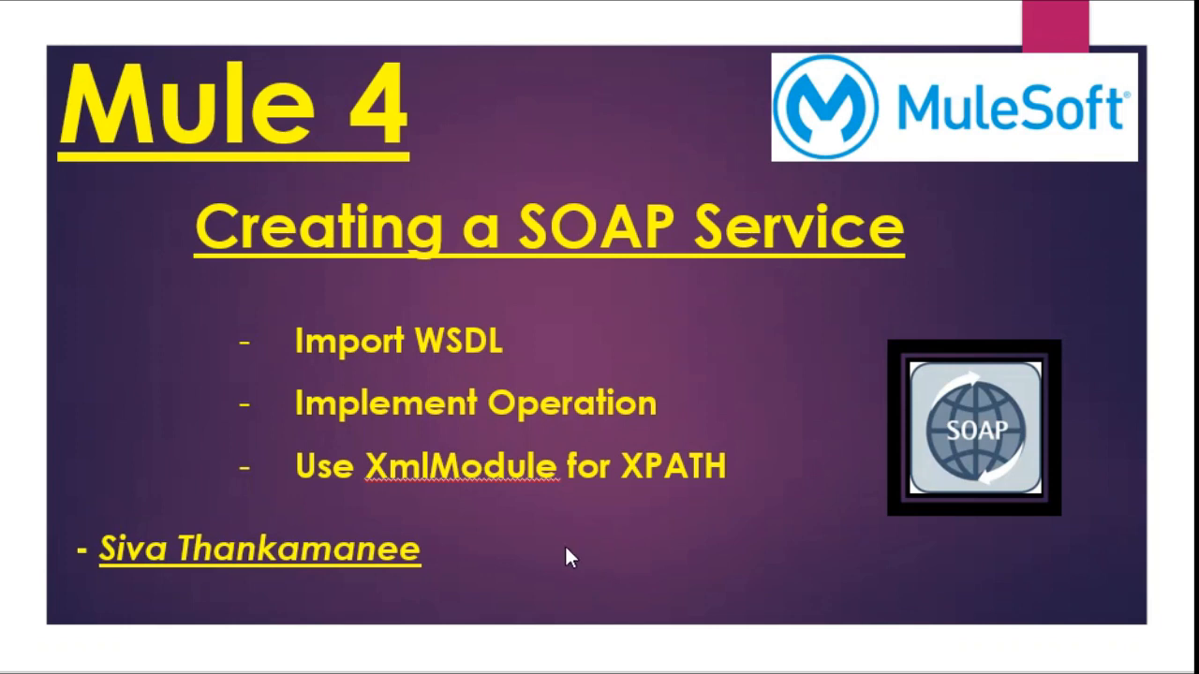